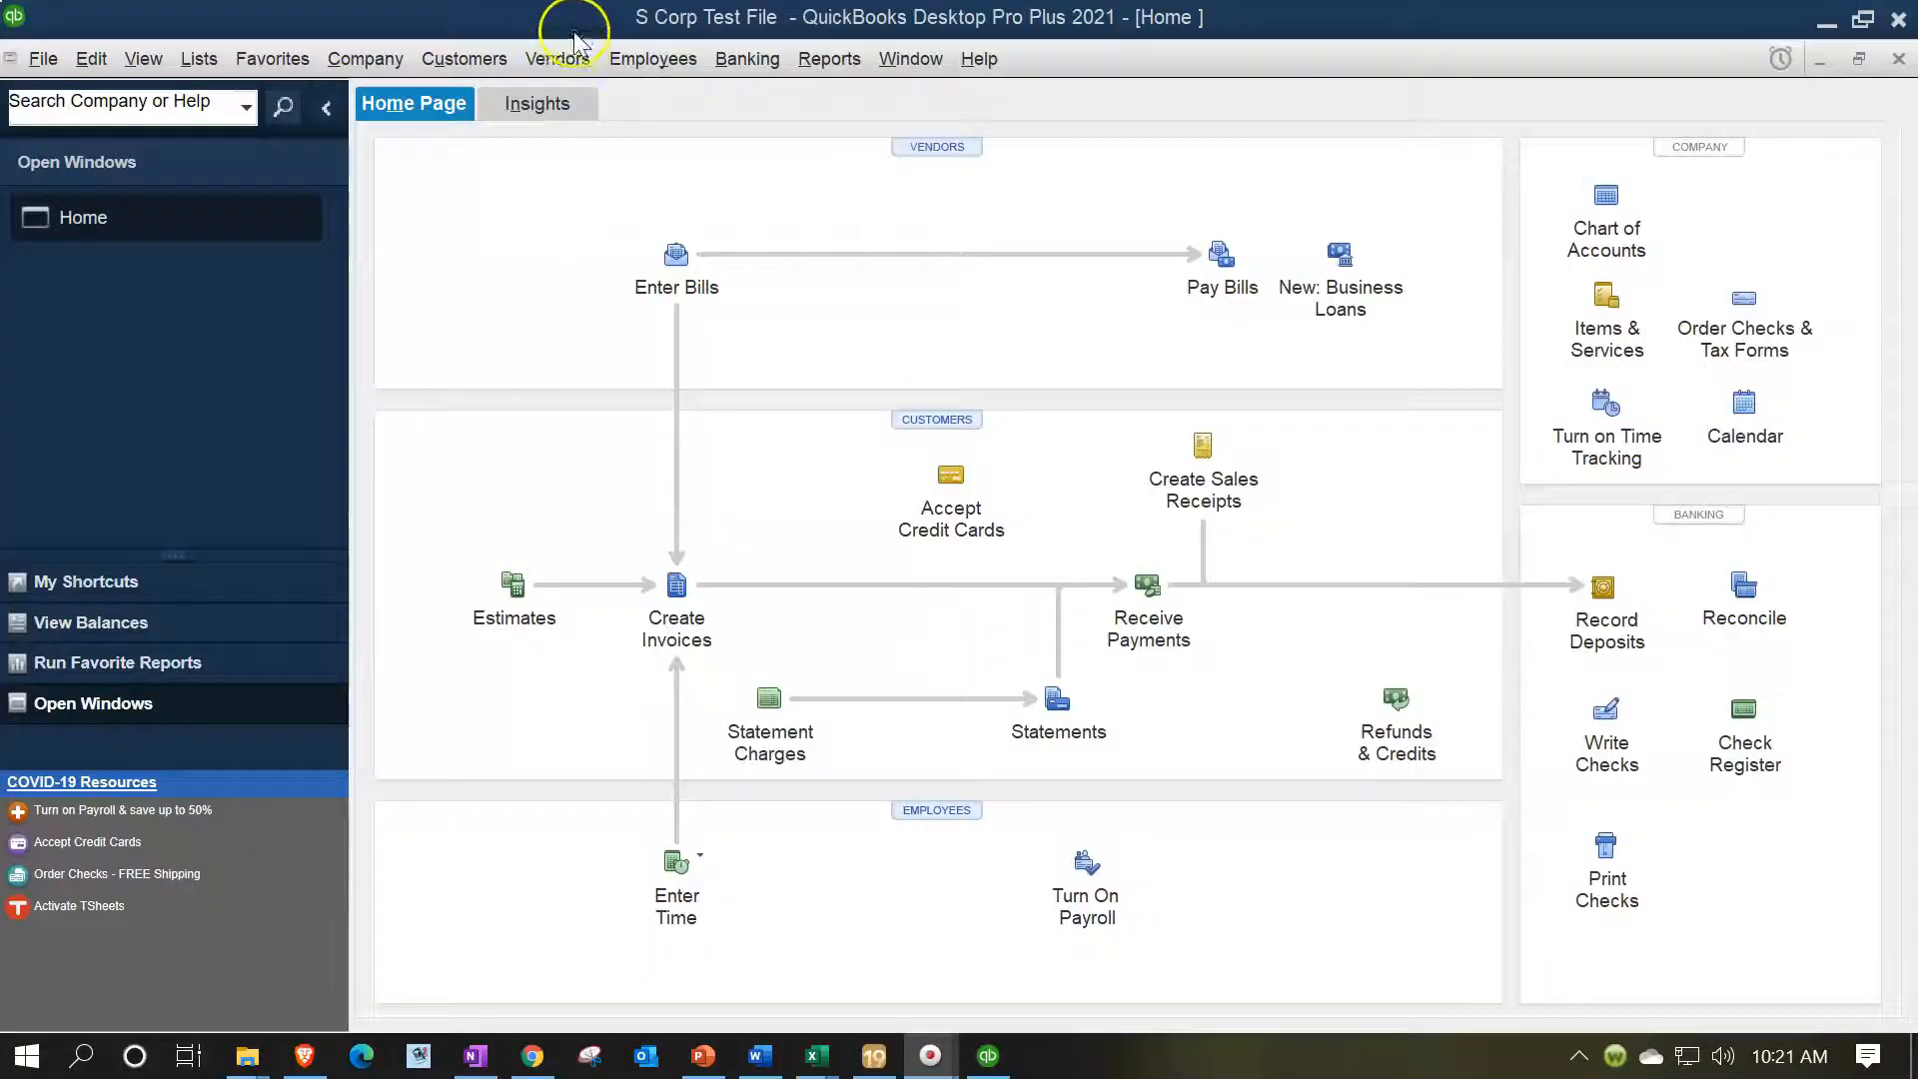
mouse_move(224, 165)
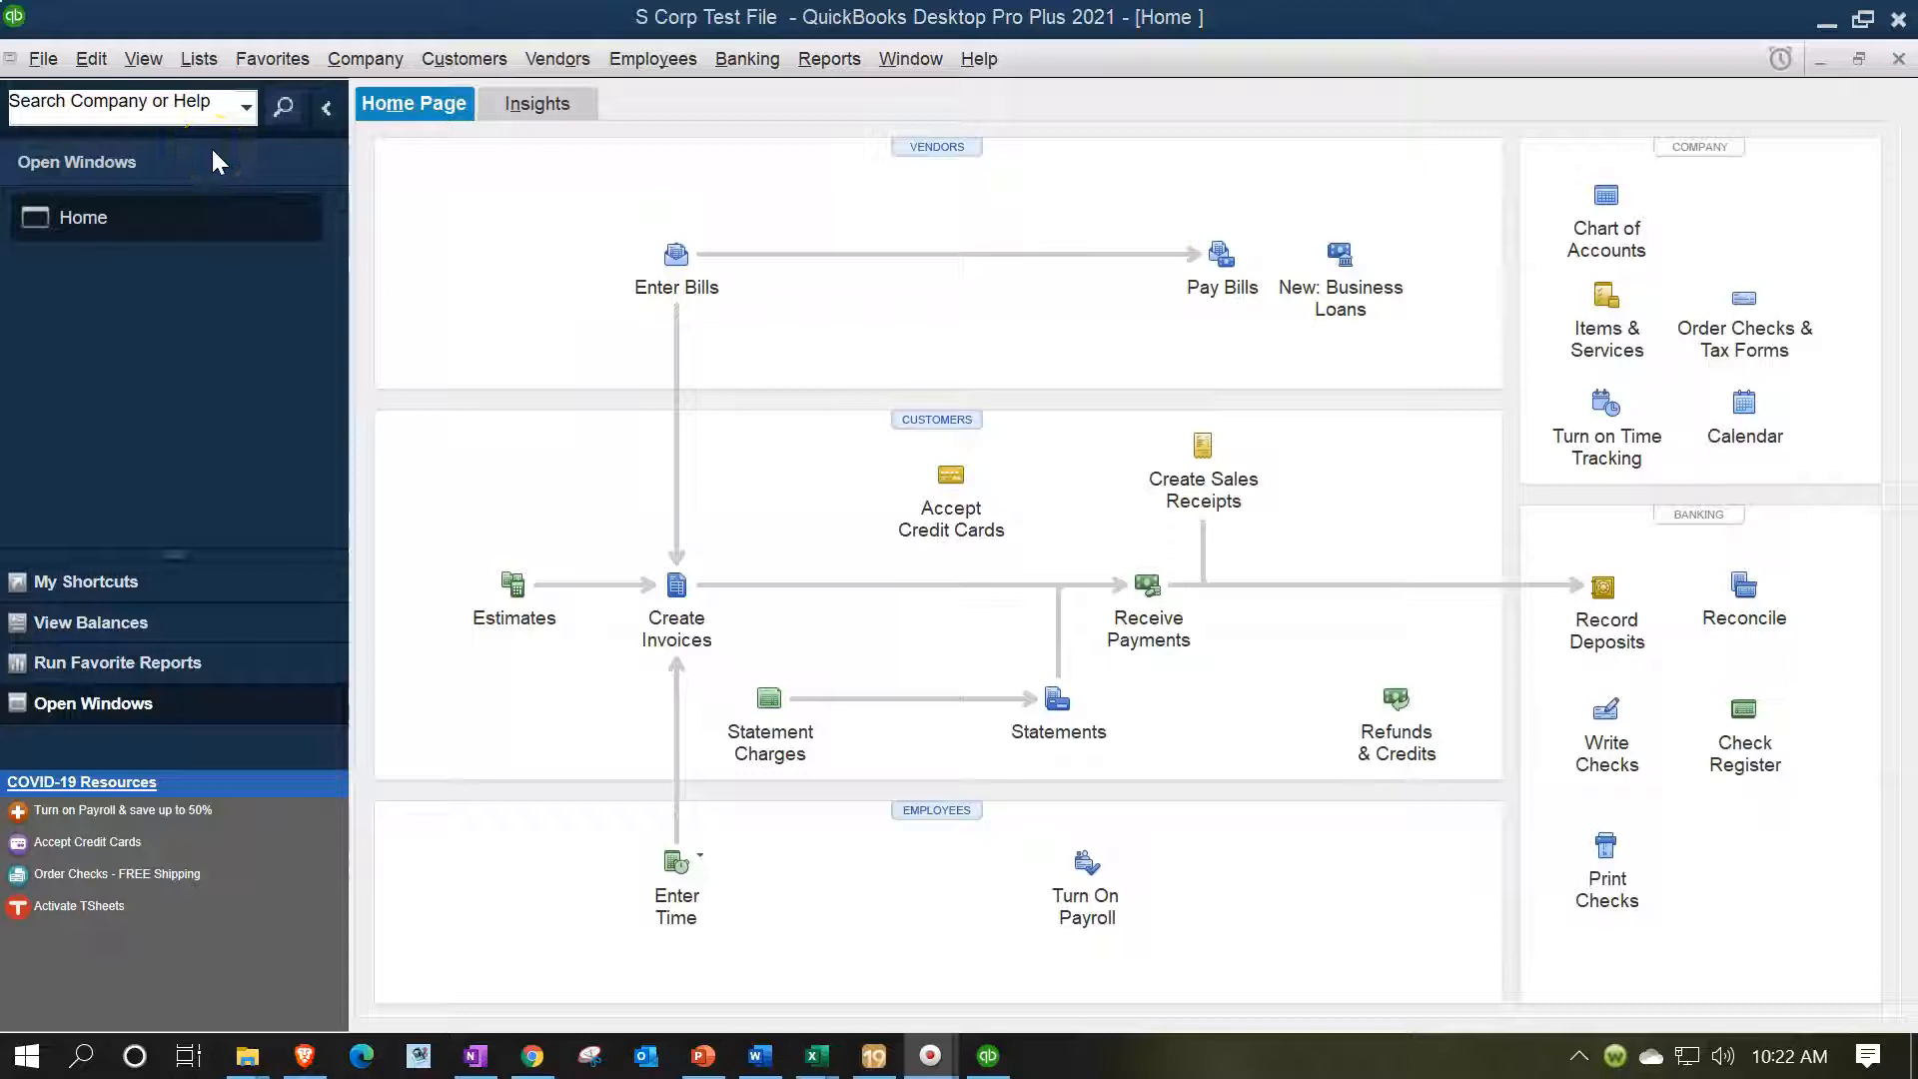
Glance at QuickBooks' View menu, then bring up the Lacerte S-Corporation return
left_click(142, 58)
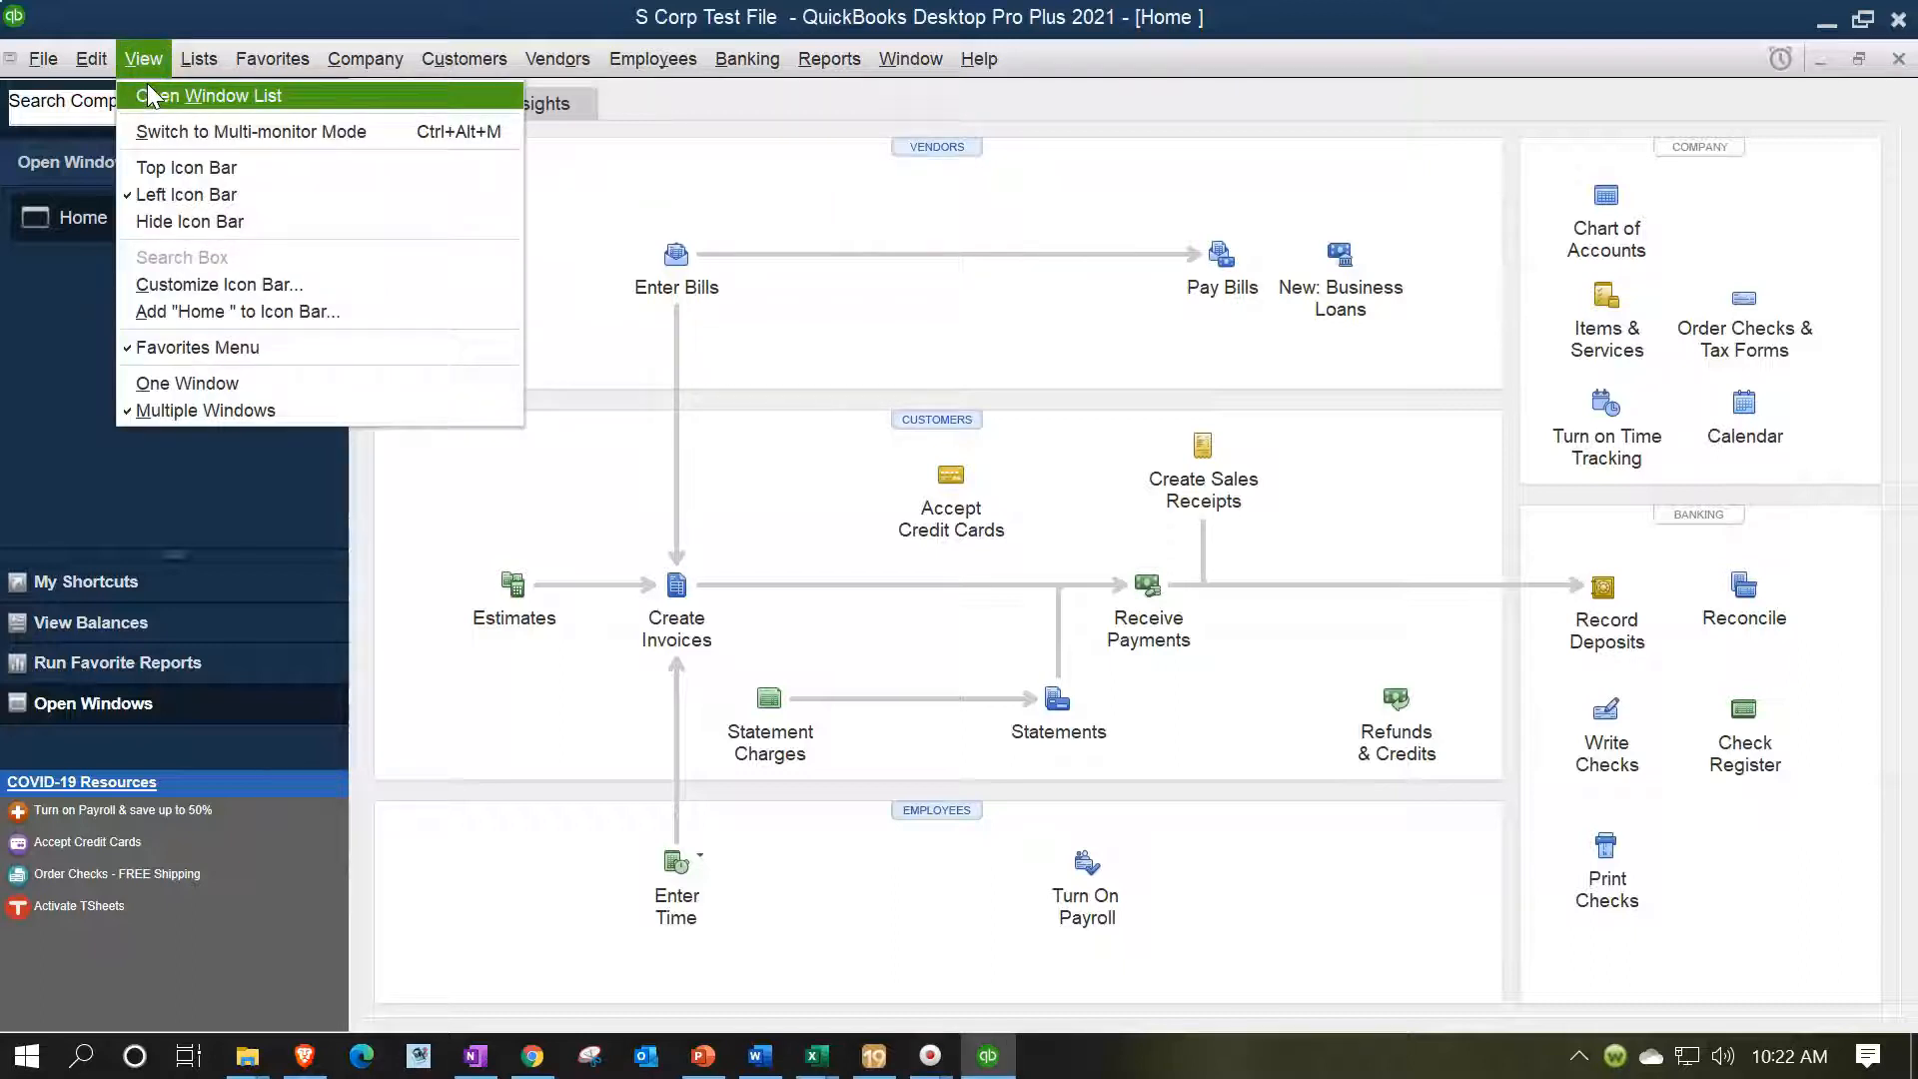
left_click(218, 96)
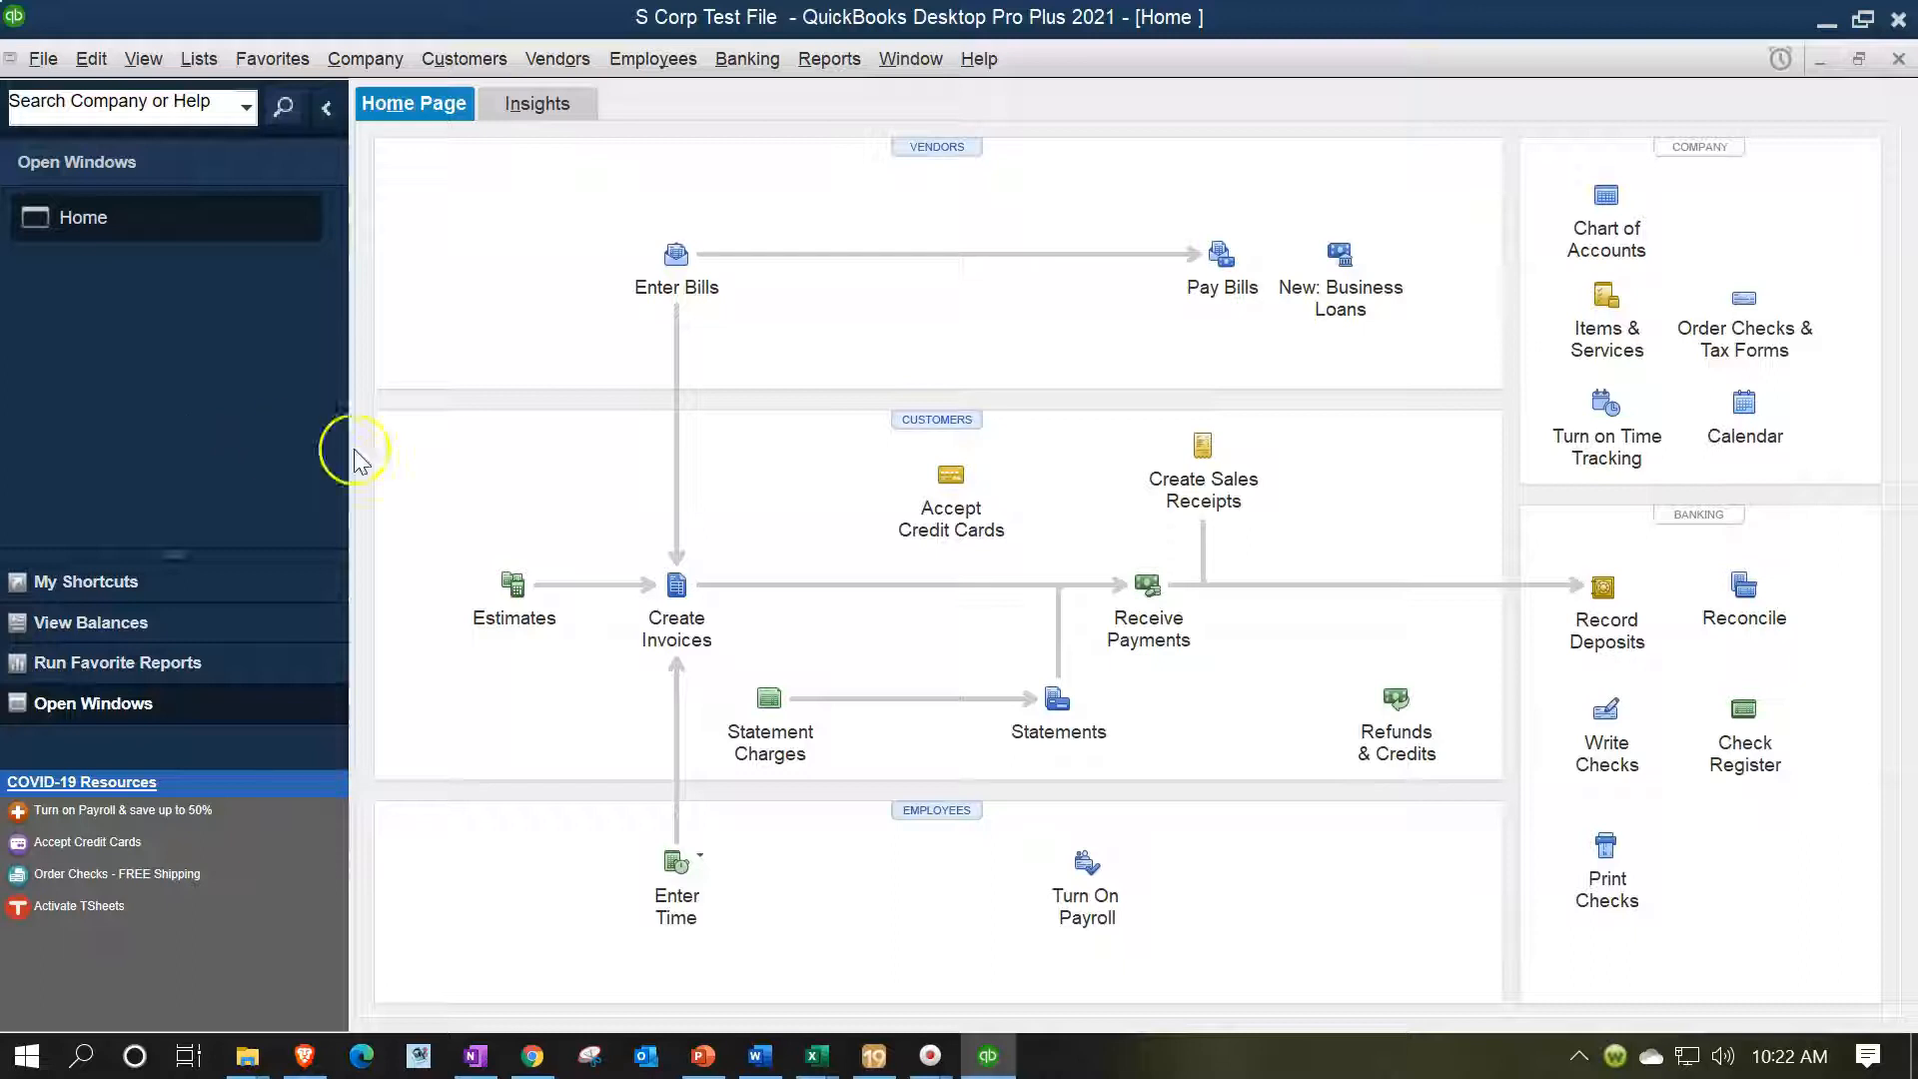
mouse_move(884, 1003)
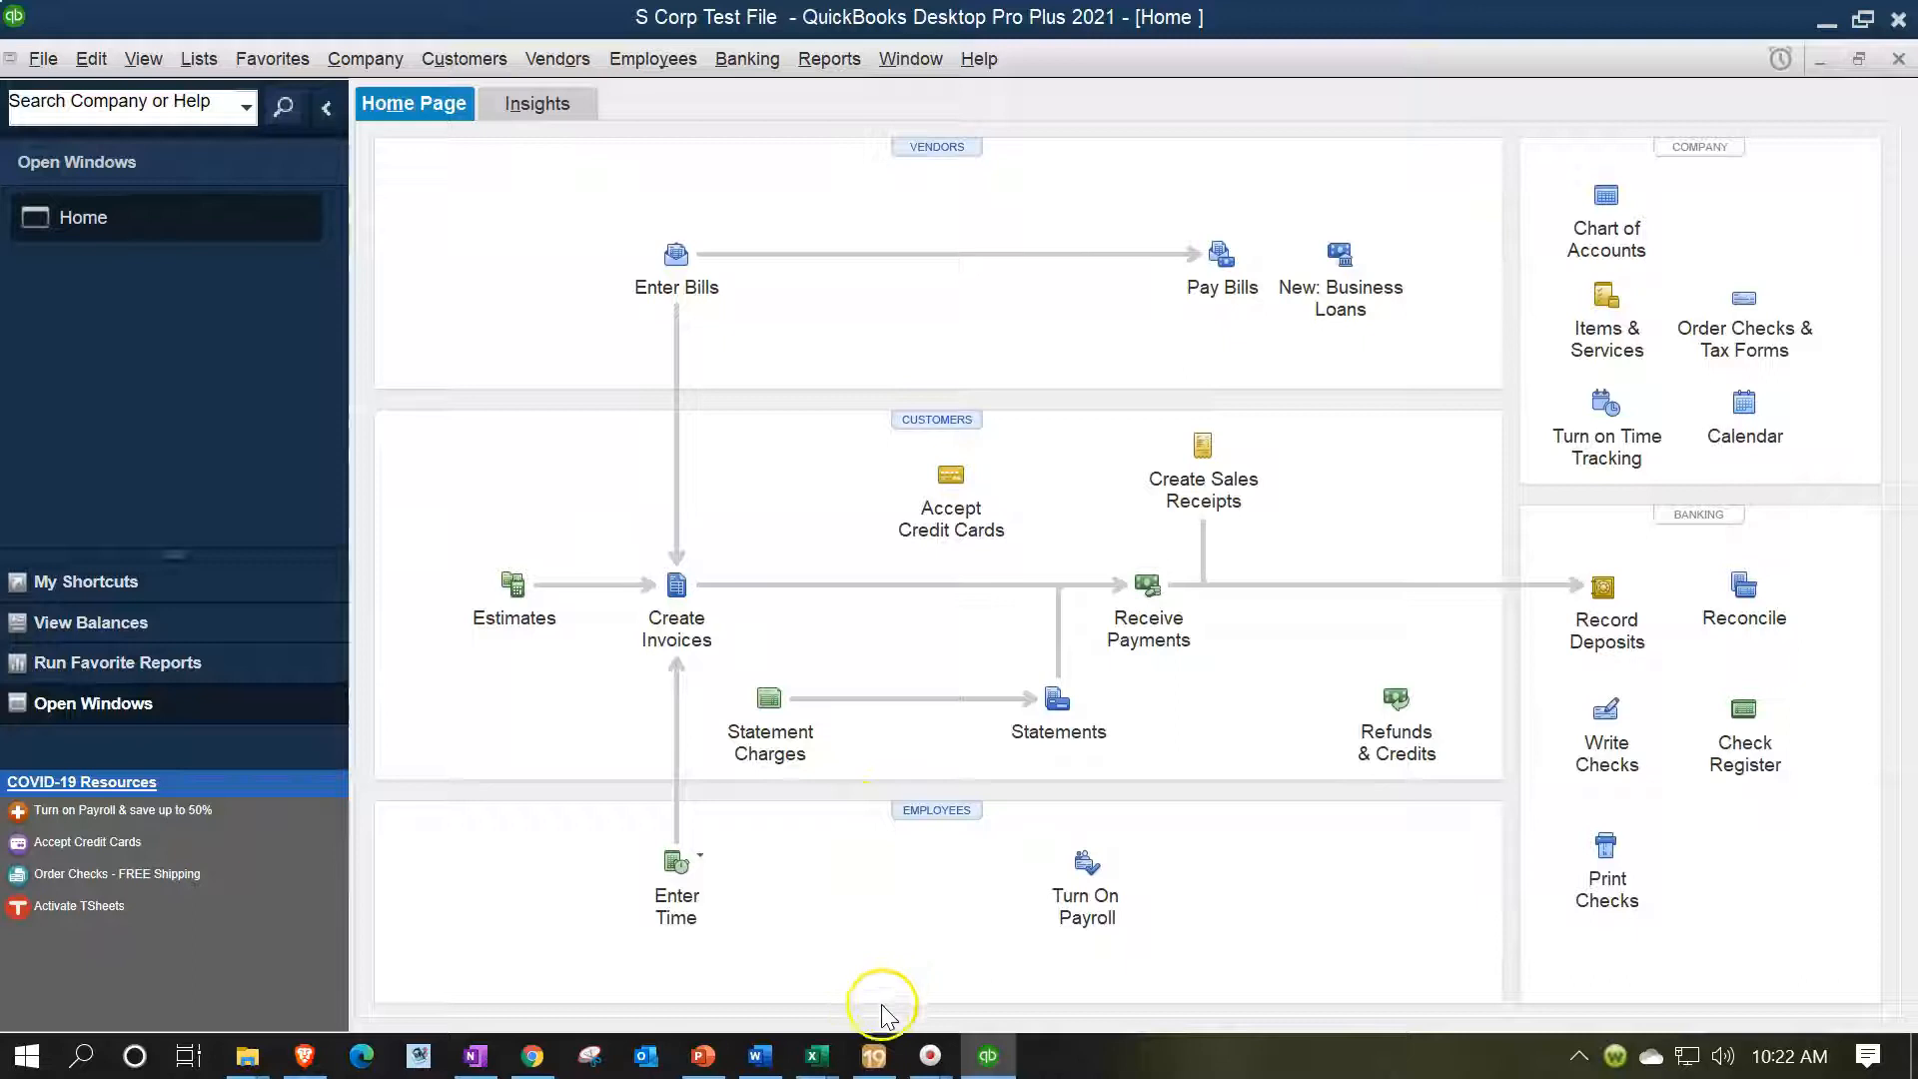
left_click(873, 1055)
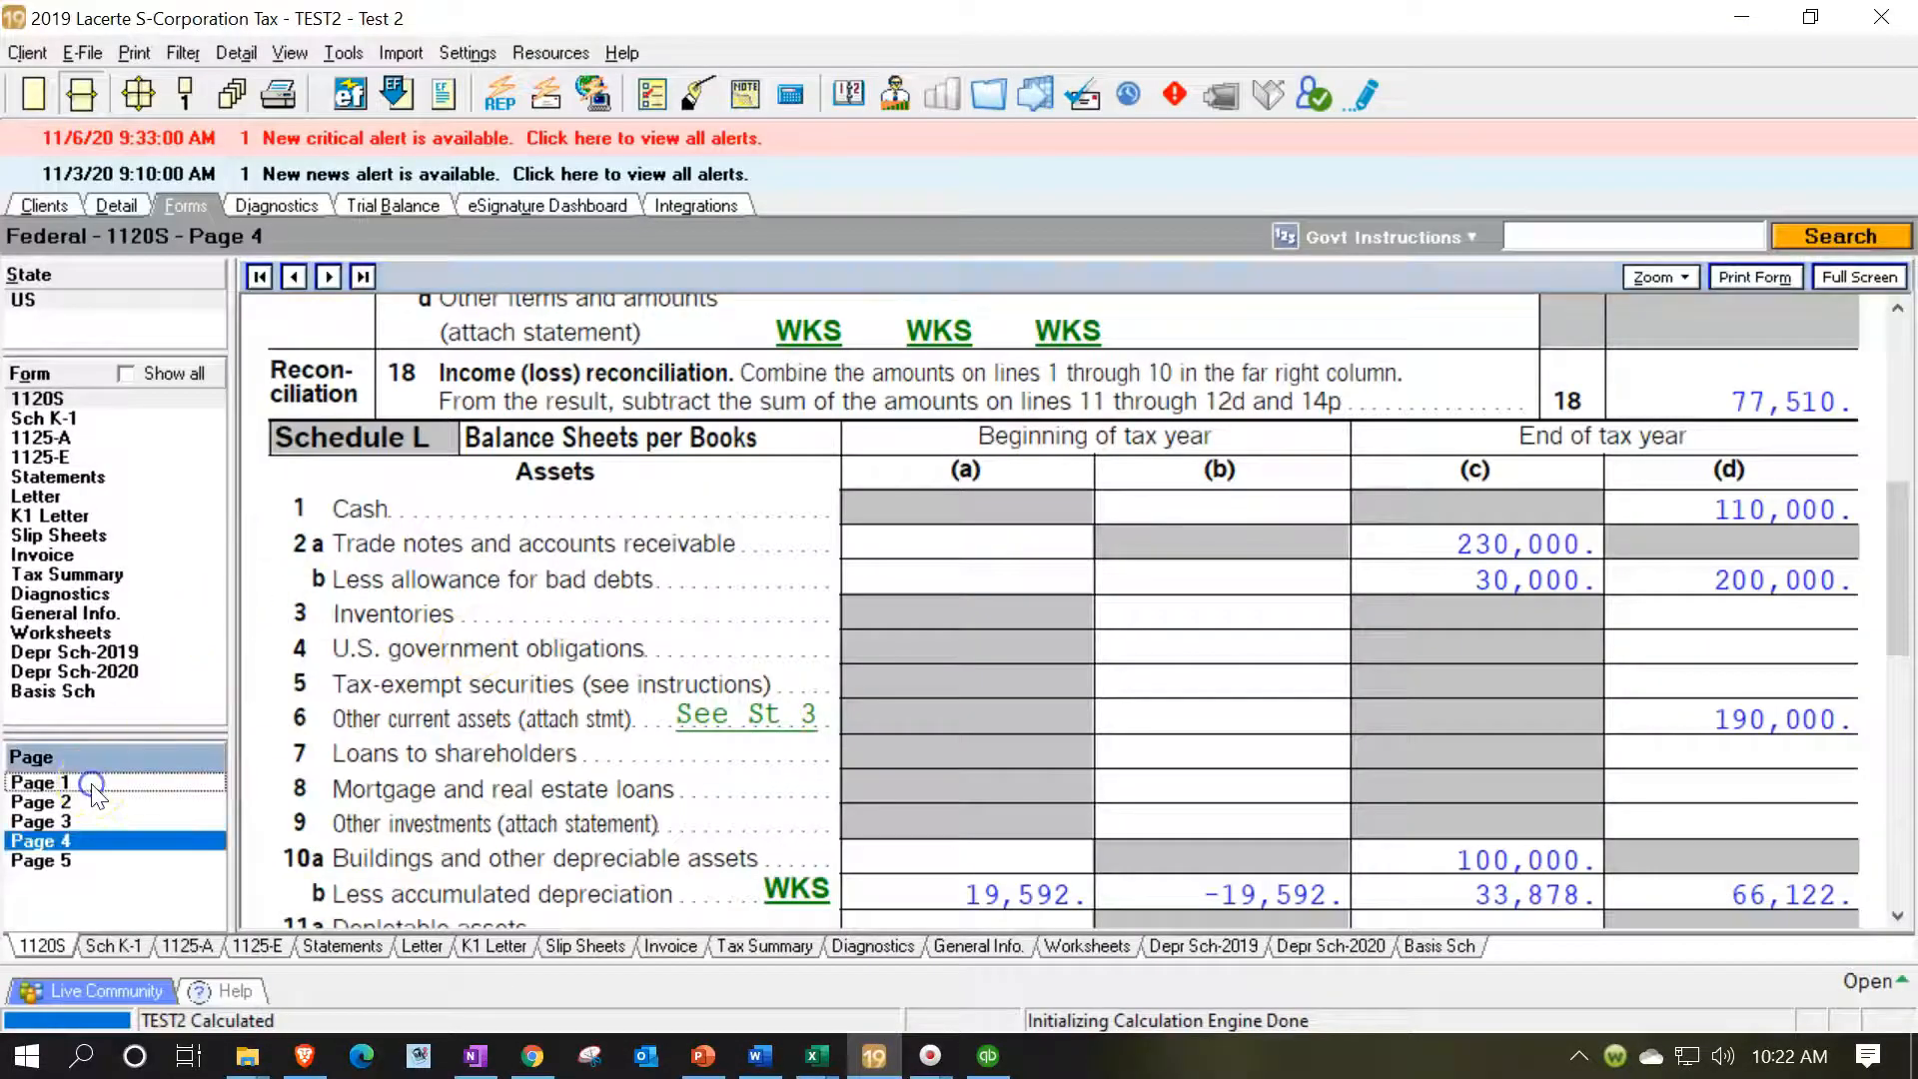
Review the 1120-S from page 1 to the Schedule L asset lines totalling 566,122
left_click(40, 783)
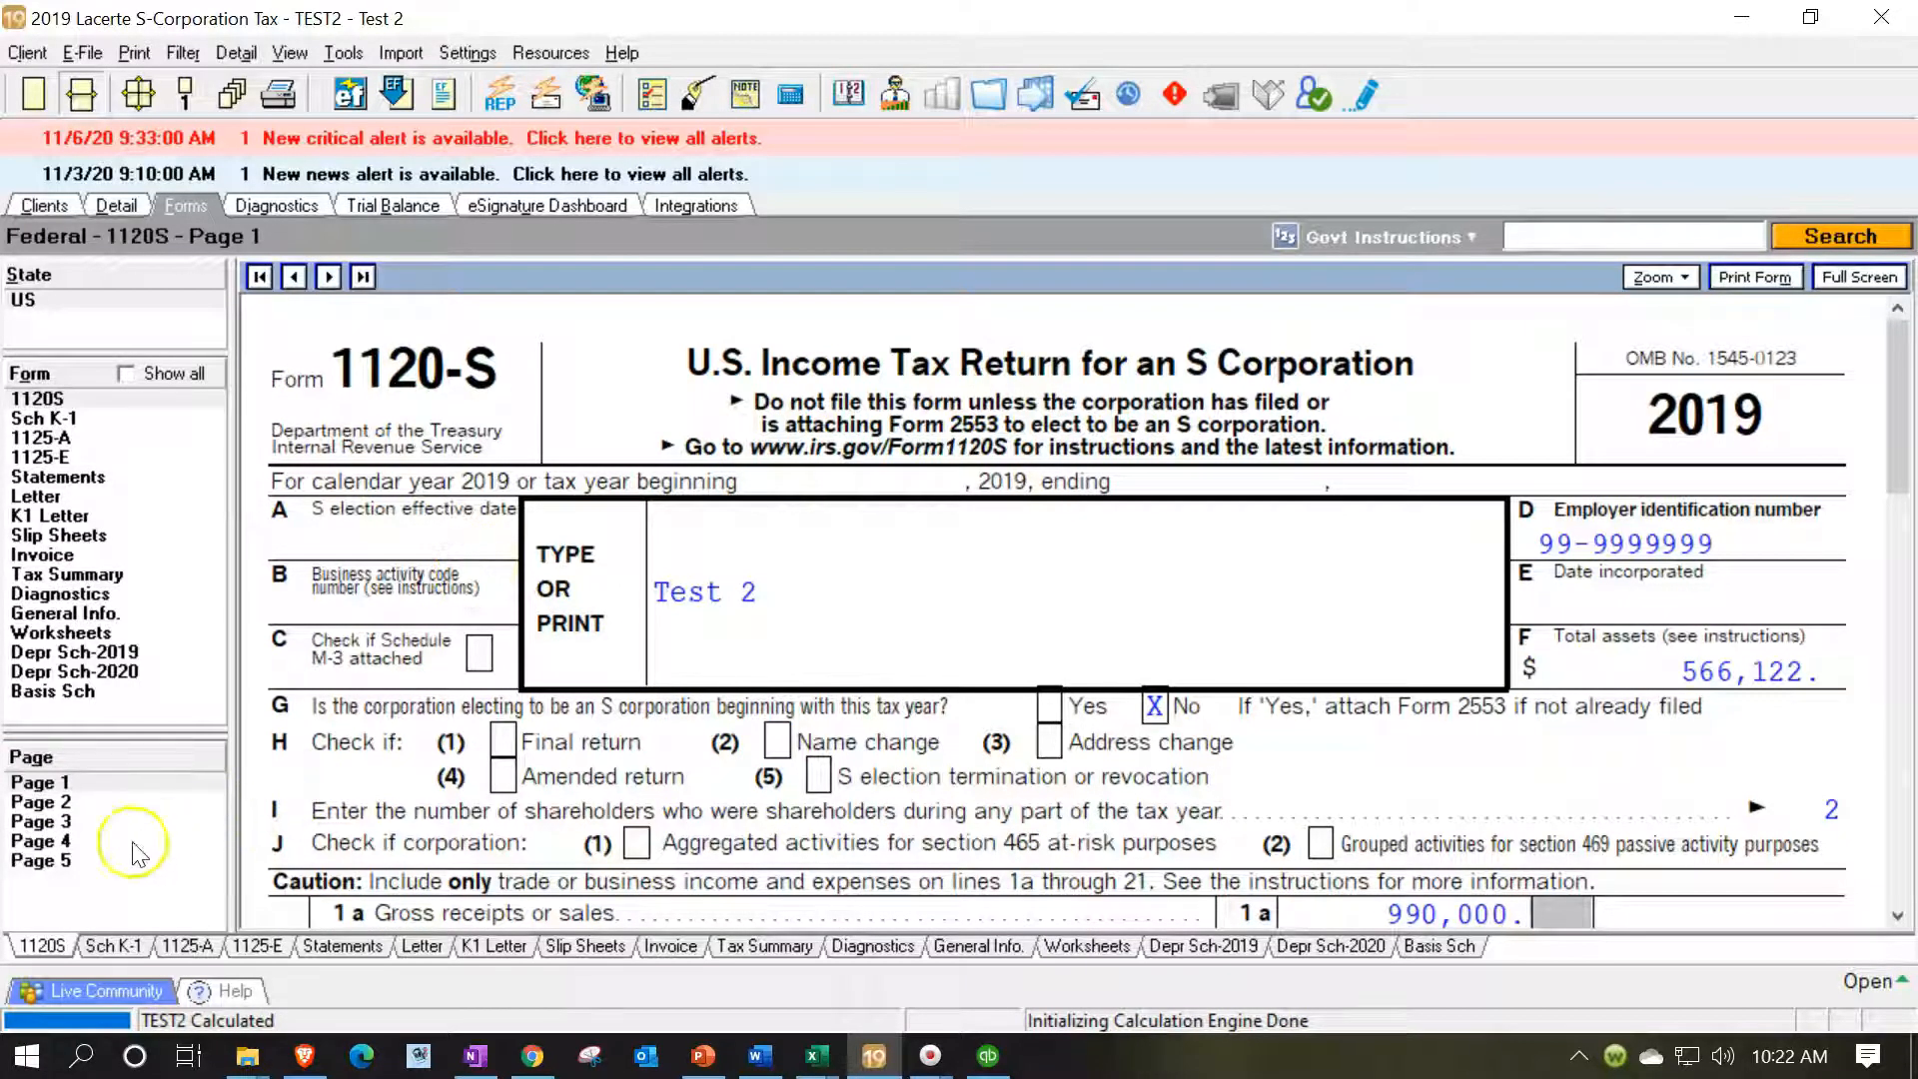
left_click(40, 840)
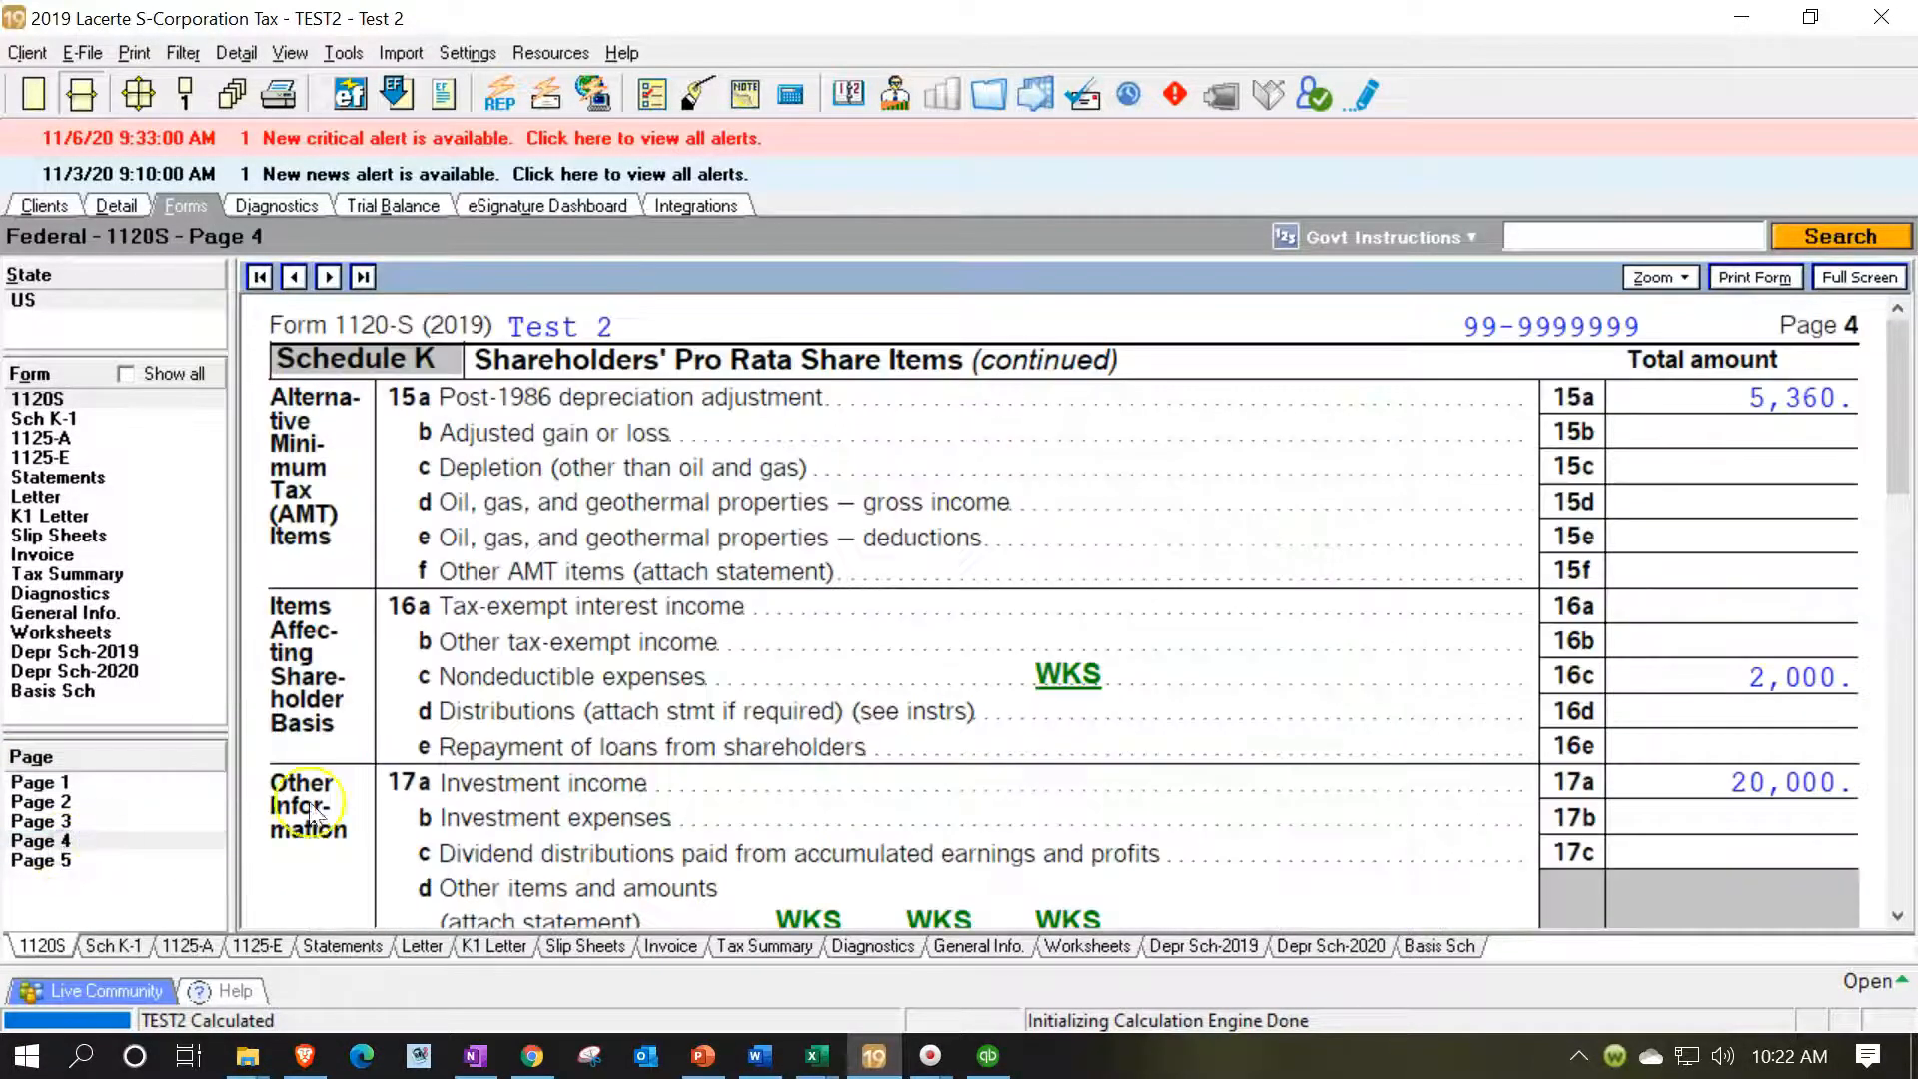
scroll("down", 3)
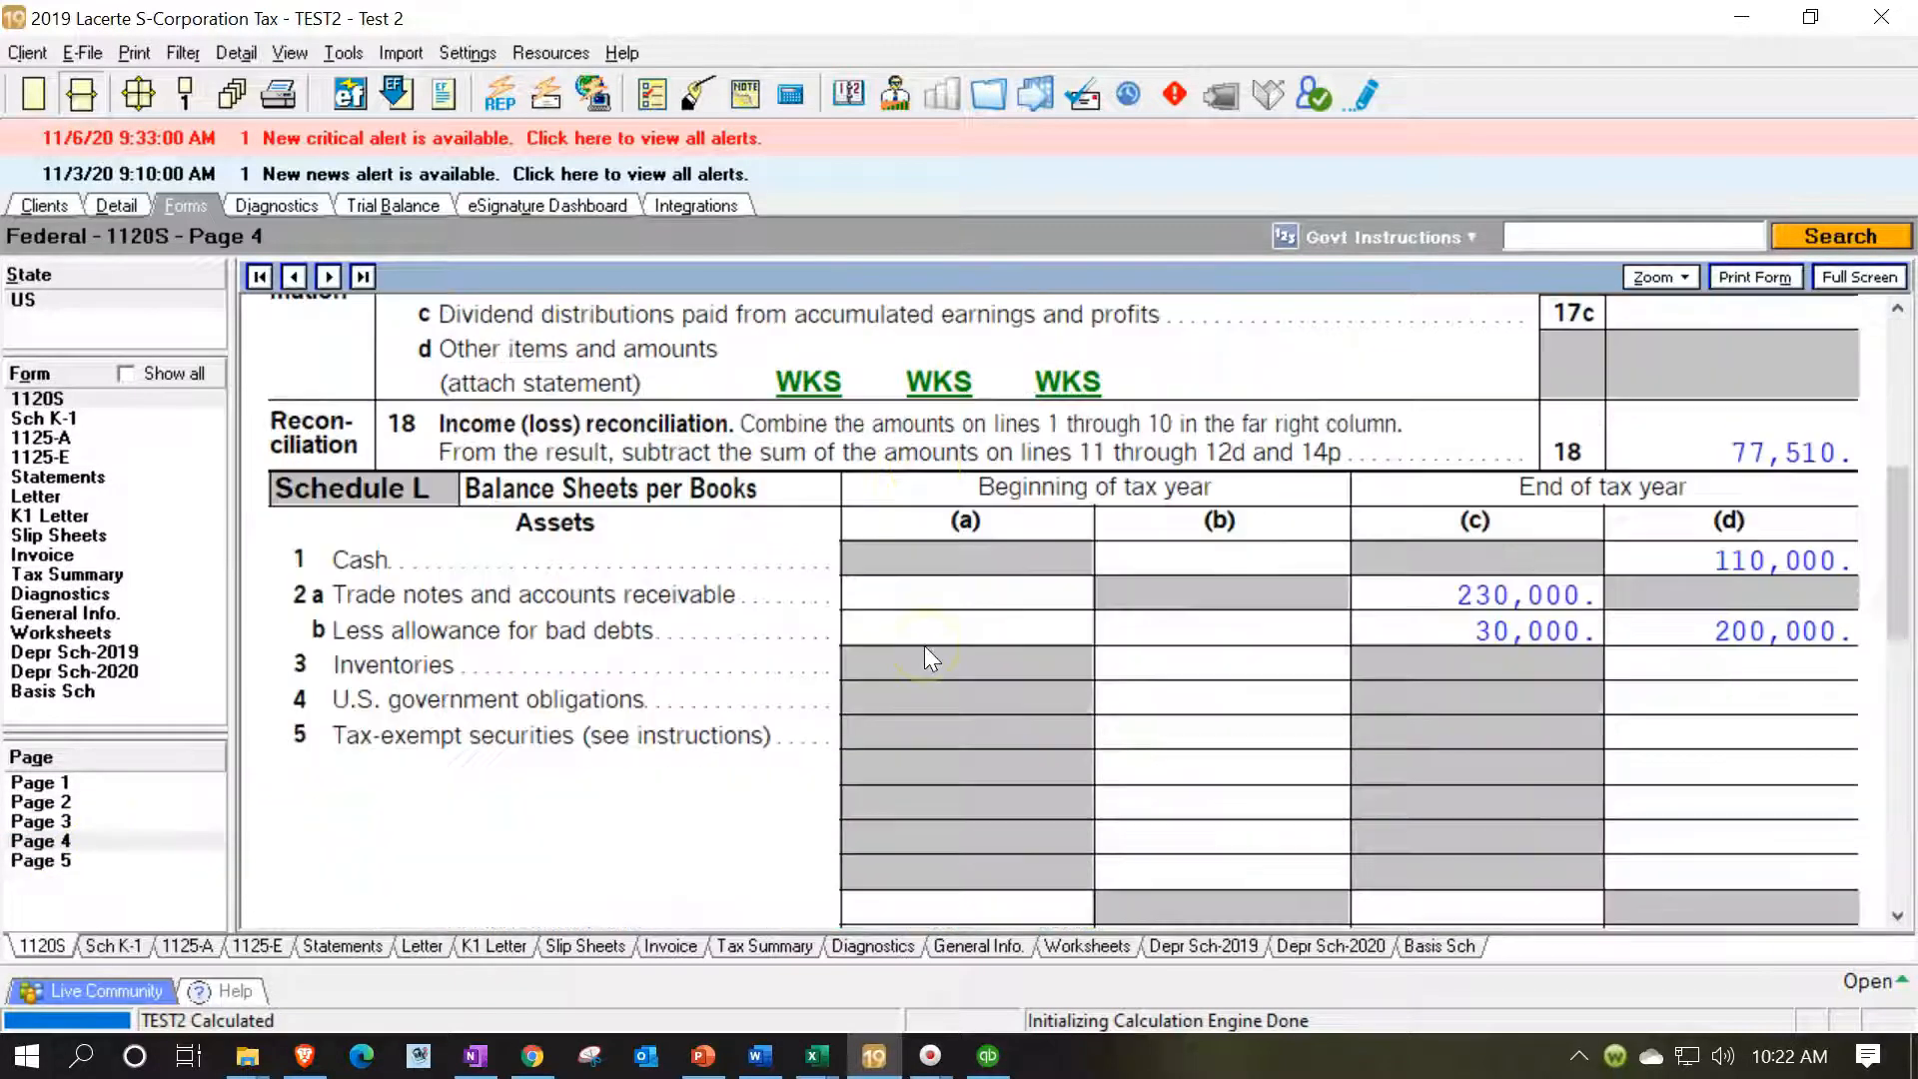
scroll("down", 3)
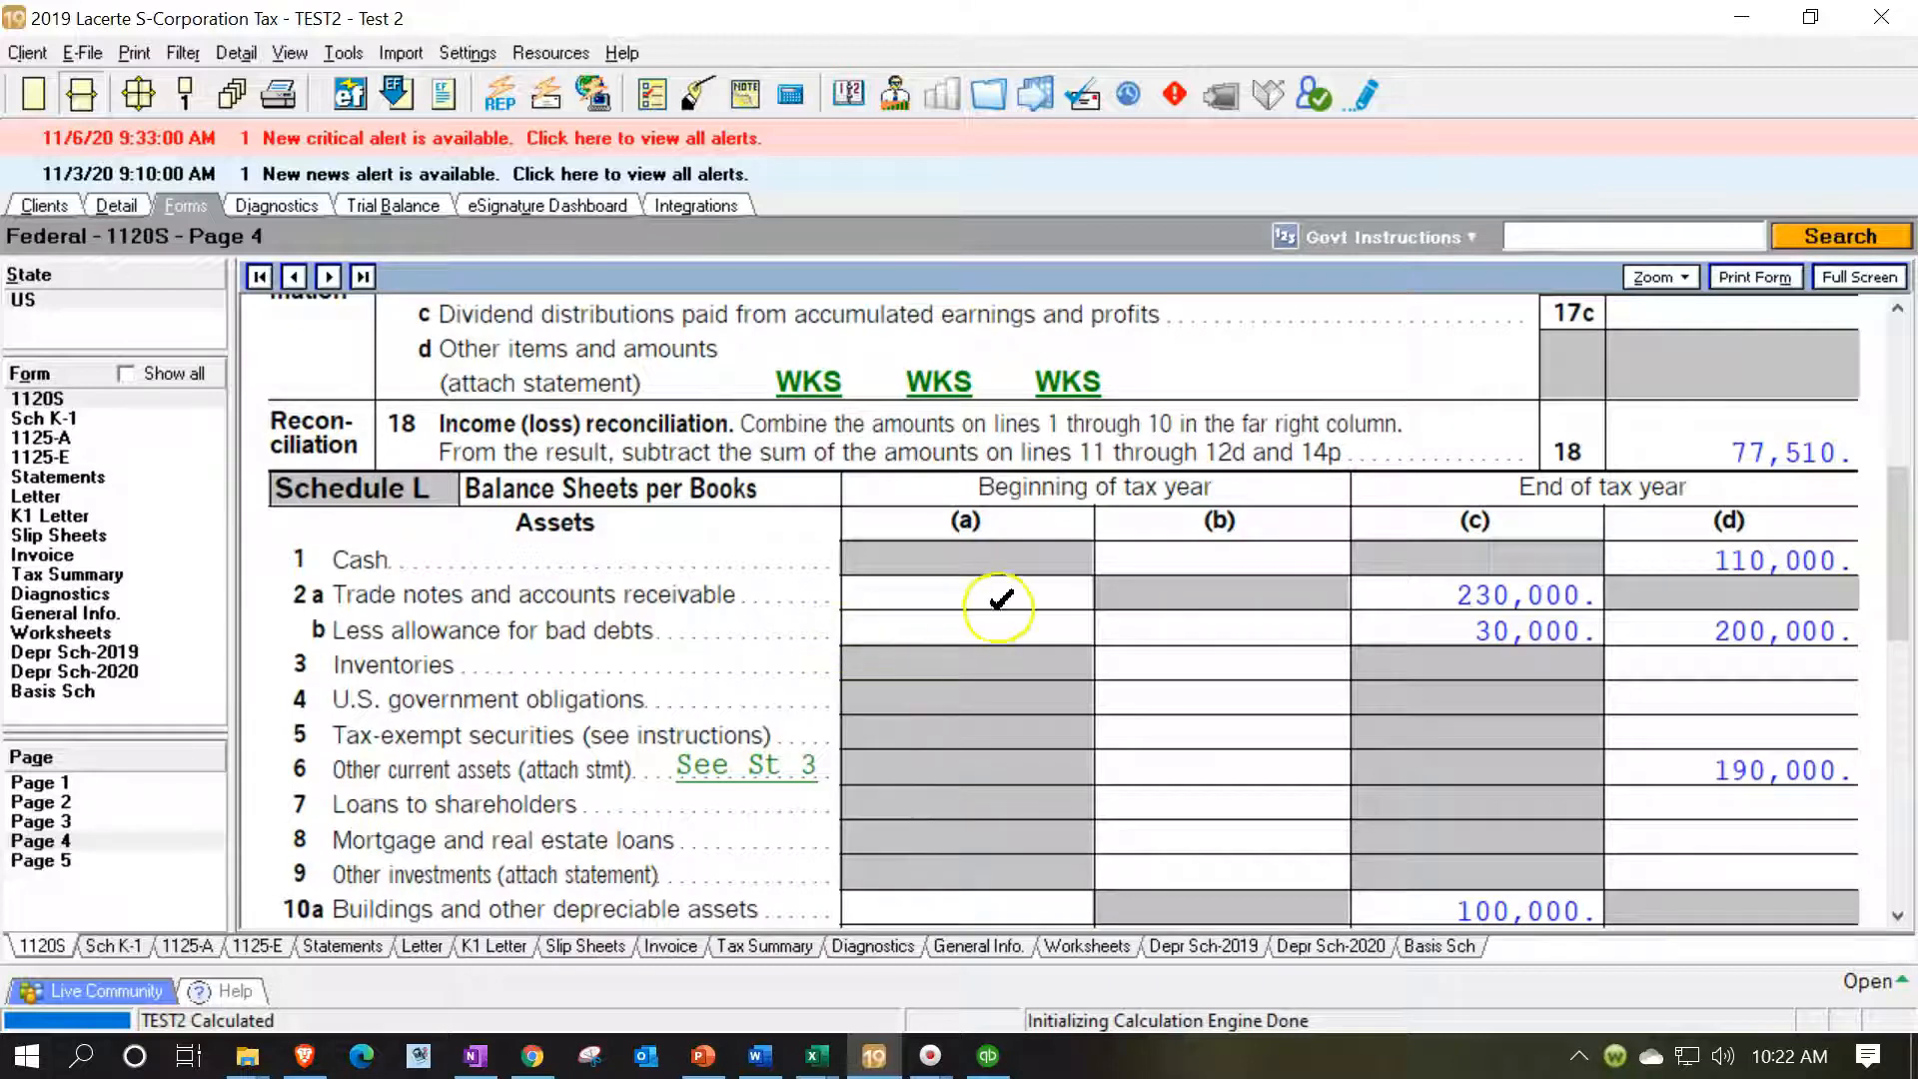
scroll("down", 3)
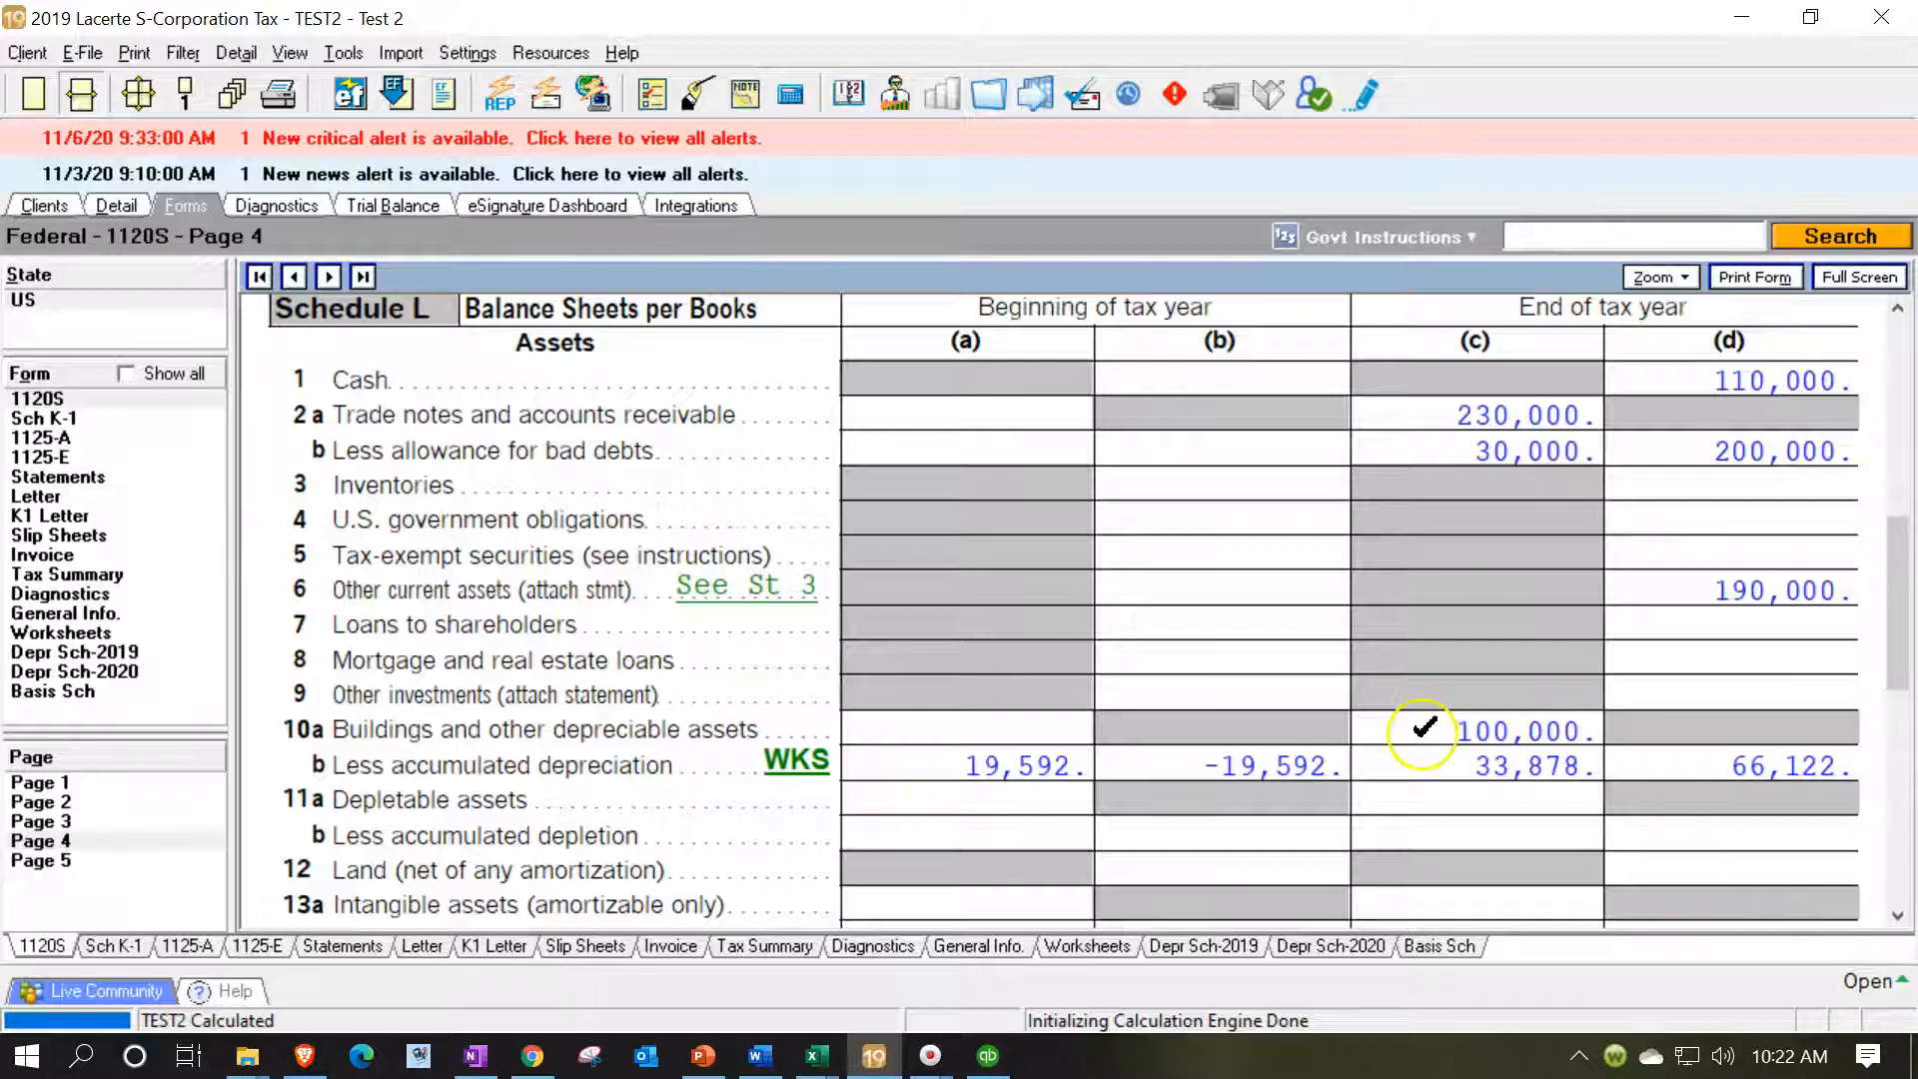
mouse_move(168, 649)
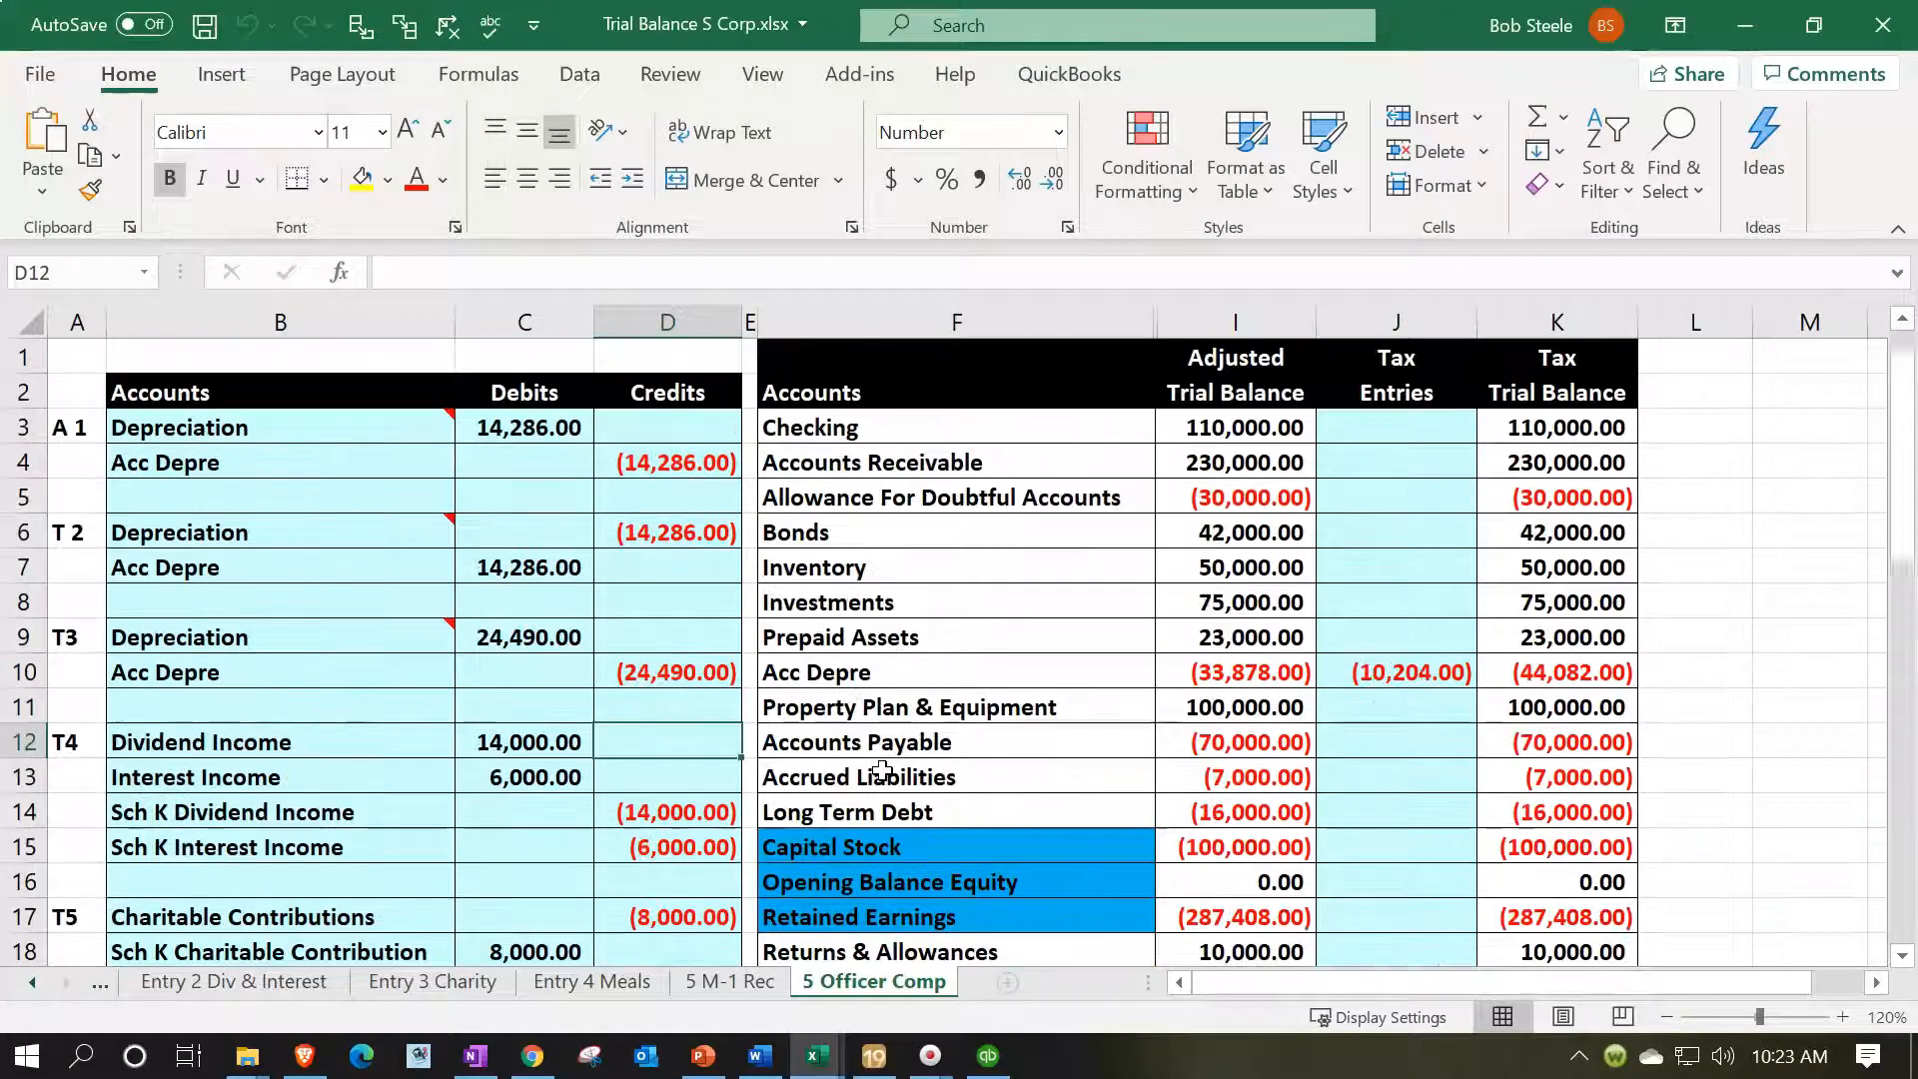
Select and compare the Excel trial balance amounts against the Schedule L figures
left_click(1235, 427)
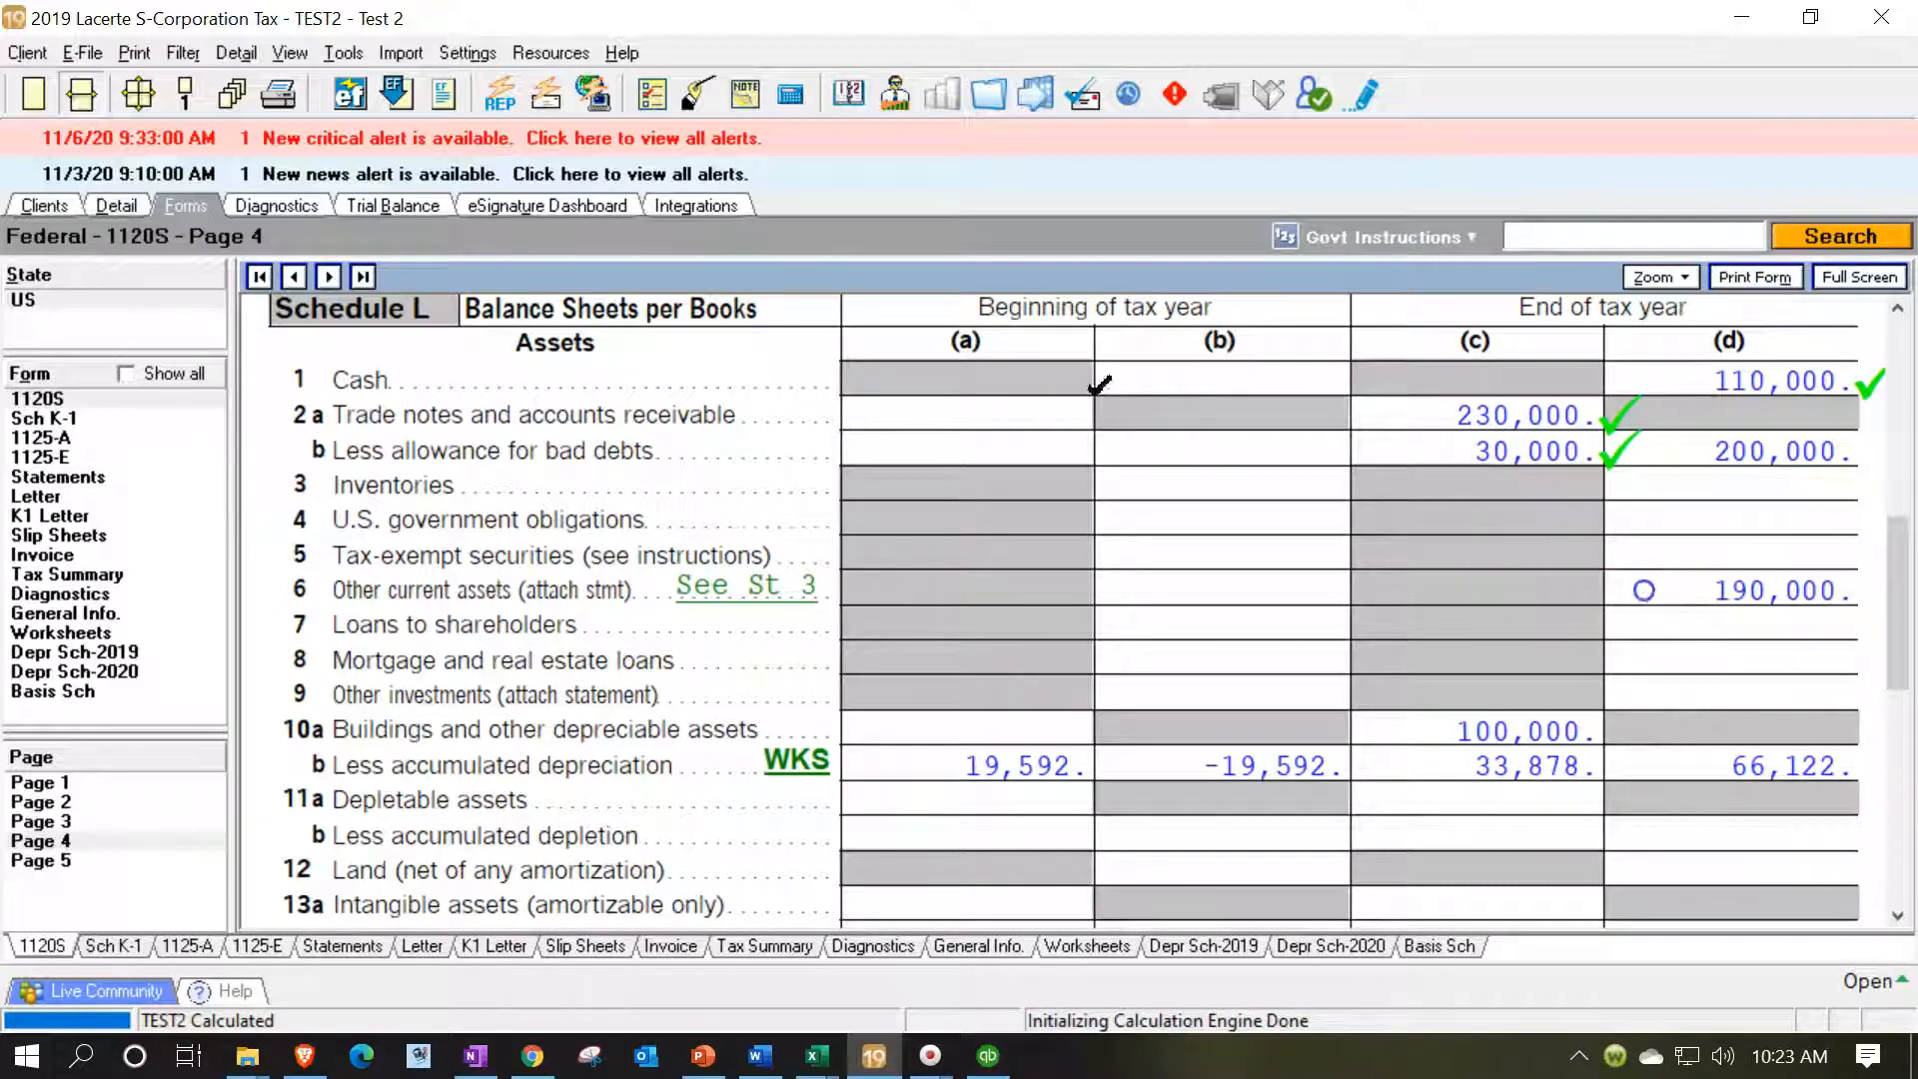
scroll("down", 3)
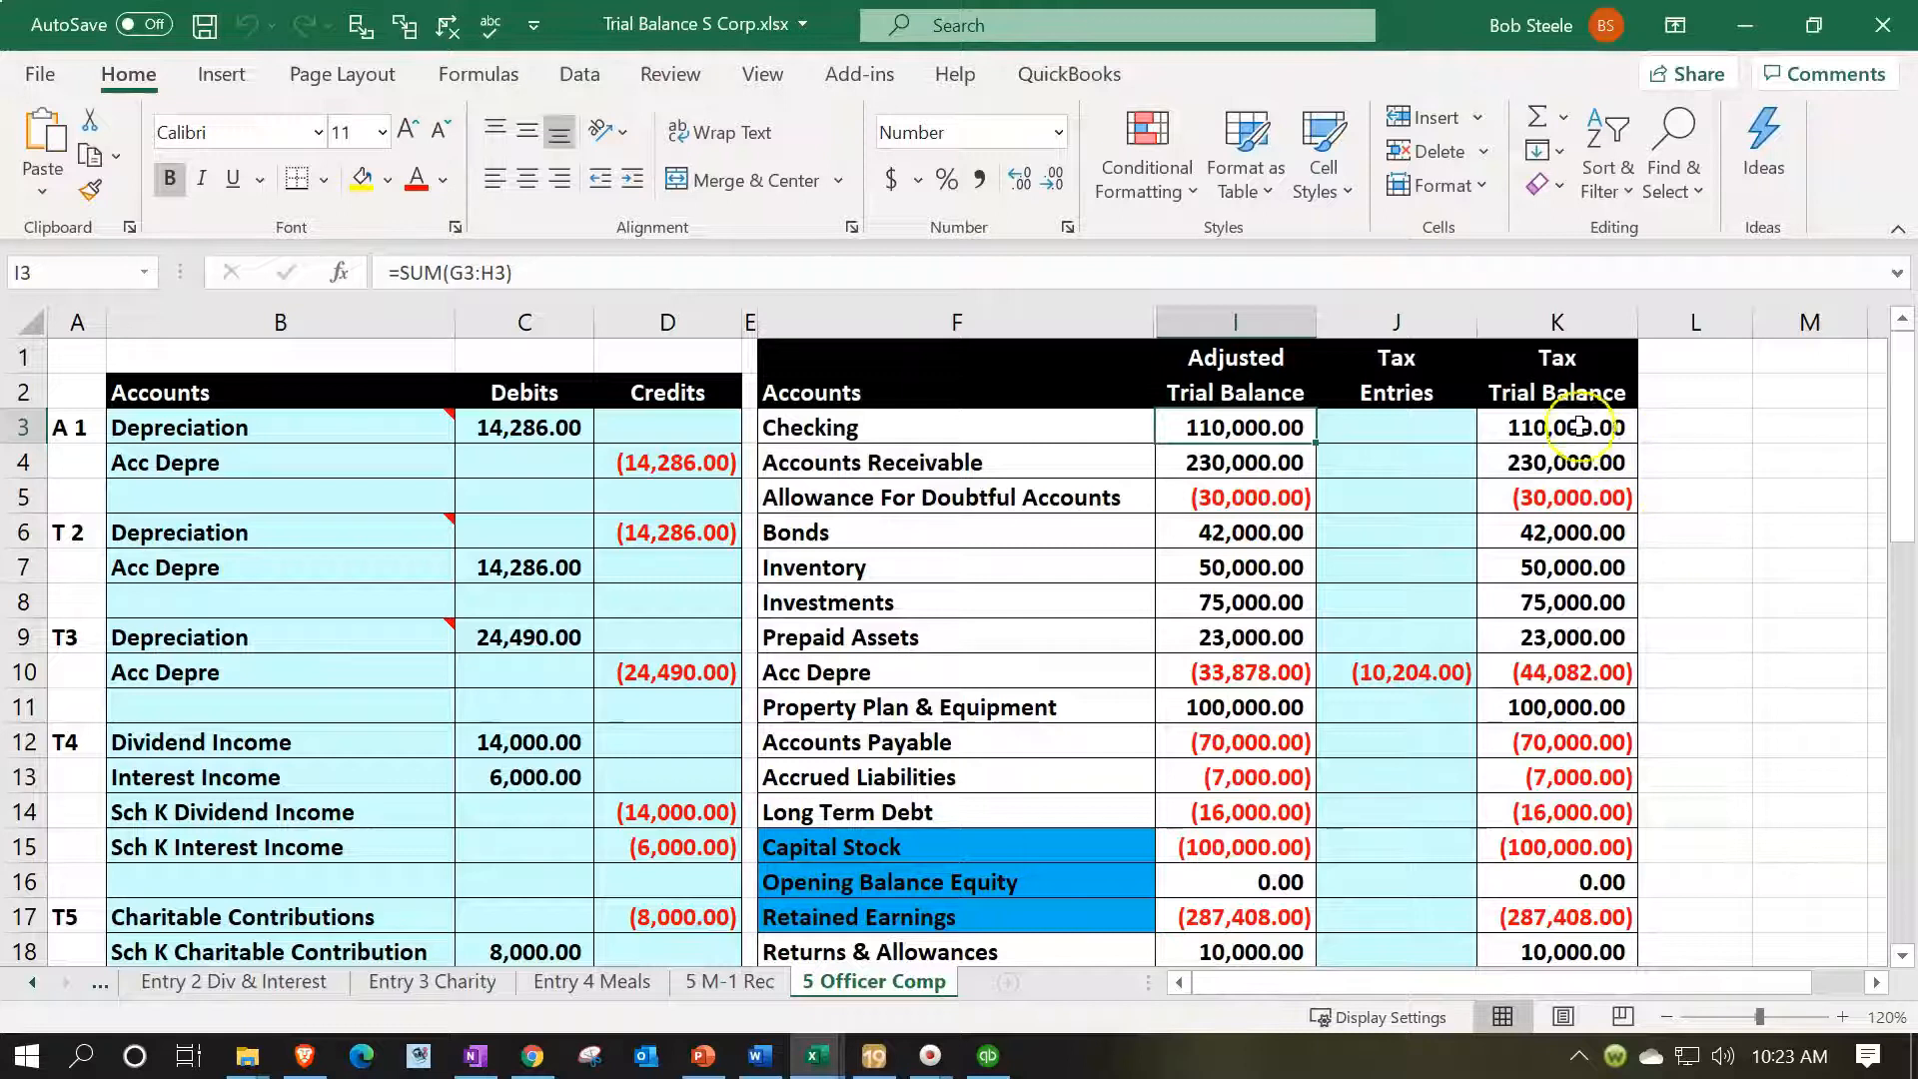
left_click_drag(1235, 427, 1396, 708)
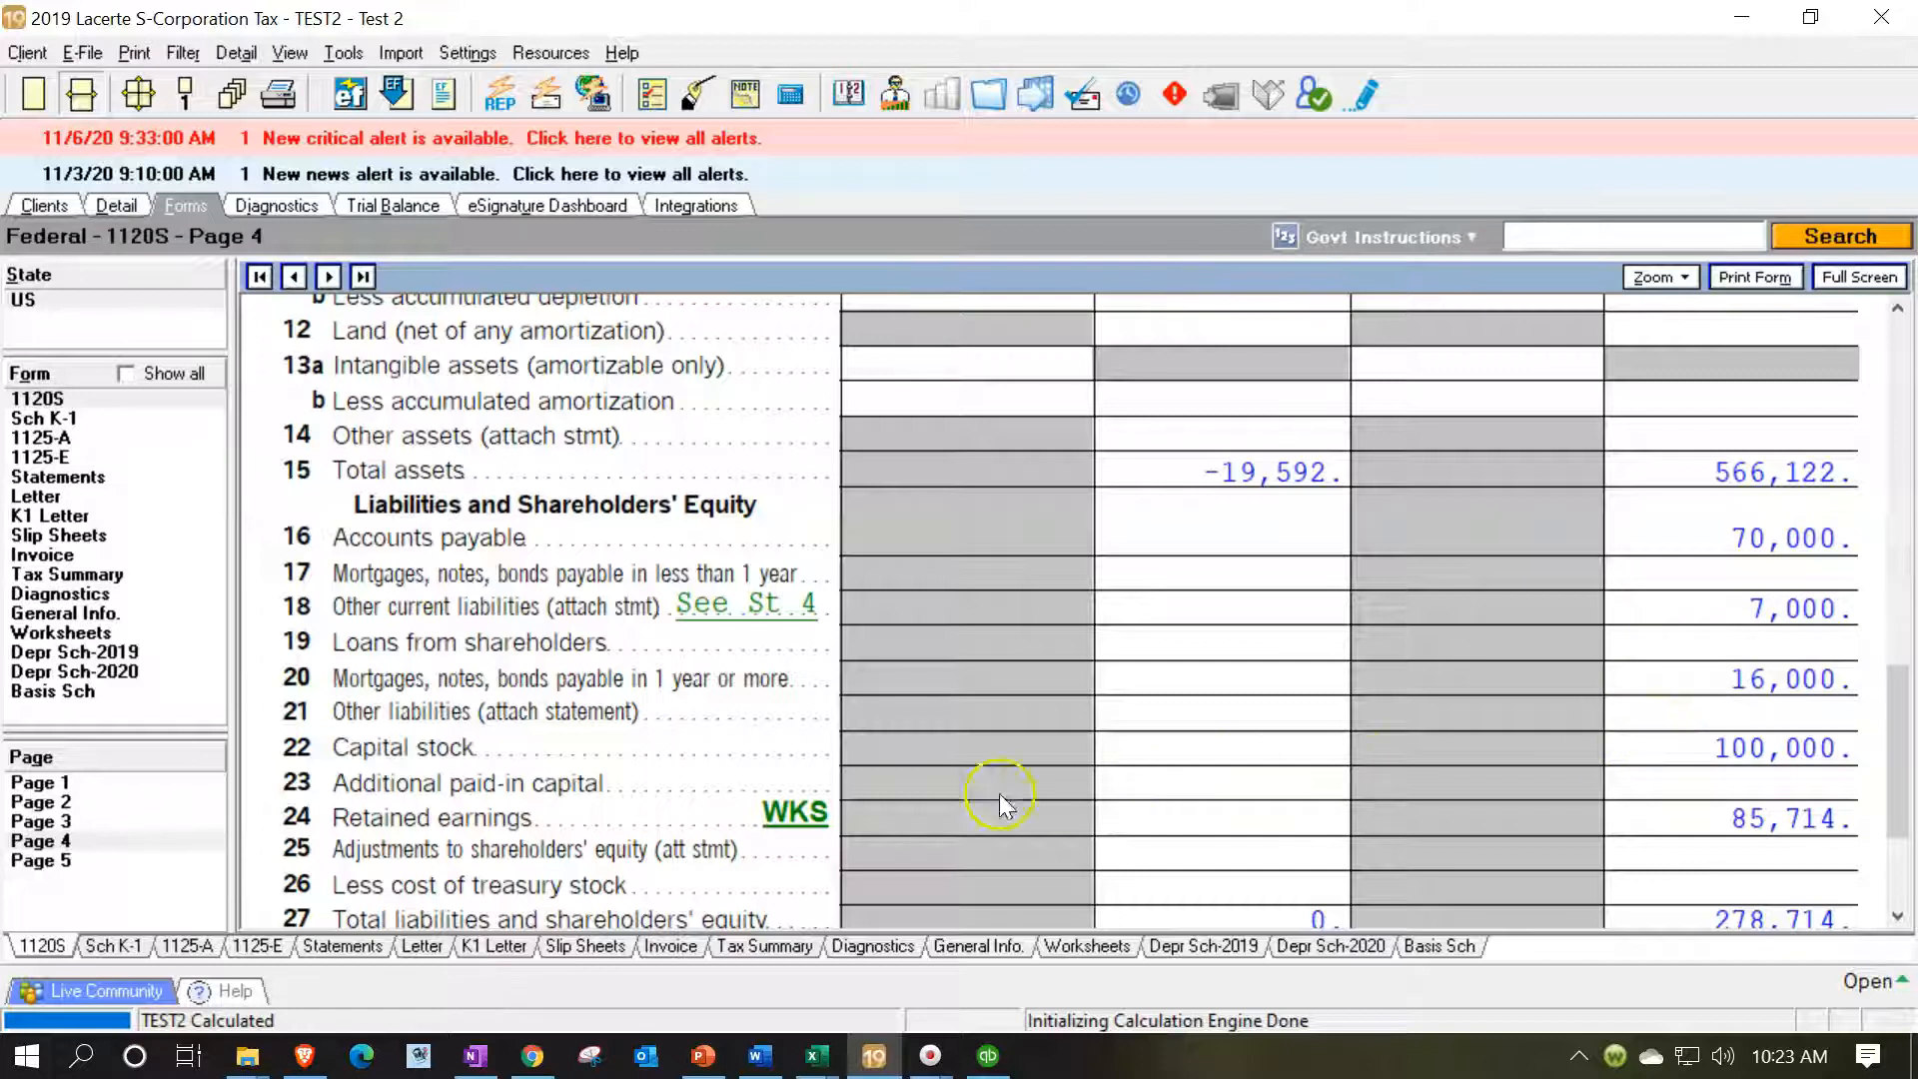
mouse_move(936, 826)
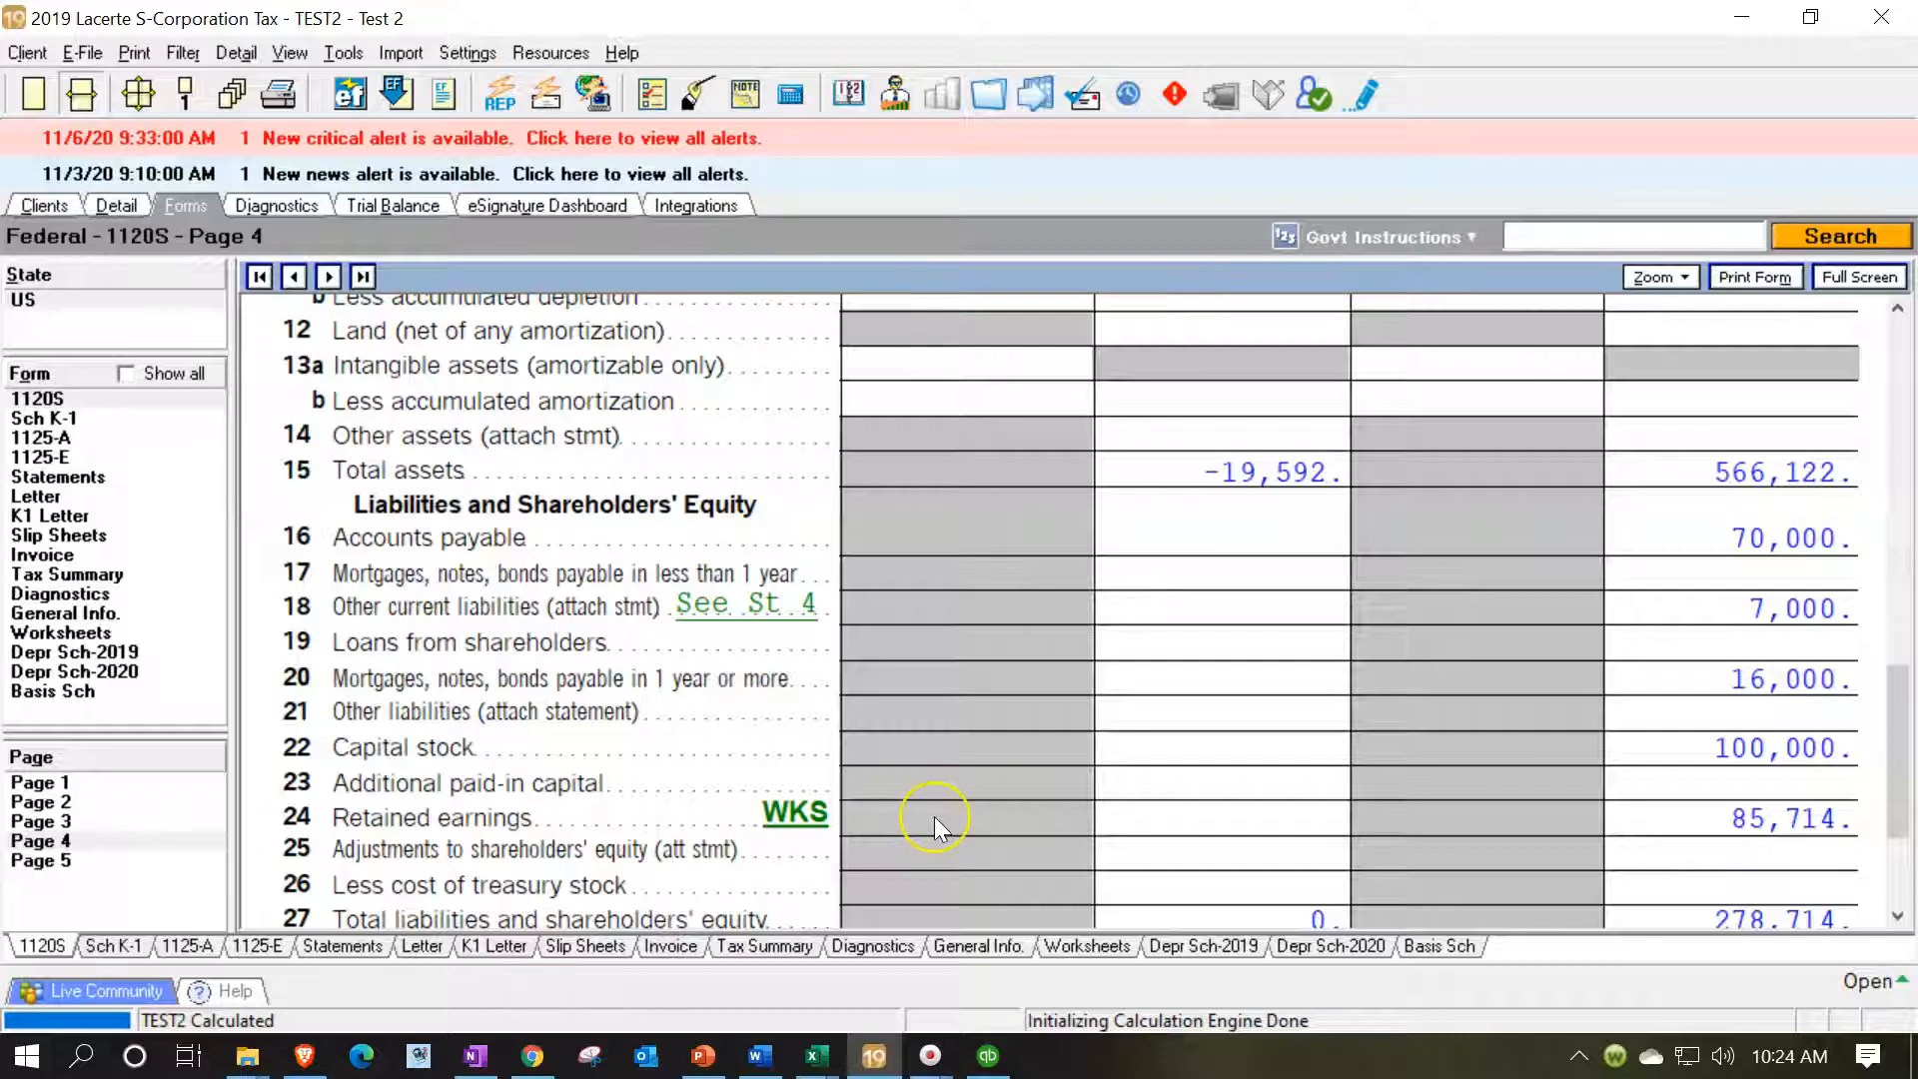
mouse_move(807, 1055)
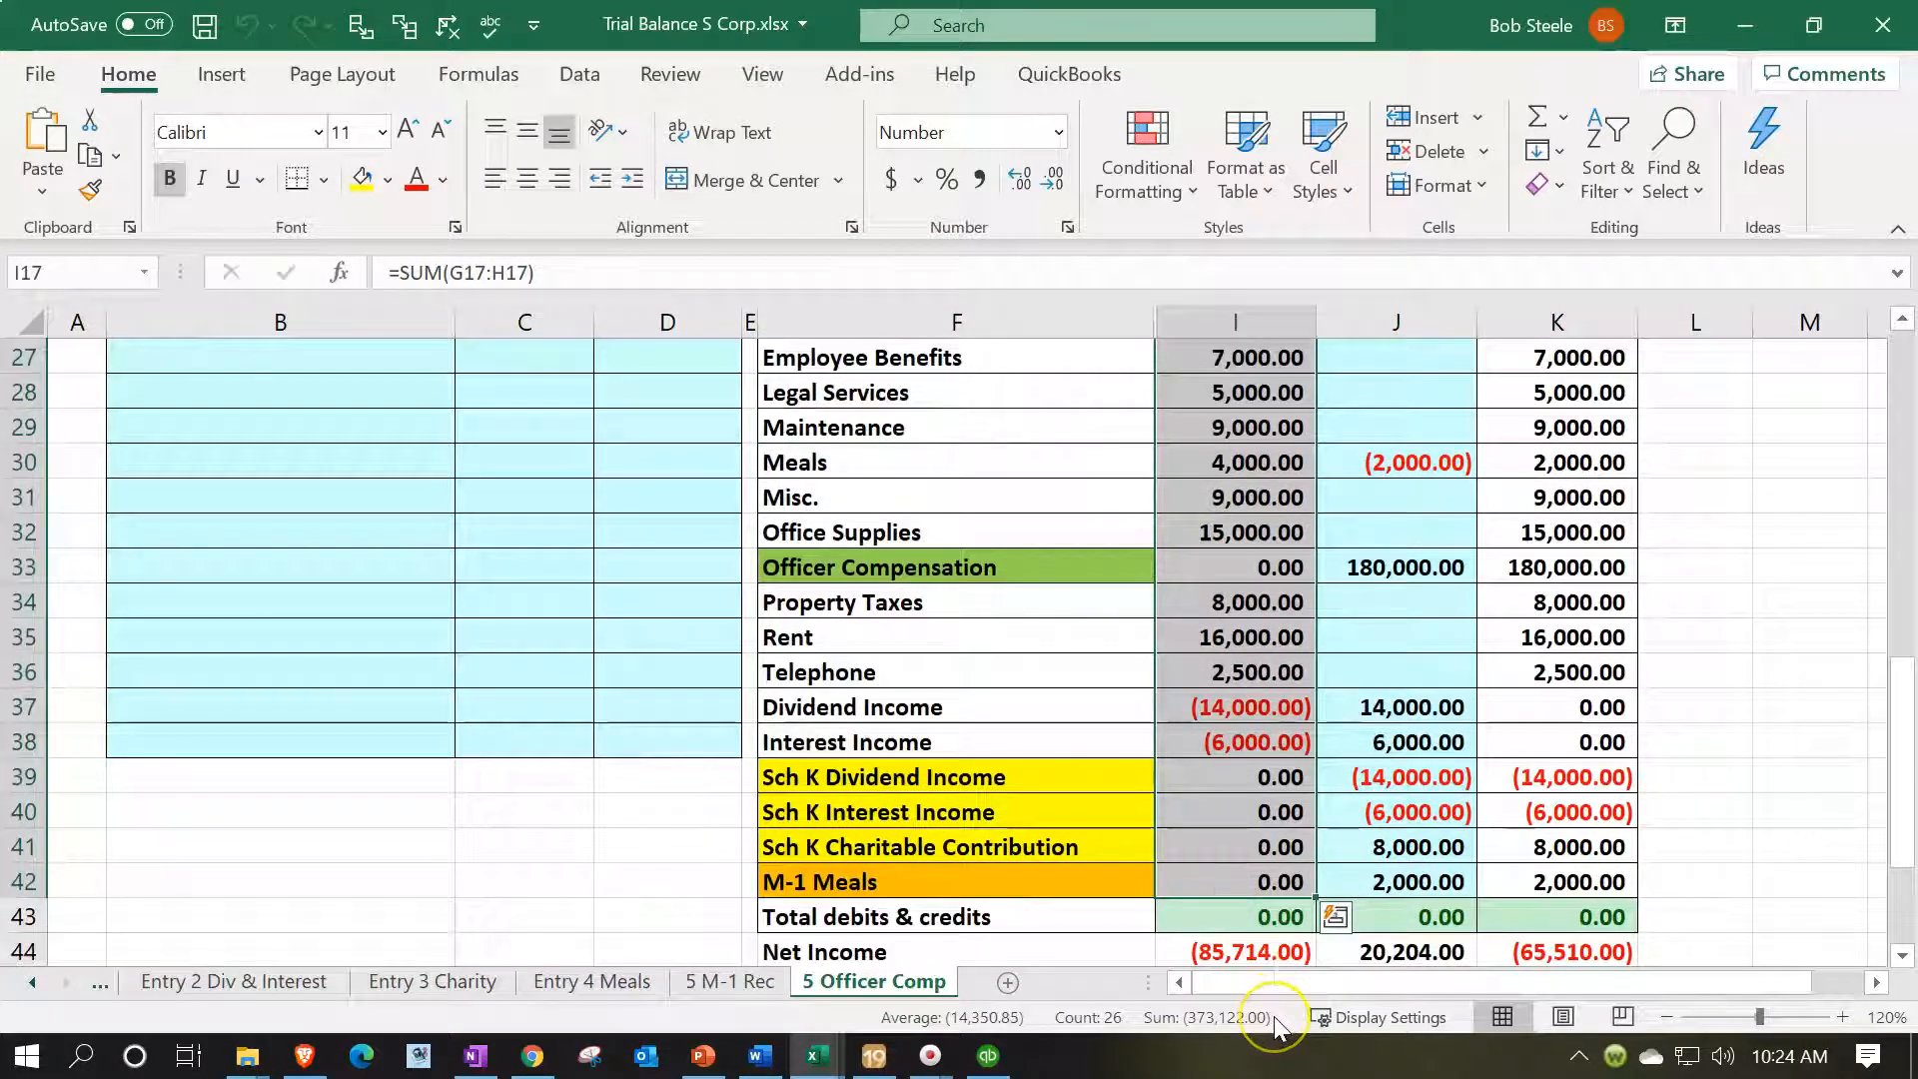
mouse_move(1272, 1017)
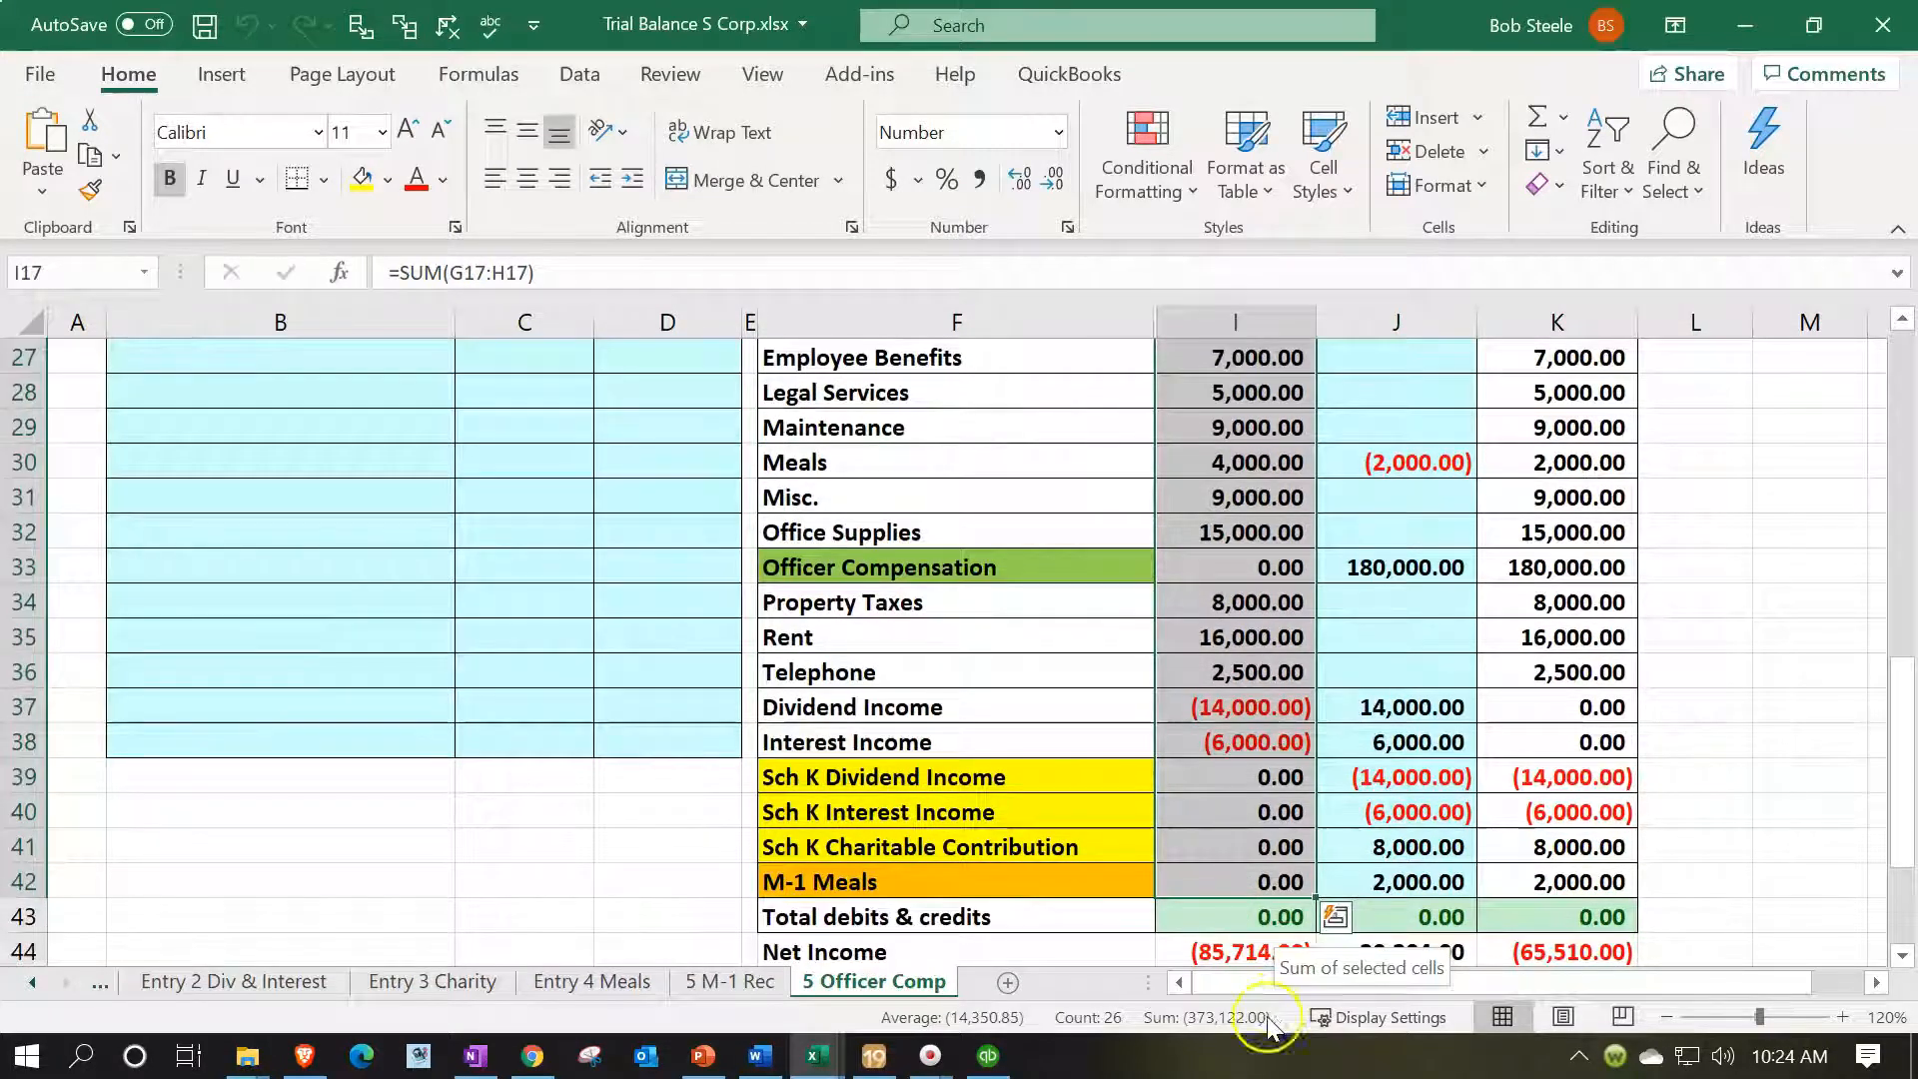
left_click(872, 1055)
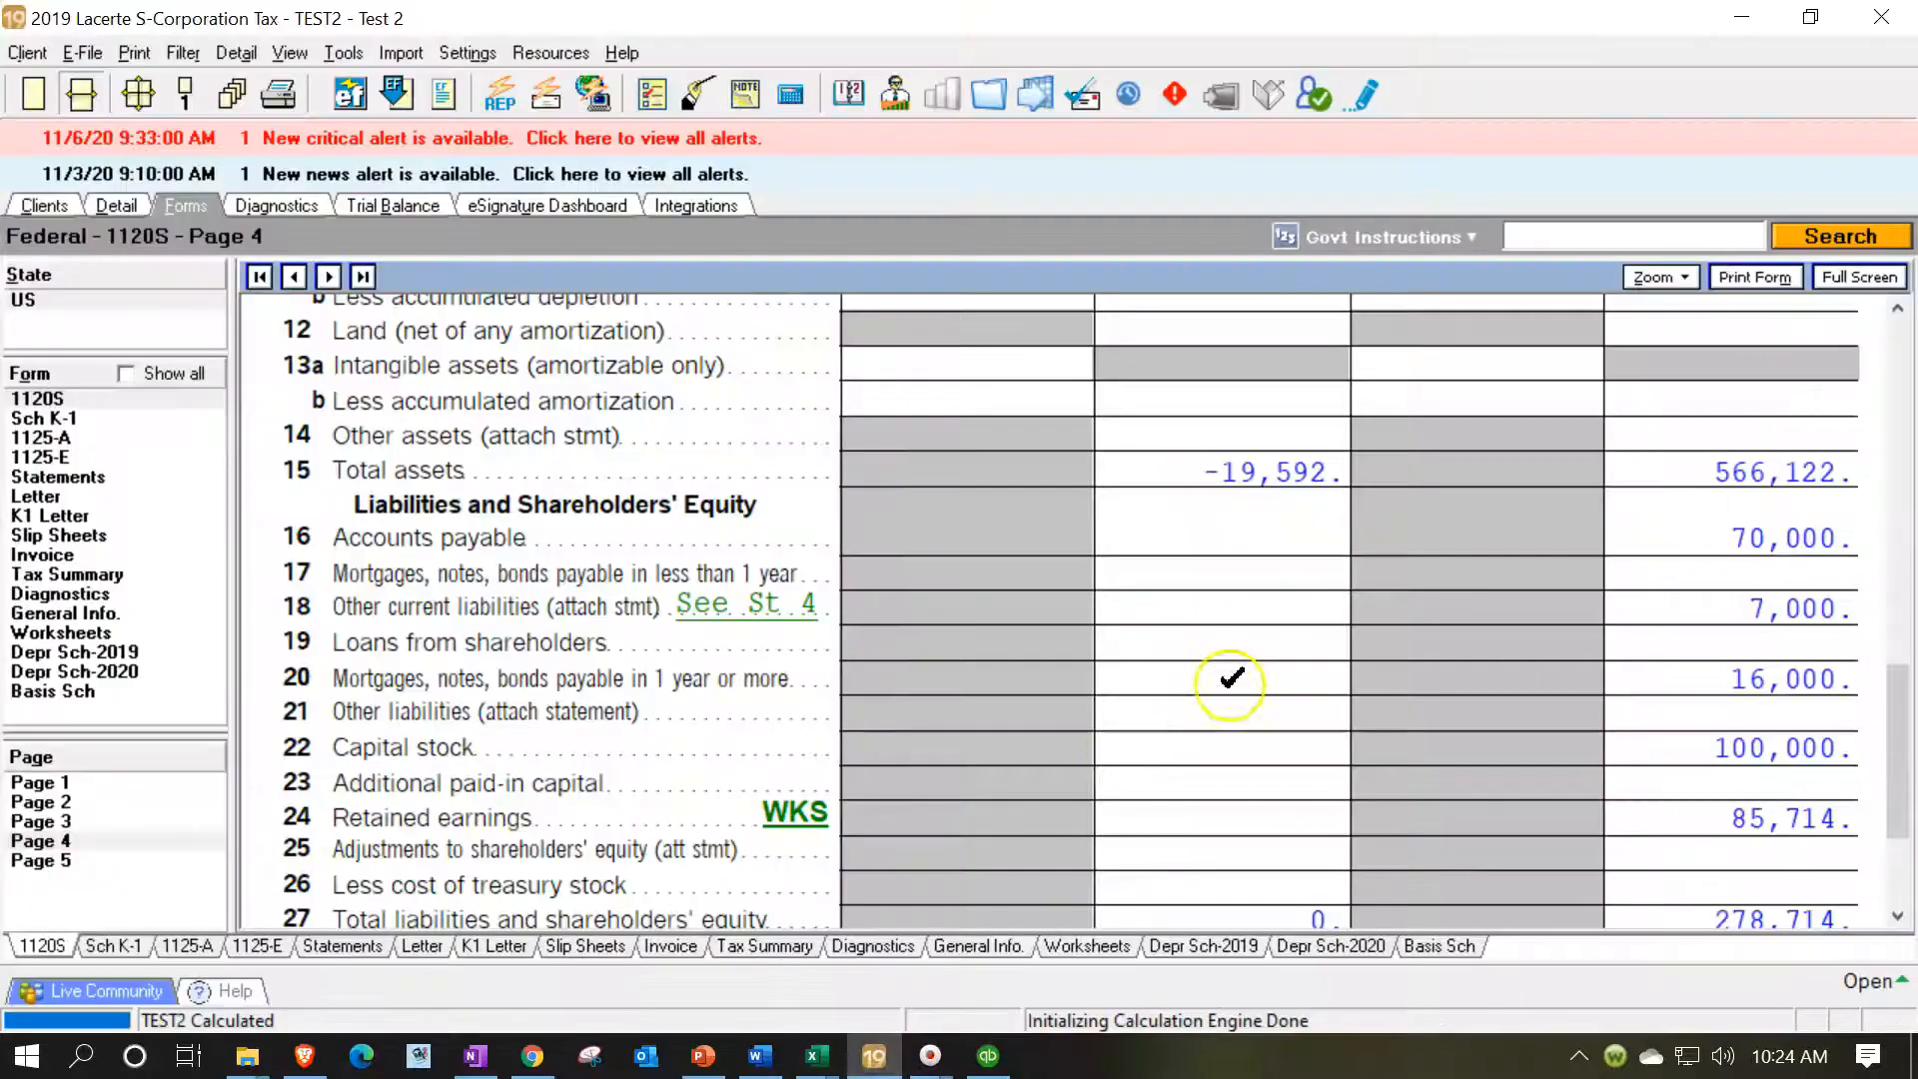
mouse_move(1633, 803)
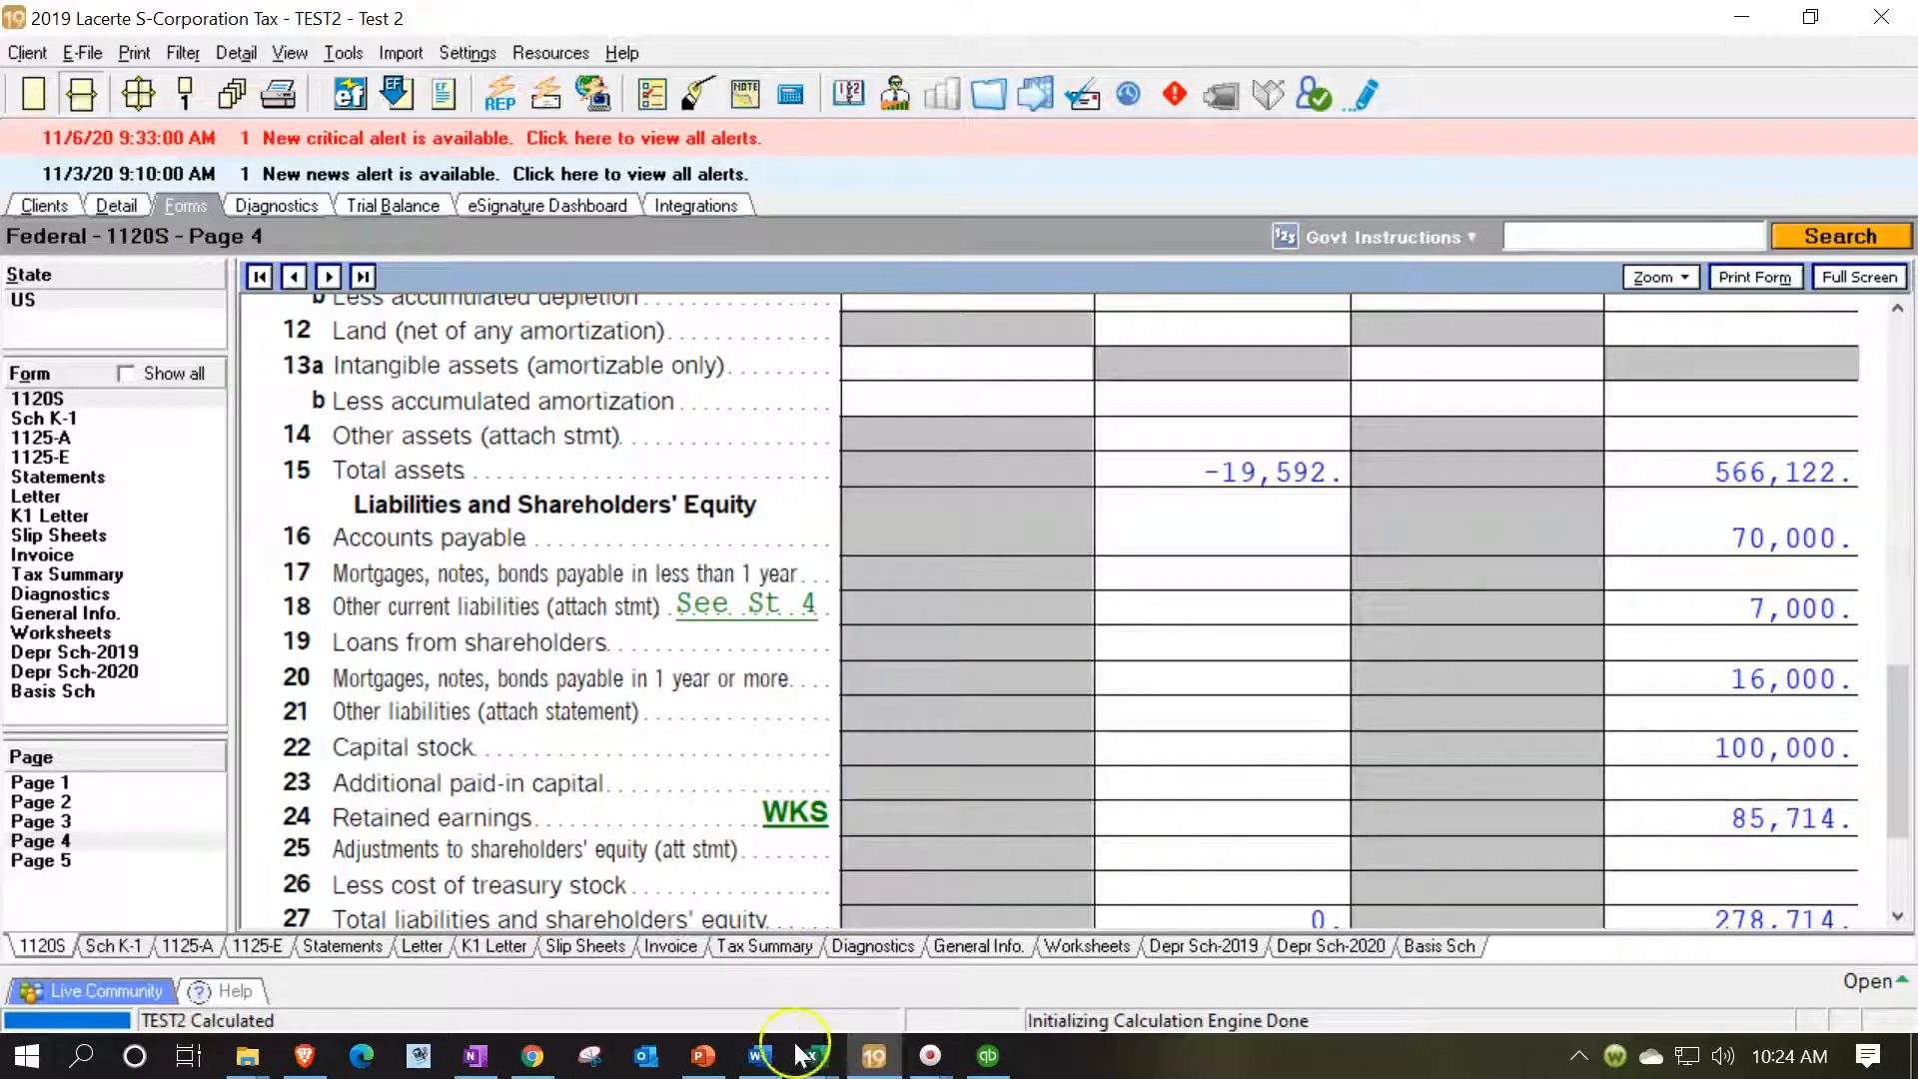
left_click(815, 1055)
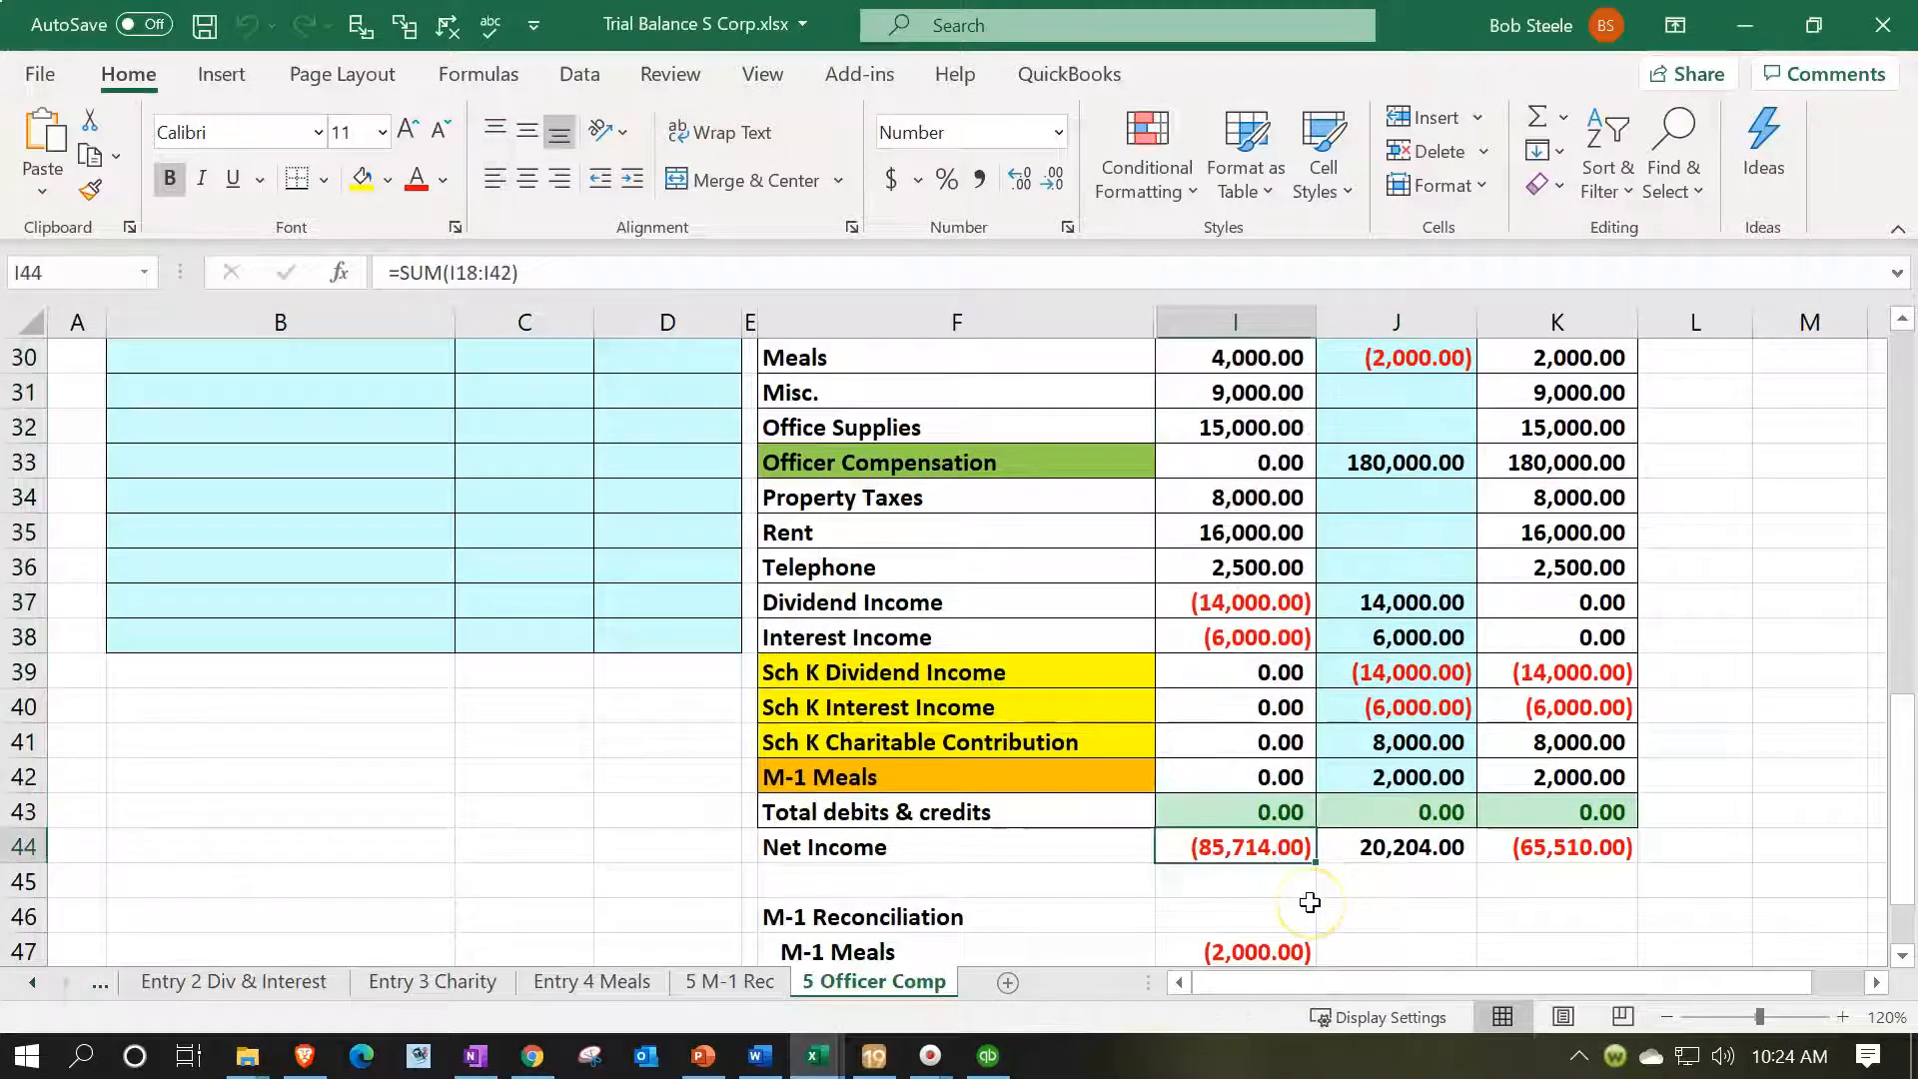
double_click(1235, 846)
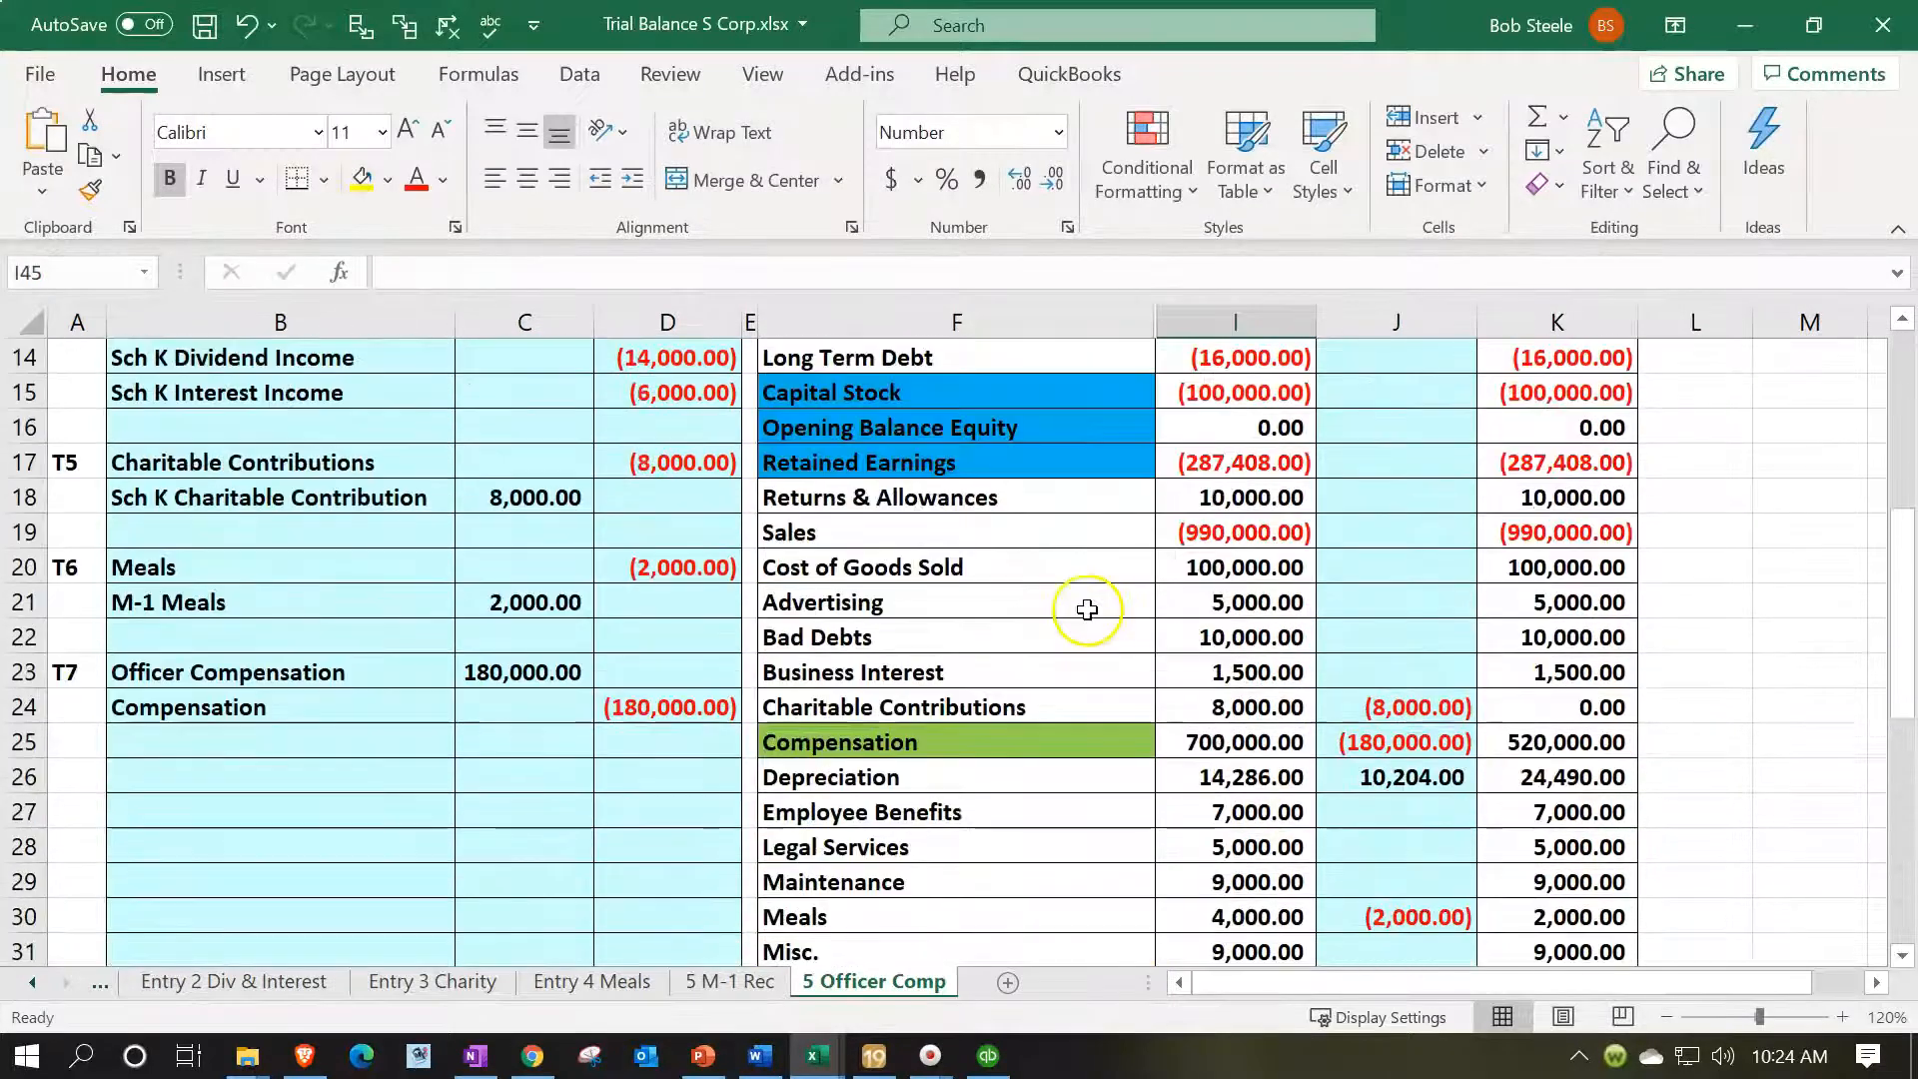
left_click(955, 462)
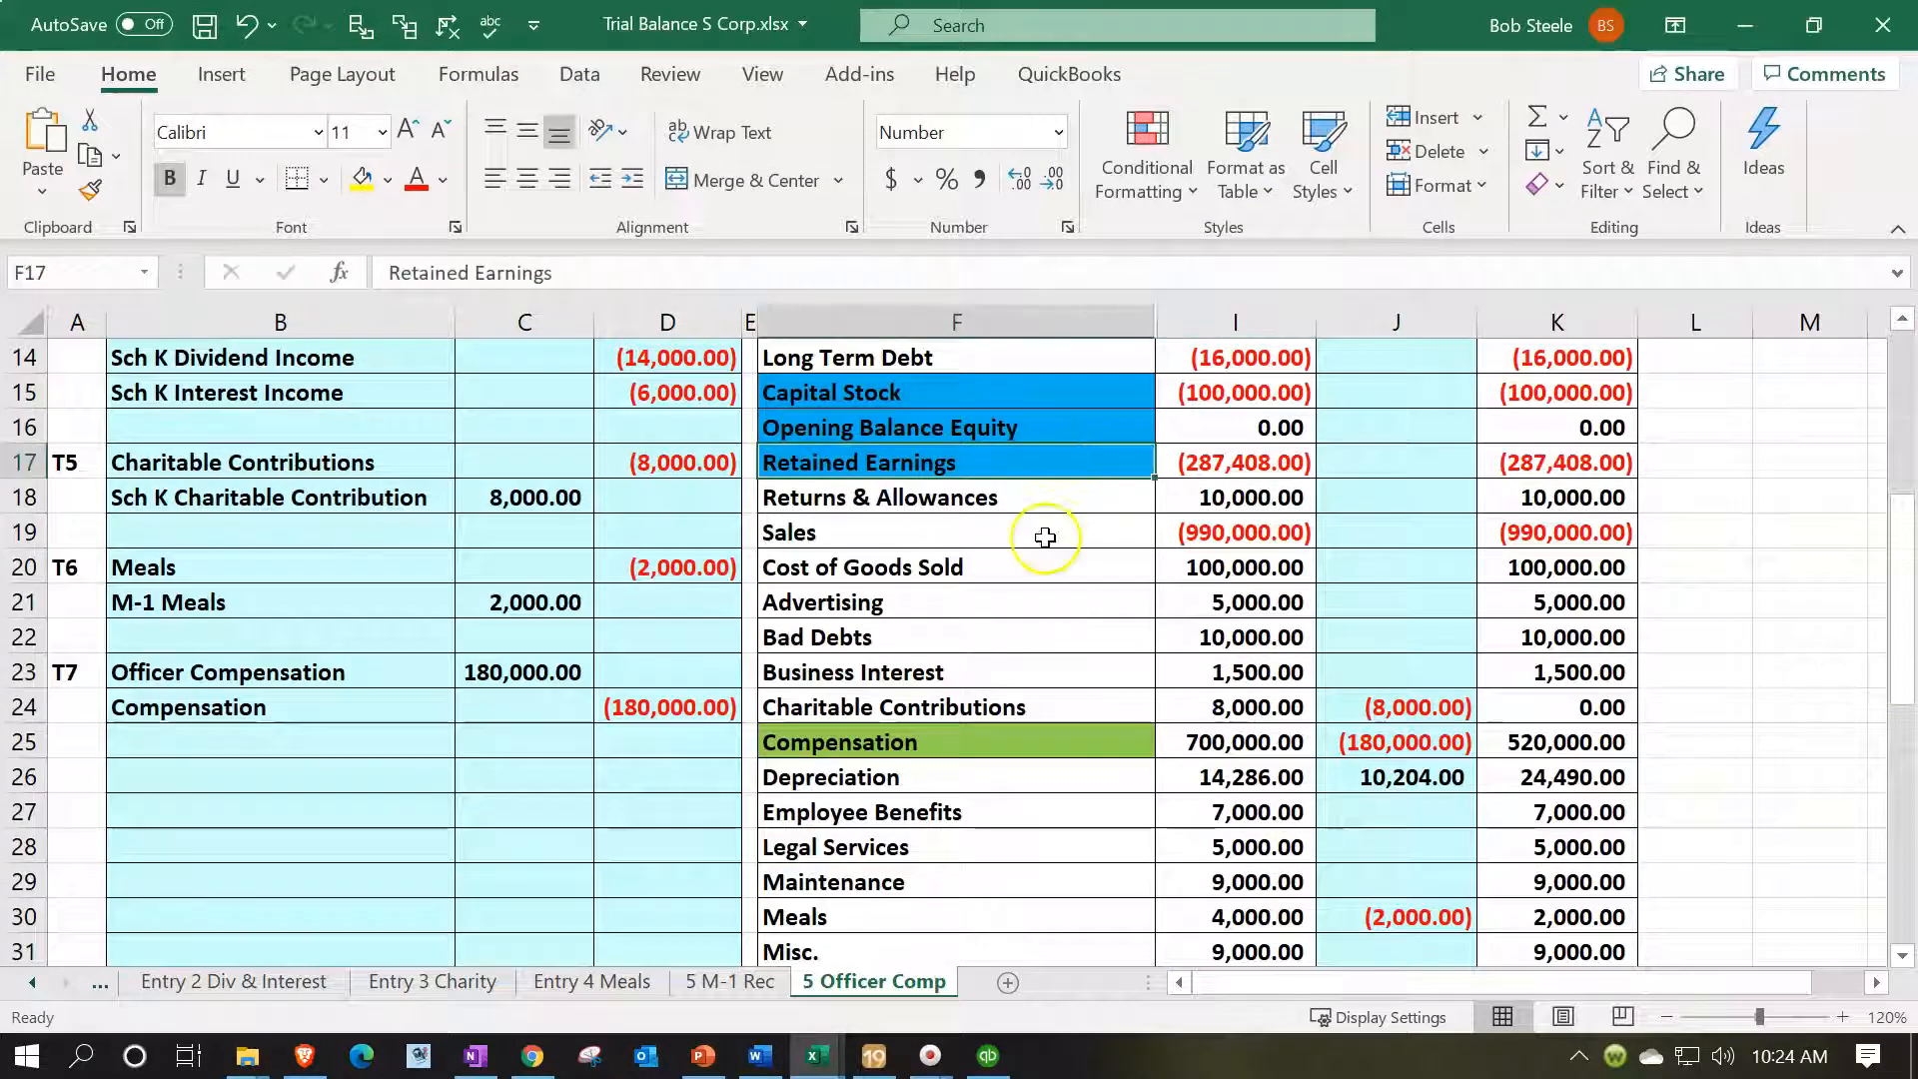
left_click(872, 1055)
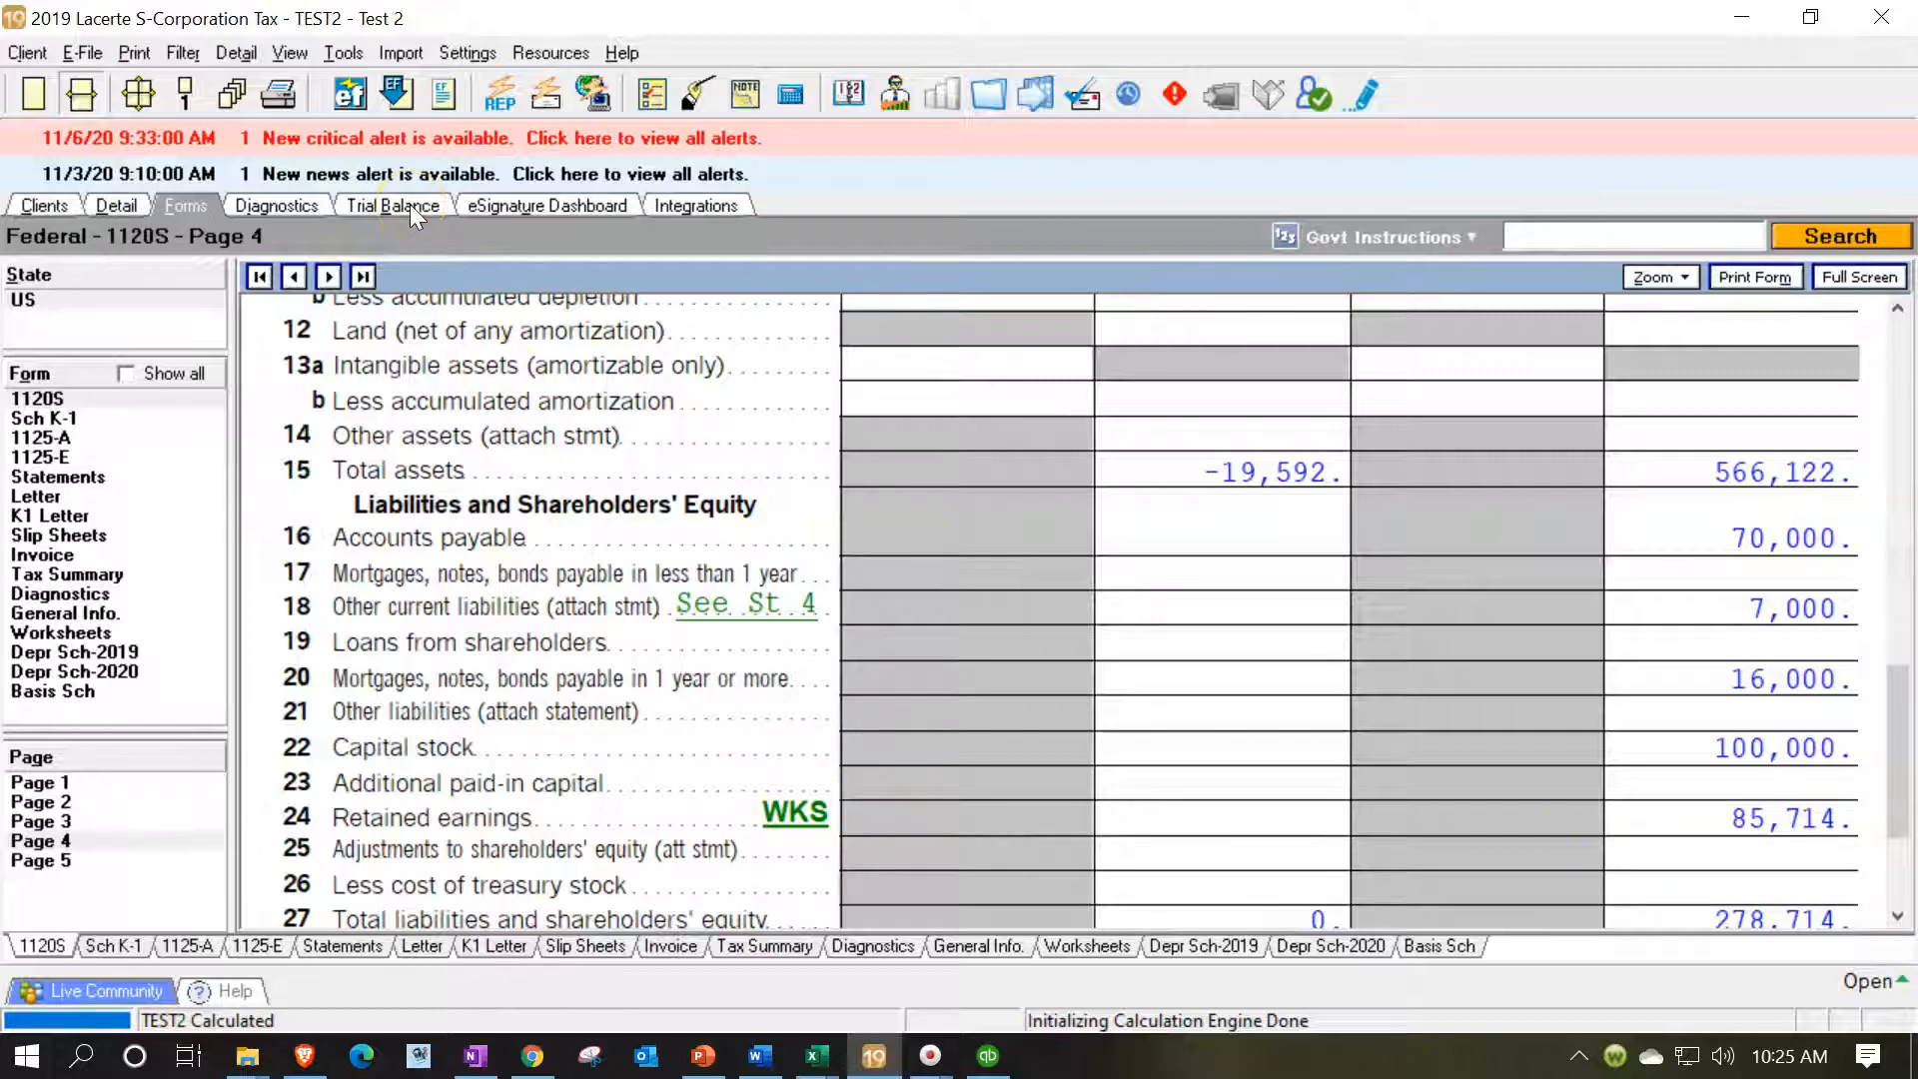
Review Trial Balance Utility tax line assignments showing assets and liabilities-equity both 566,122
left_click(393, 206)
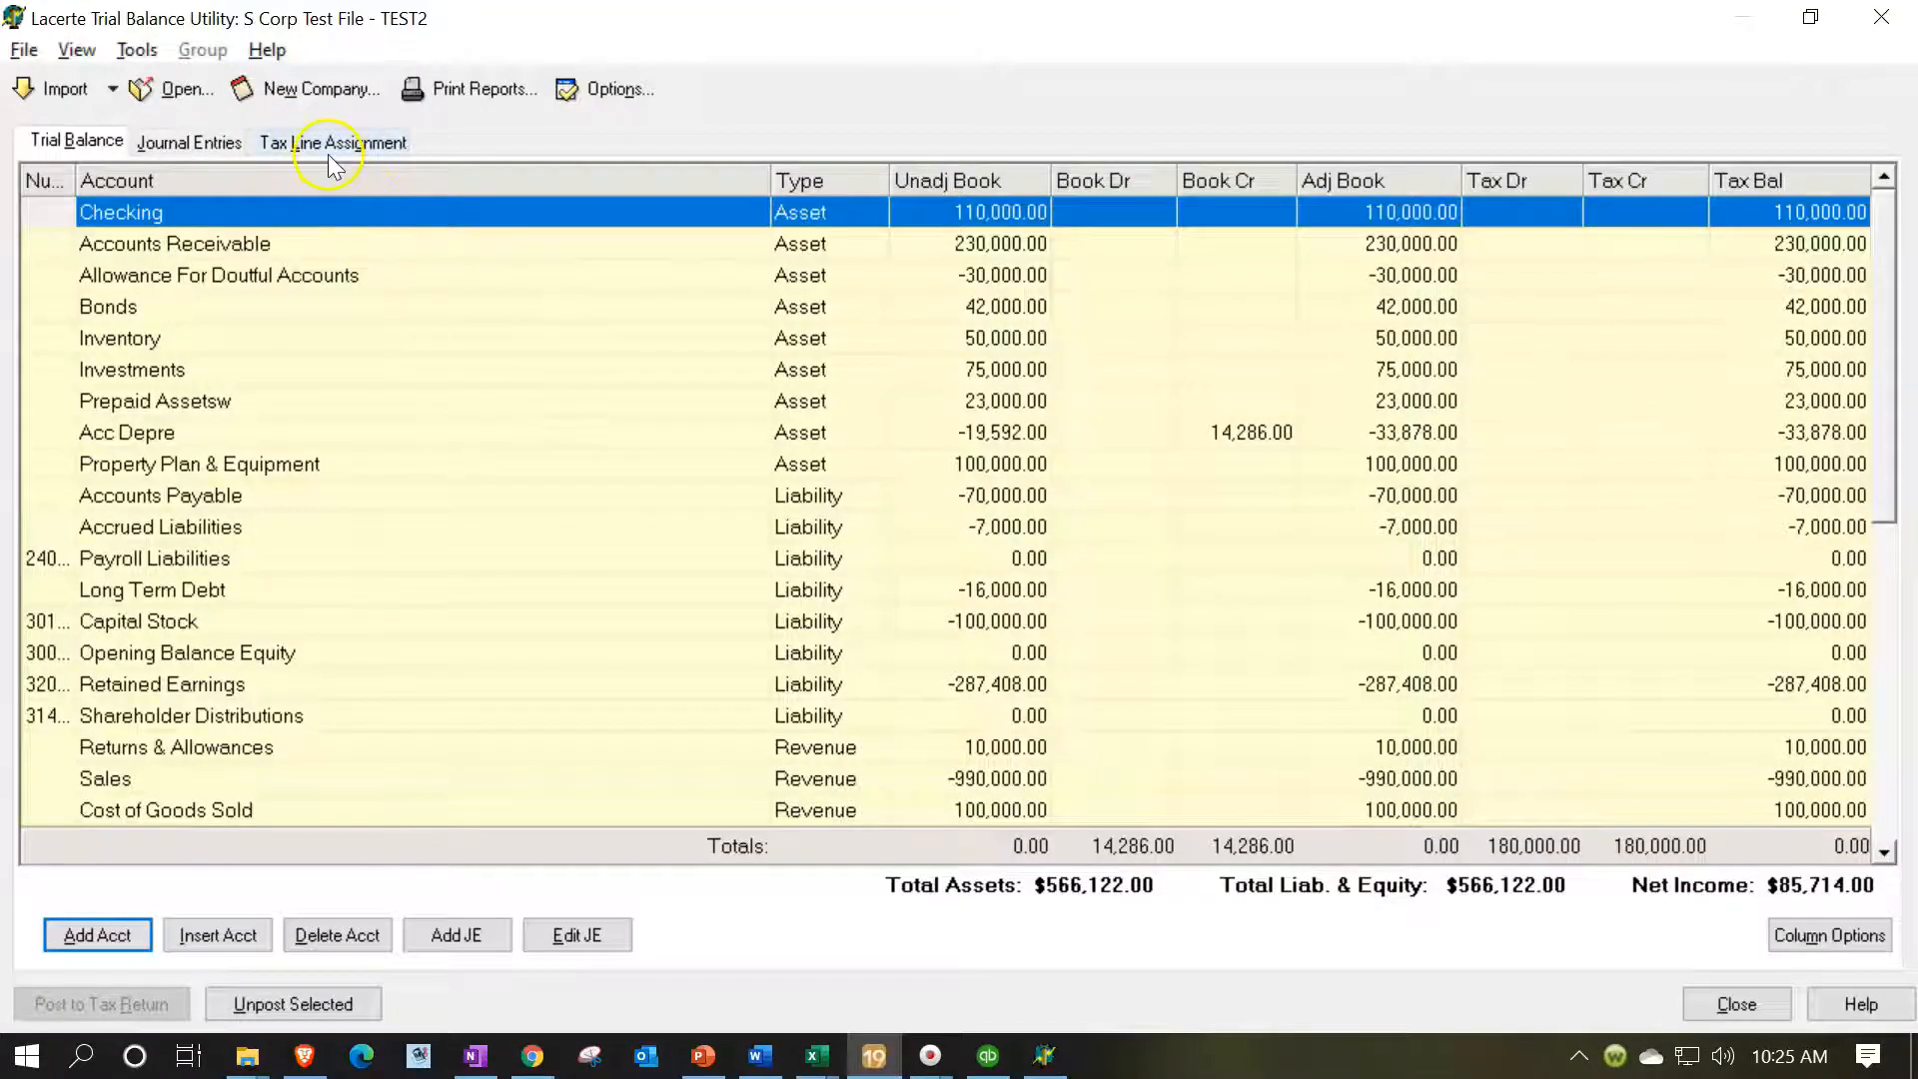
left_click(333, 141)
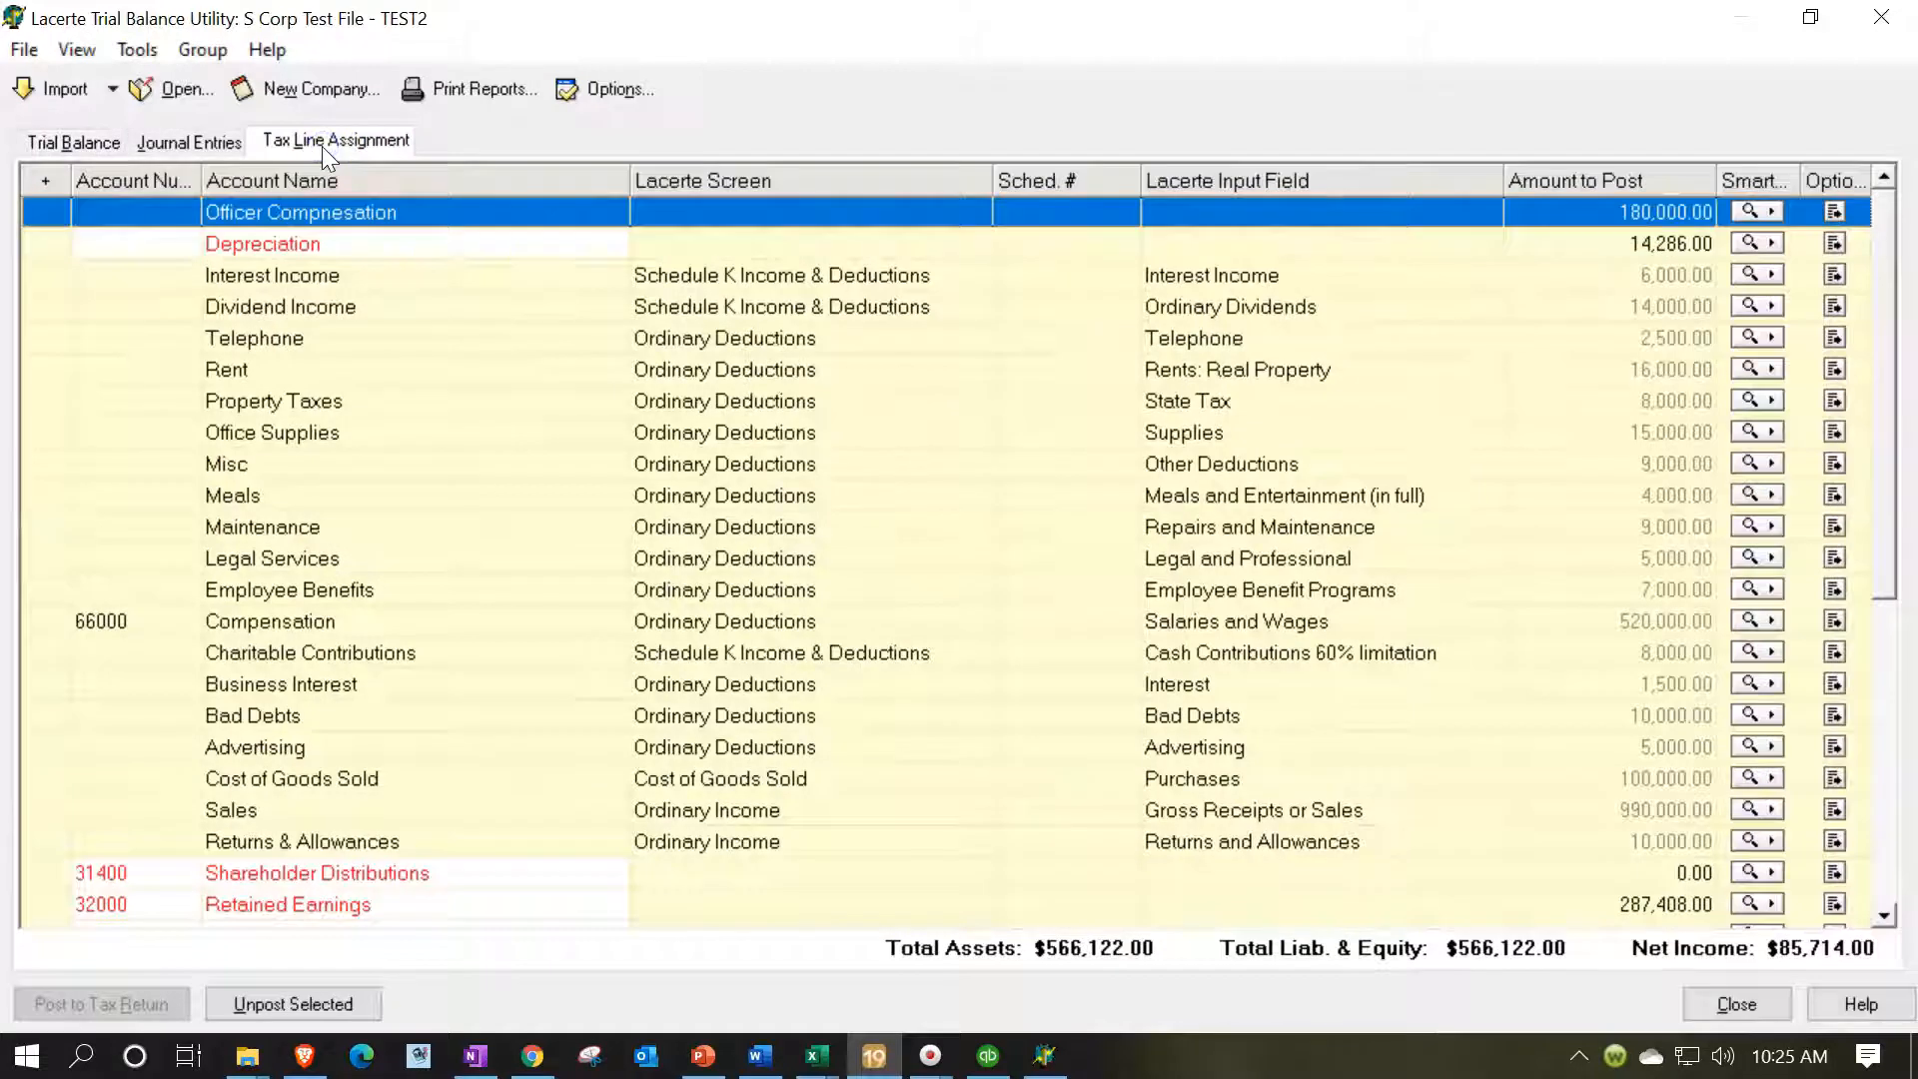
scroll("down", 3)
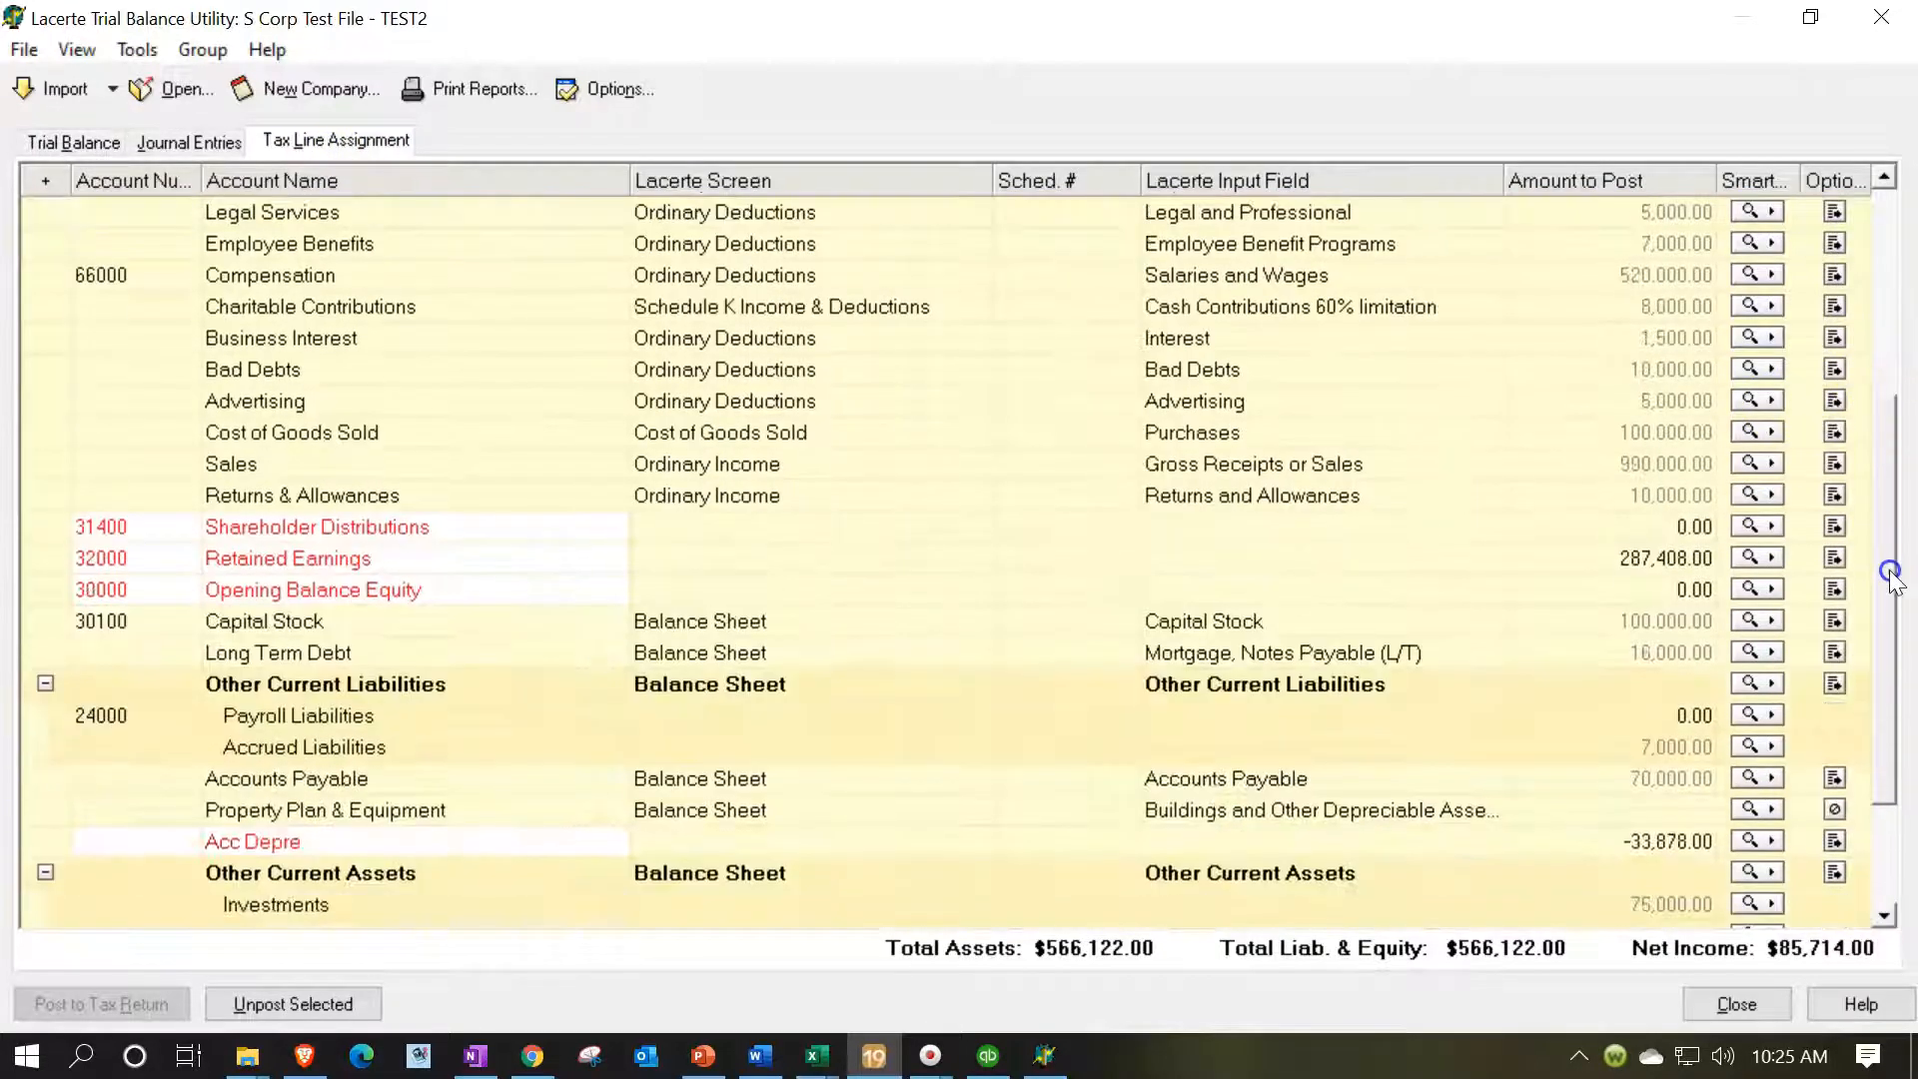
scroll("down", 3)
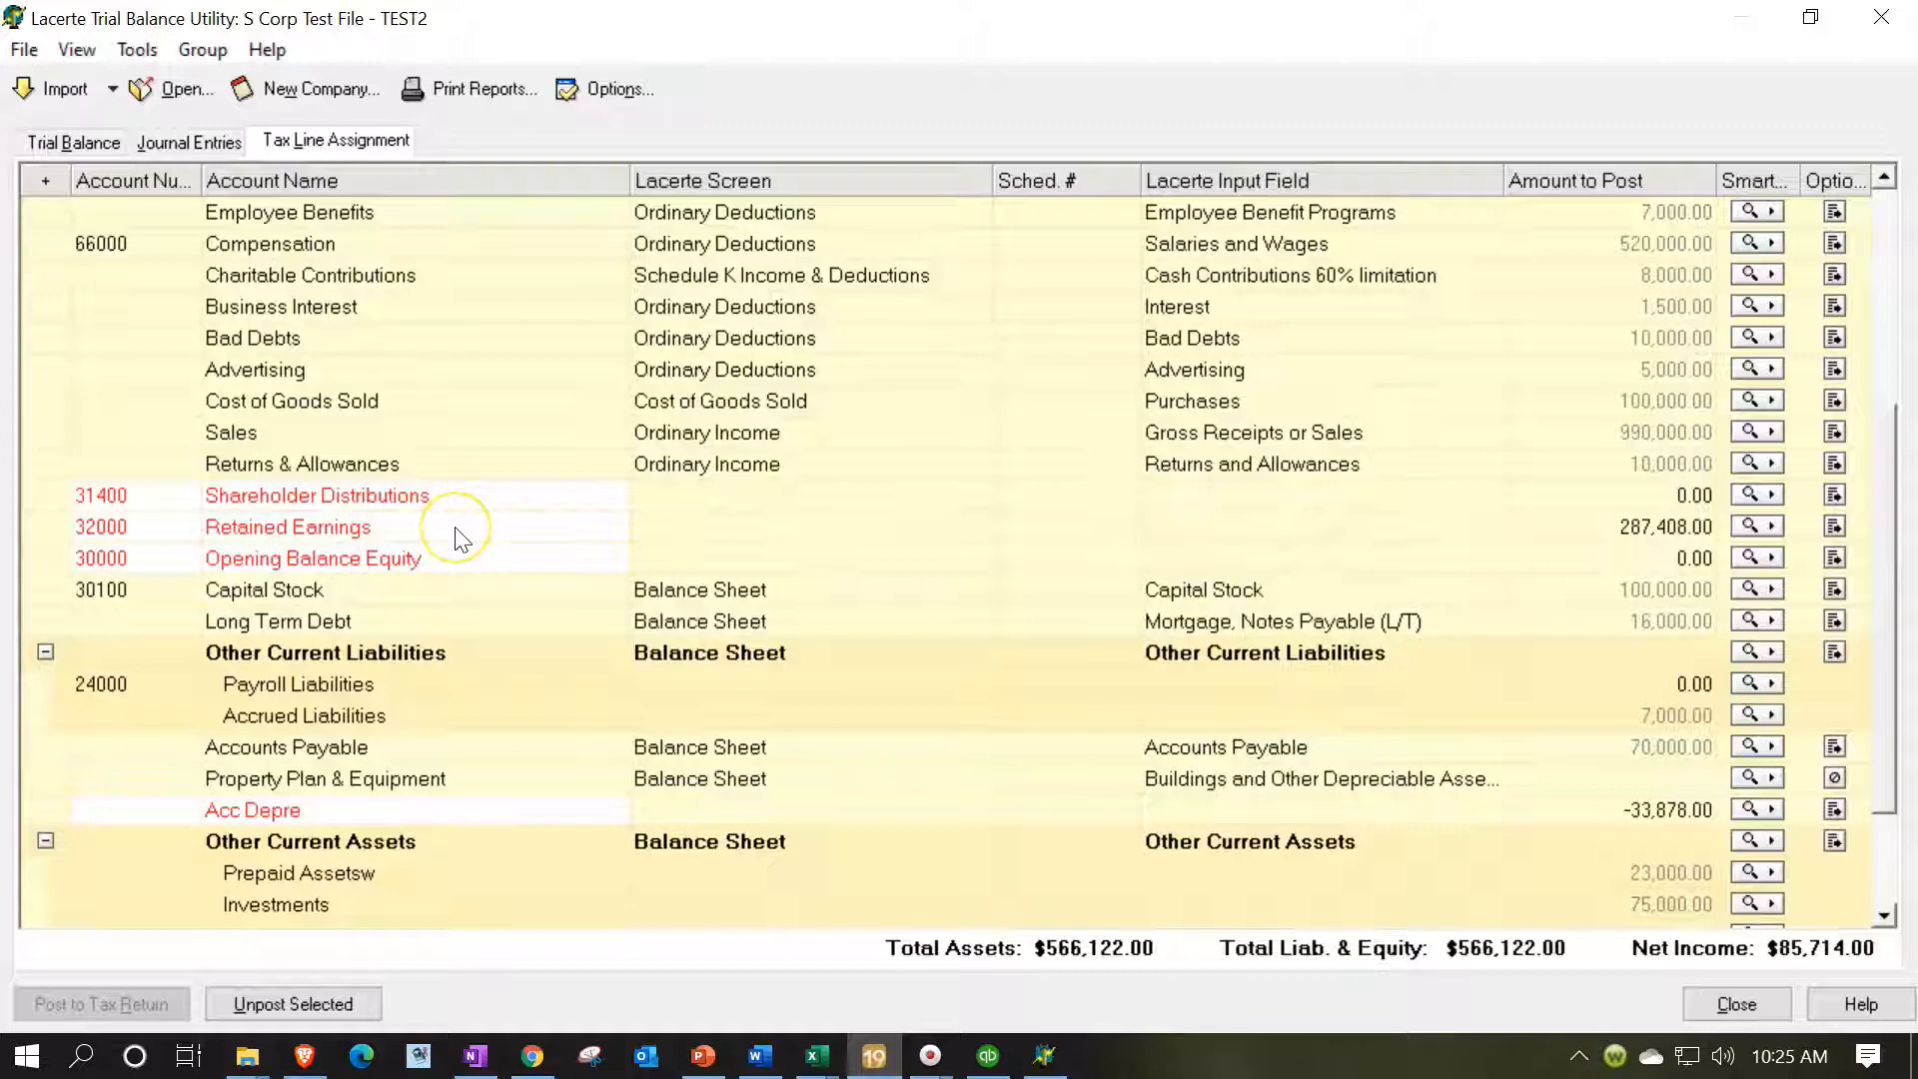
mouse_move(1627, 552)
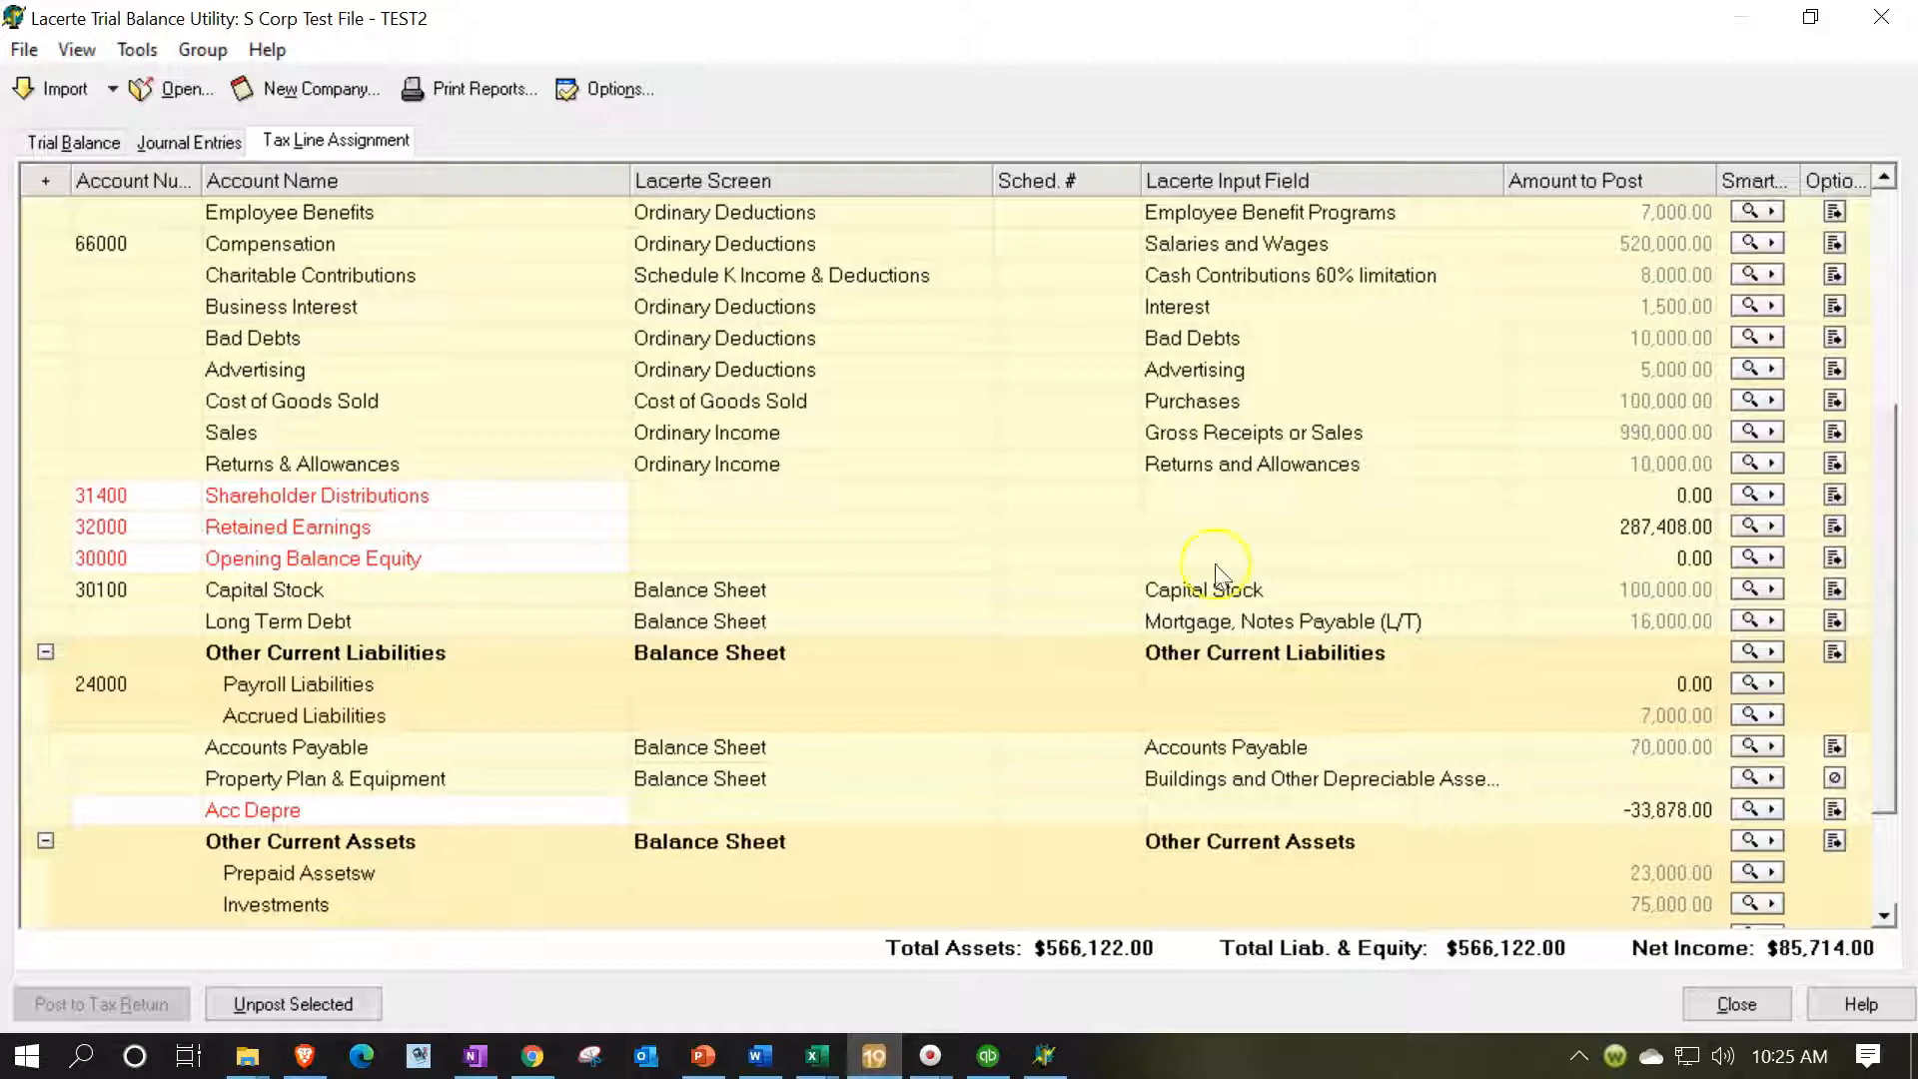
mouse_move(346, 560)
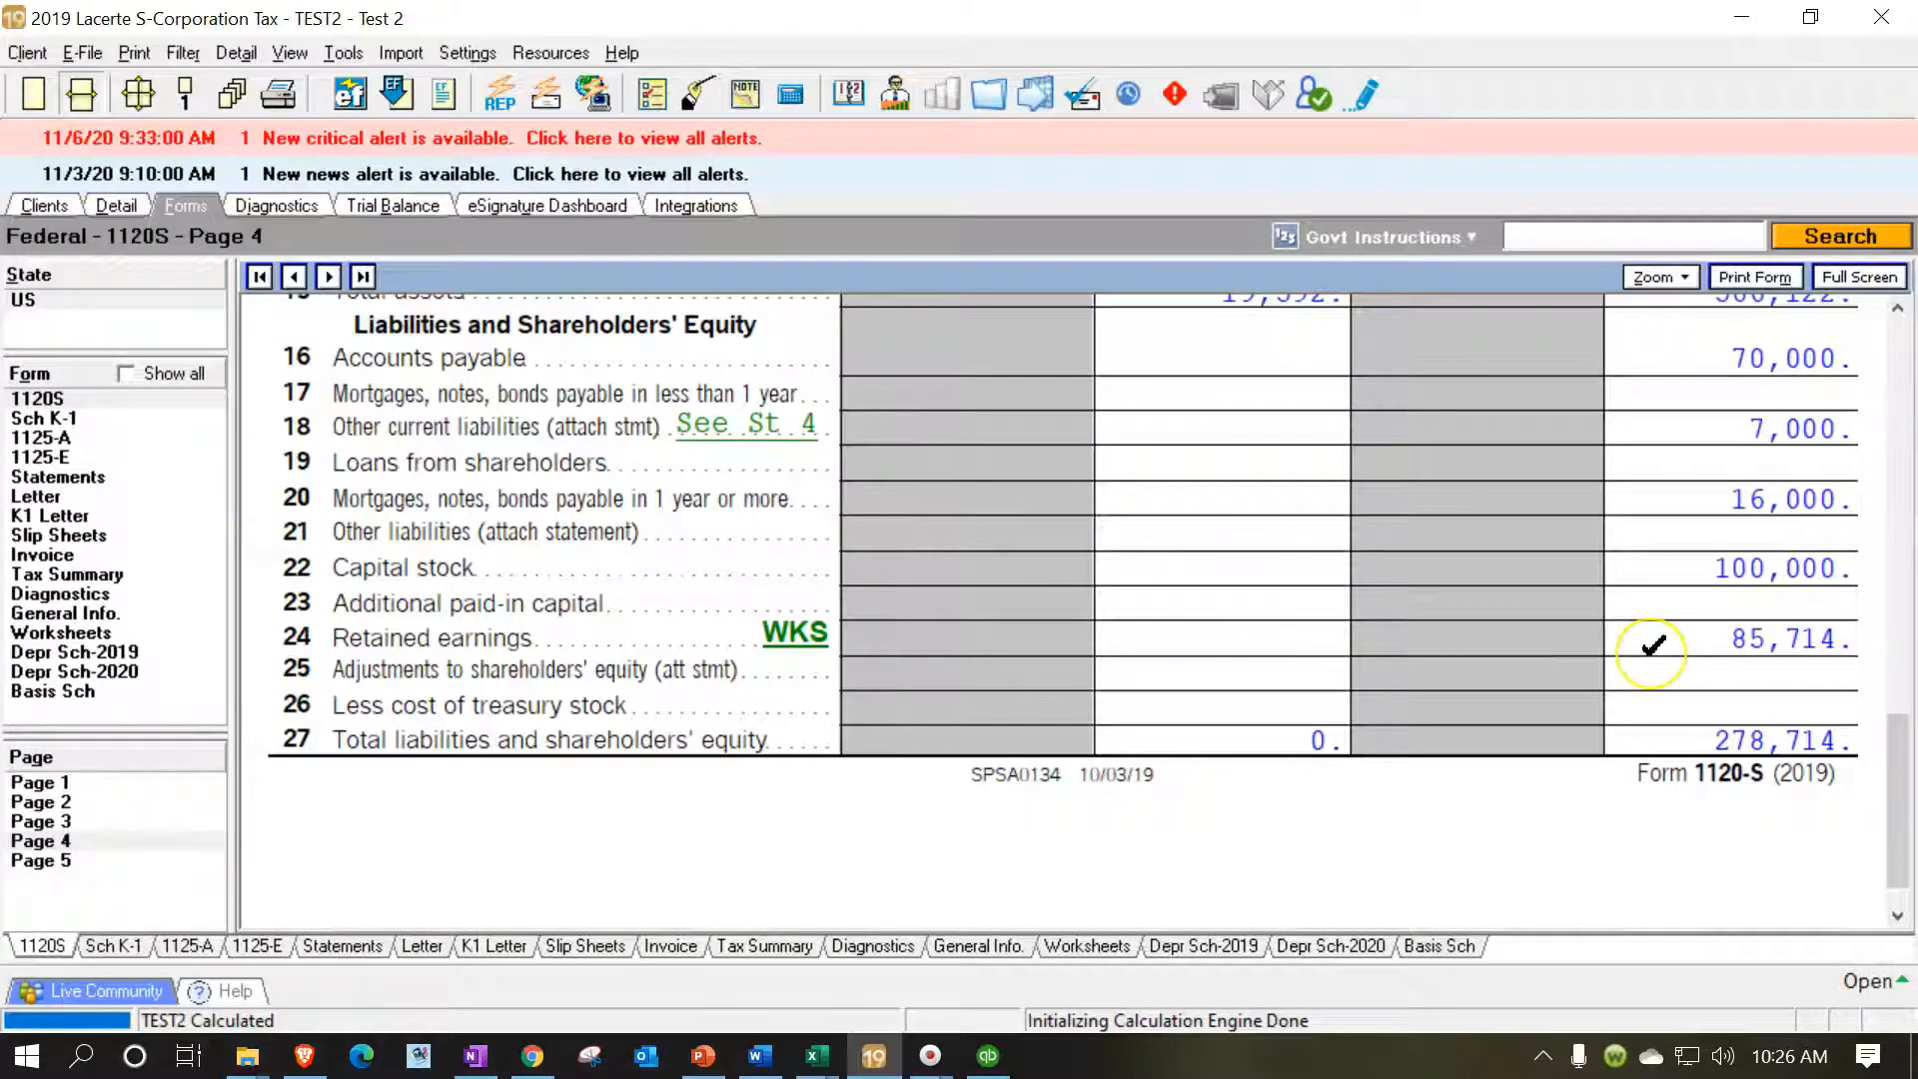
Scroll page 4 past Schedule L retained earnings of 85,714
scroll("down", 3)
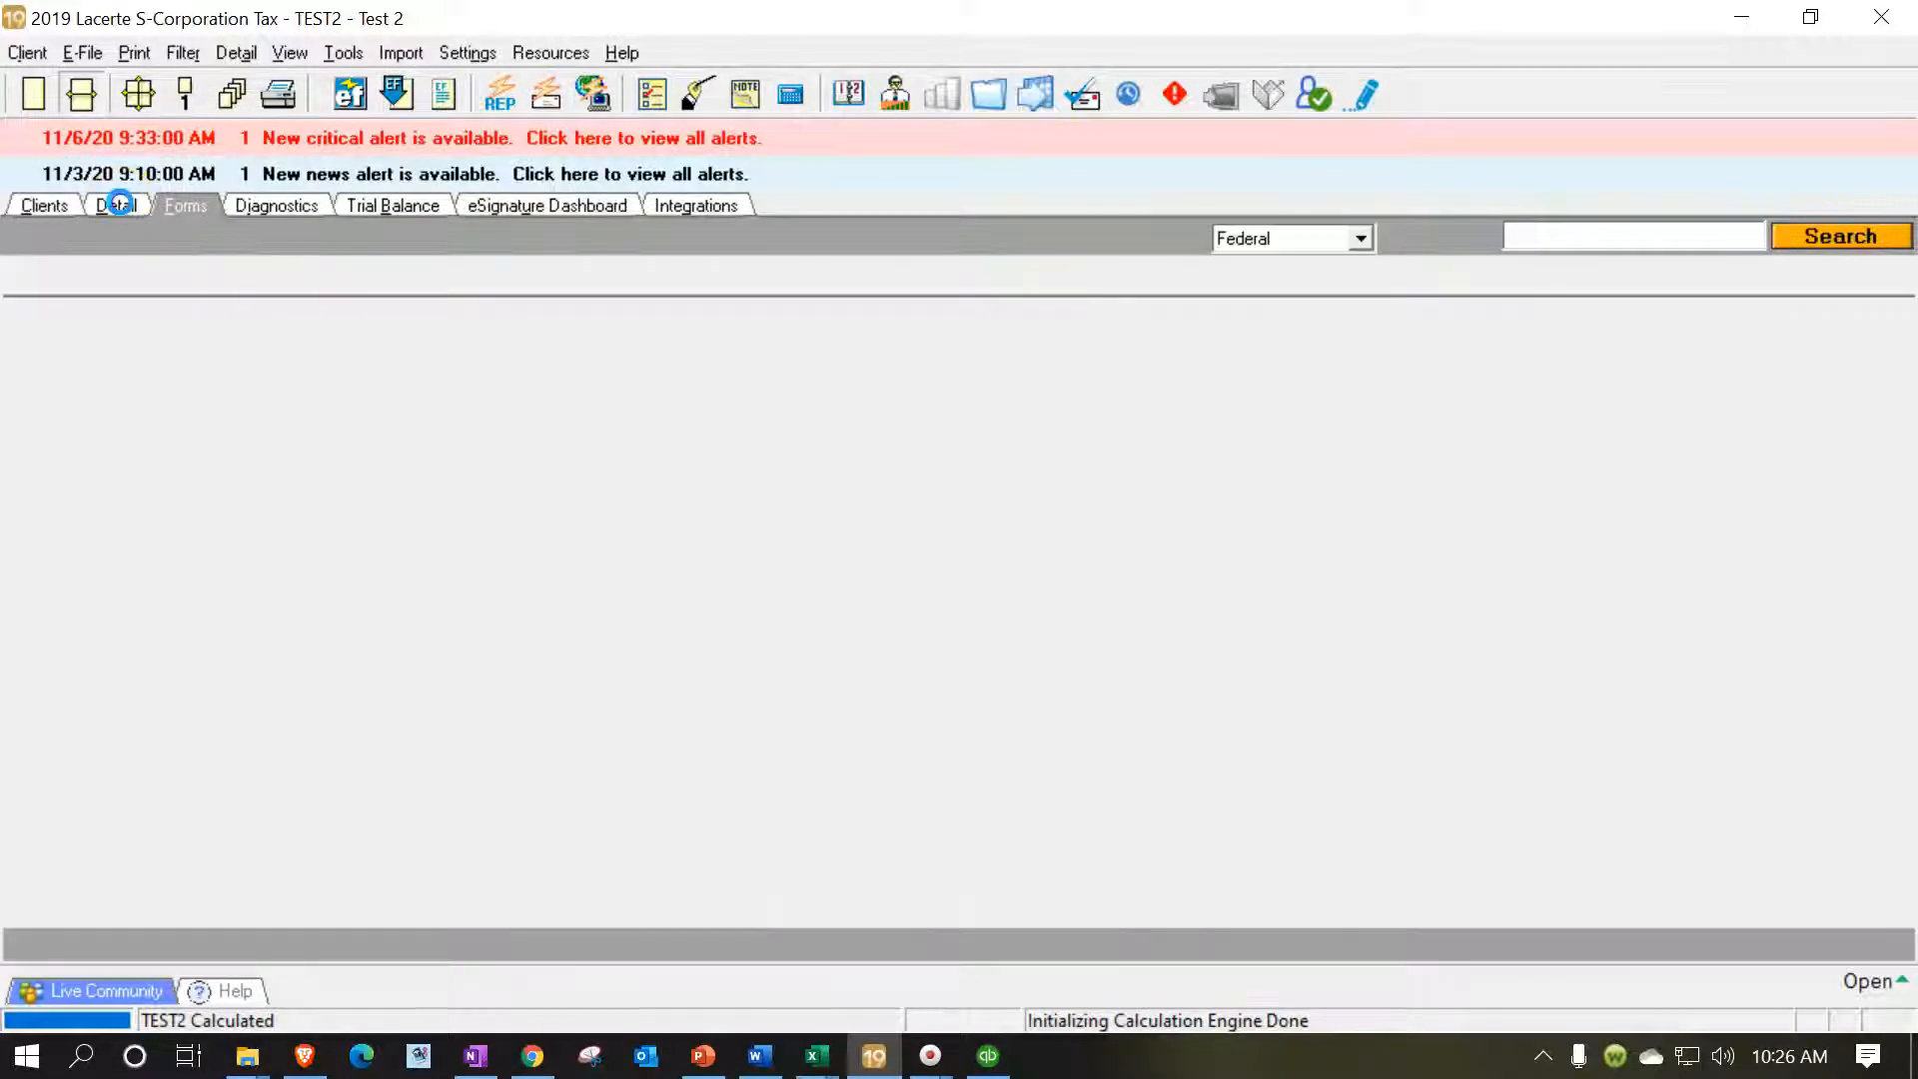
Go to the Detail 29 Balance Sheet screen's Liabilities and Equity section
left_click(115, 206)
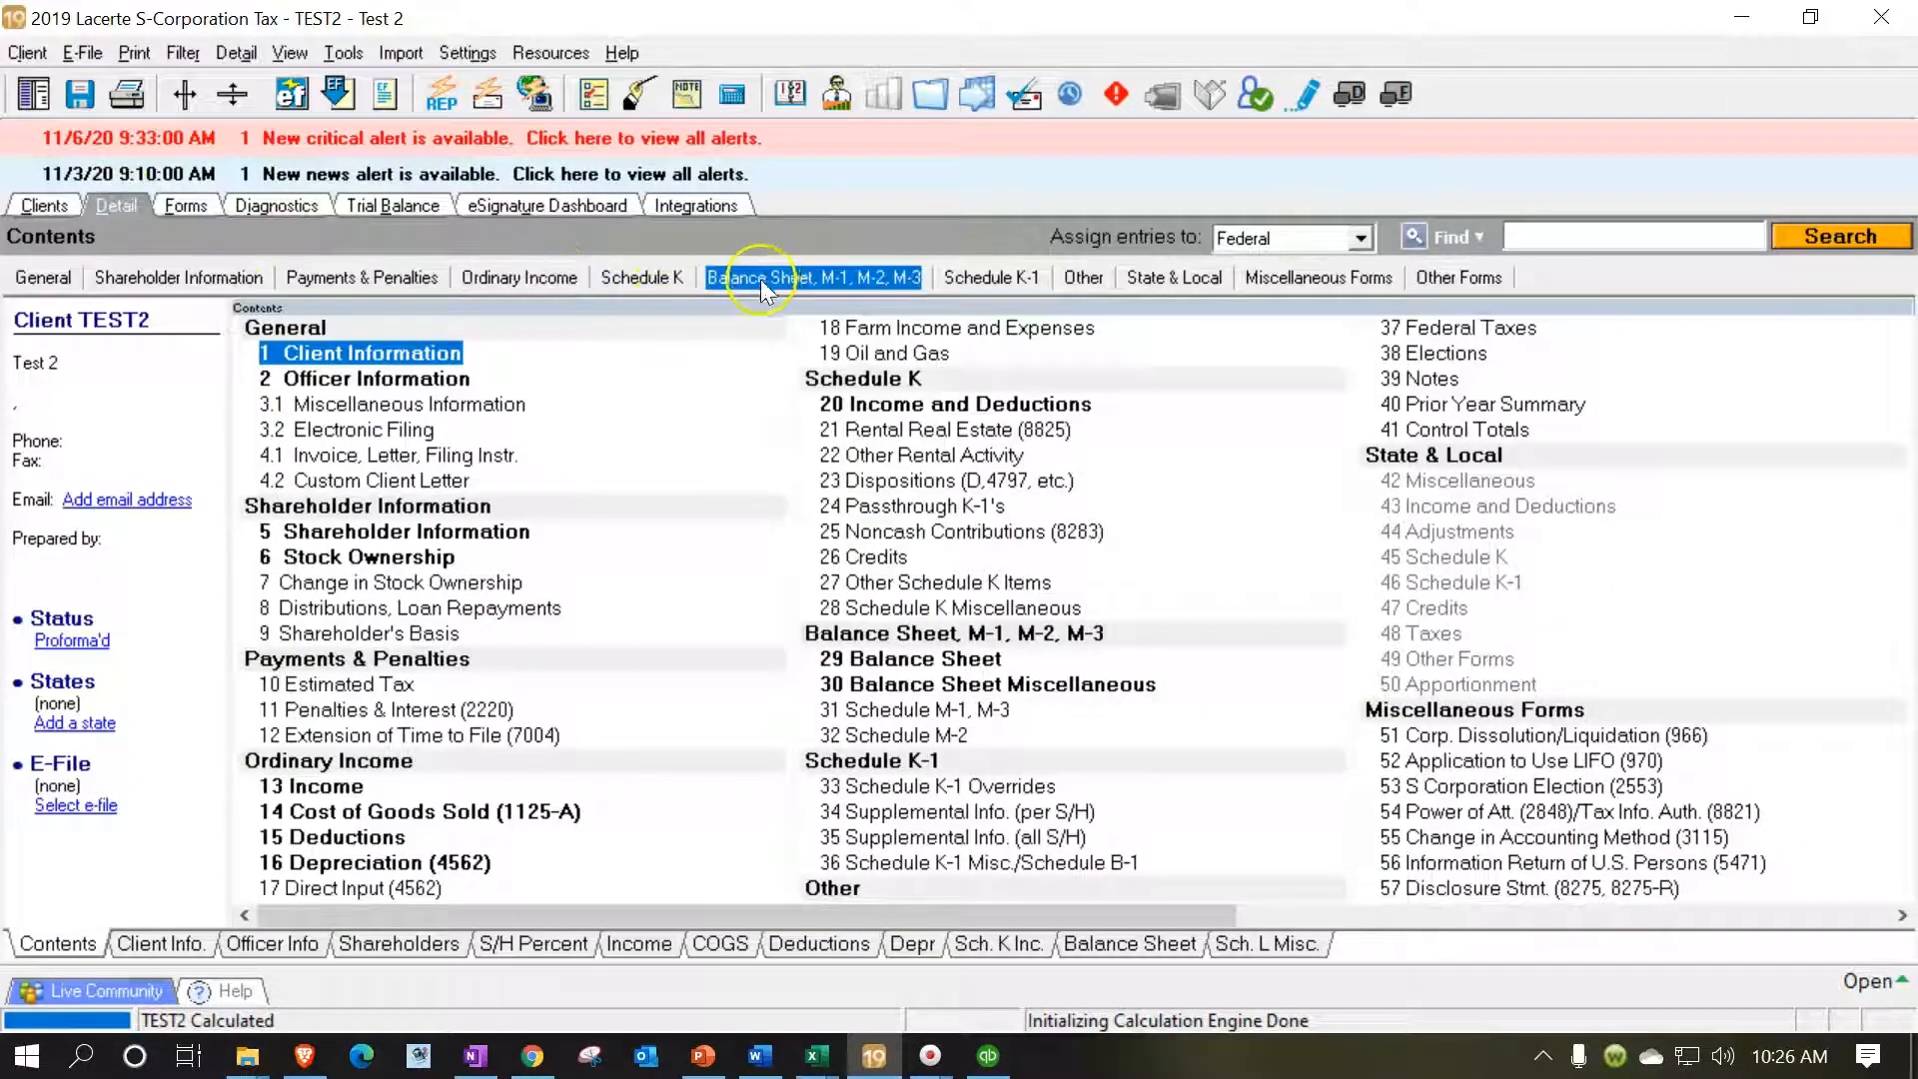
left_click(811, 277)
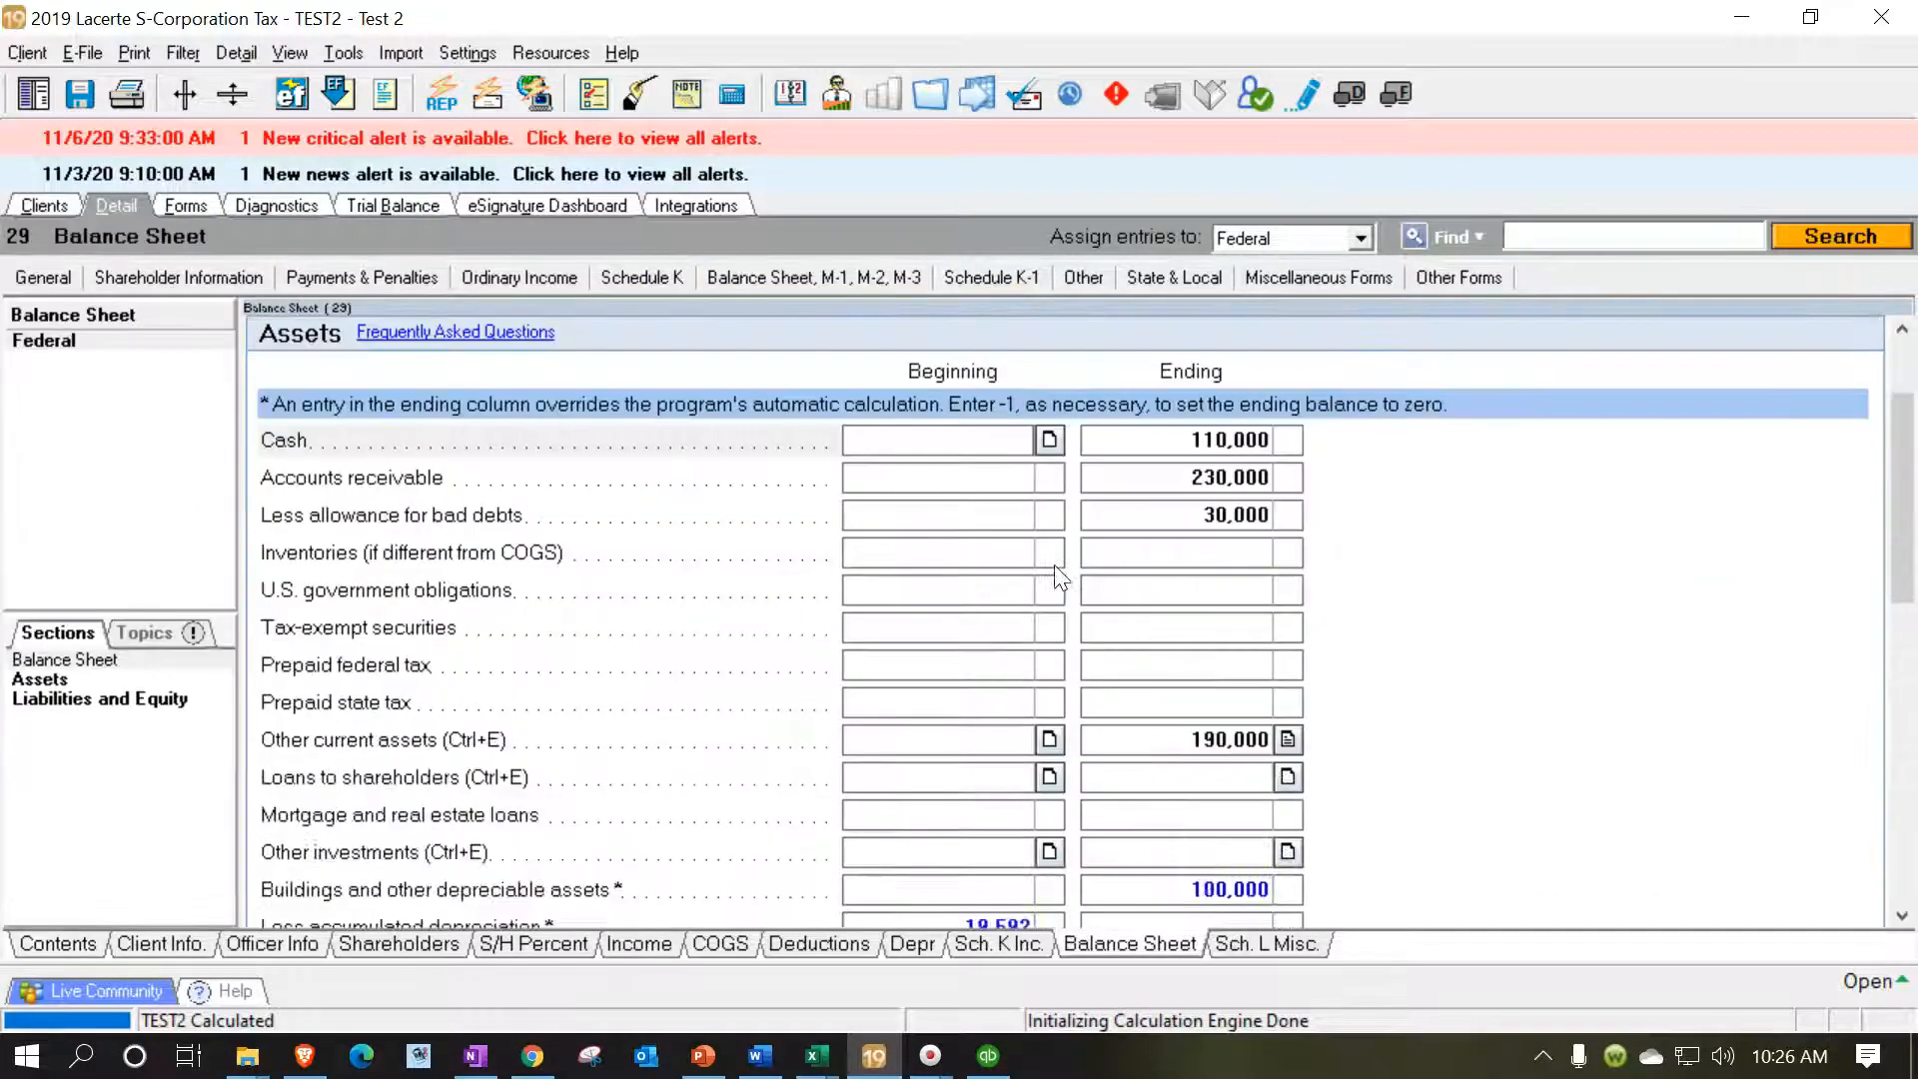
left_click(99, 698)
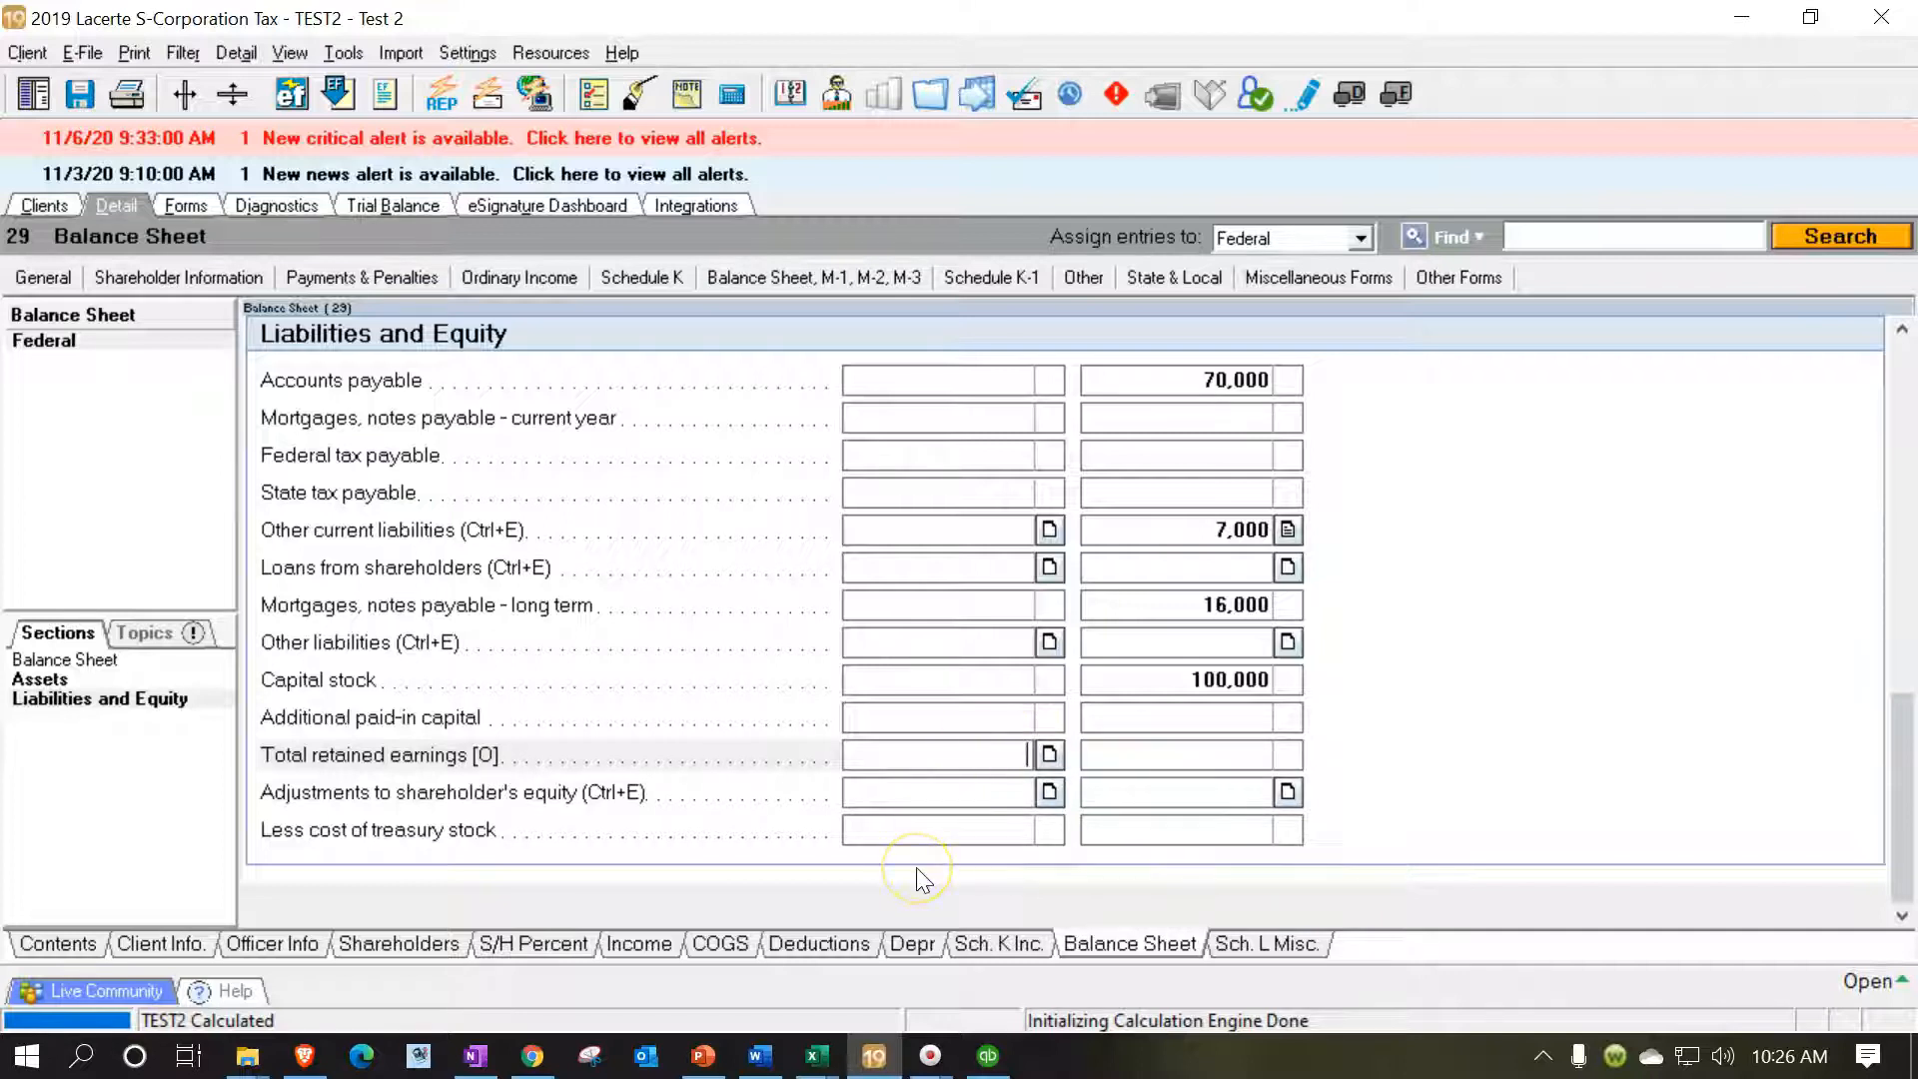
mouse_move(812, 1055)
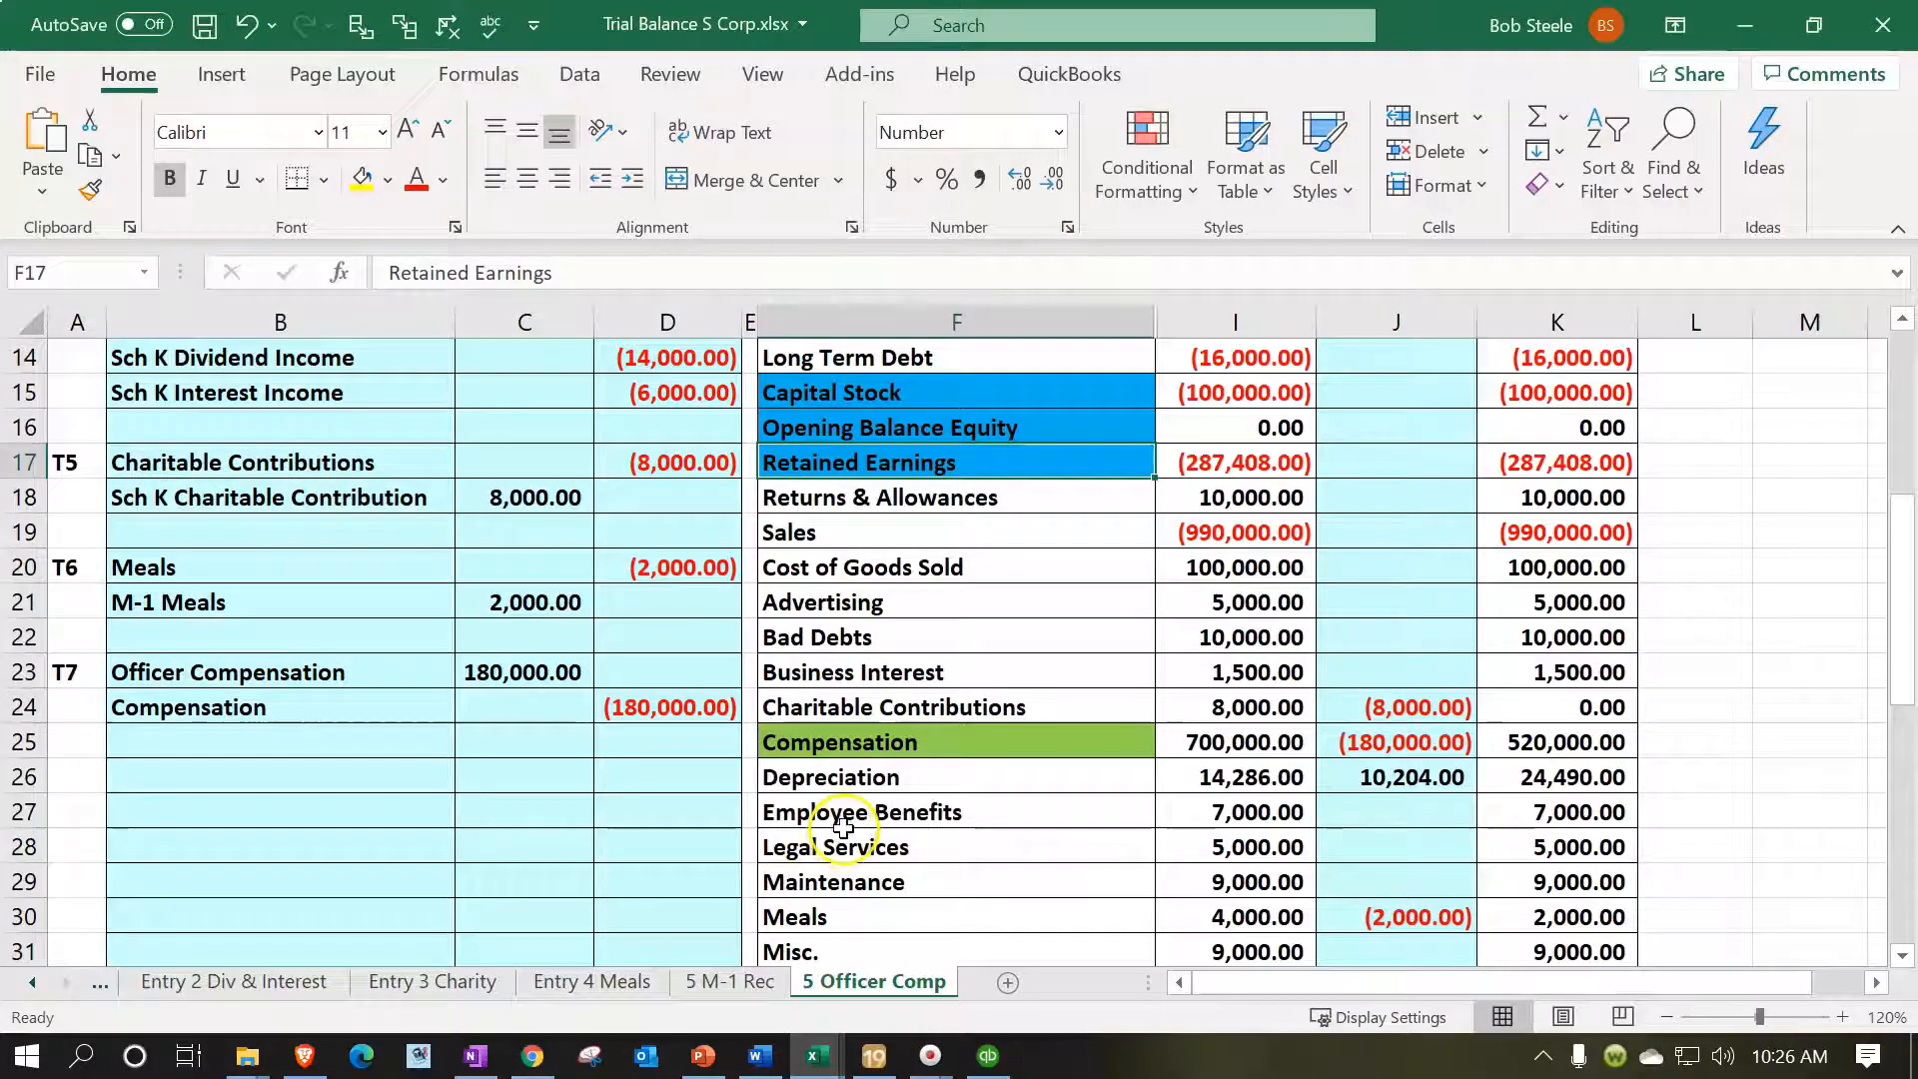
Read Retained Earnings 287,408 in cell I17, then return to Lacerte
left_click(1235, 461)
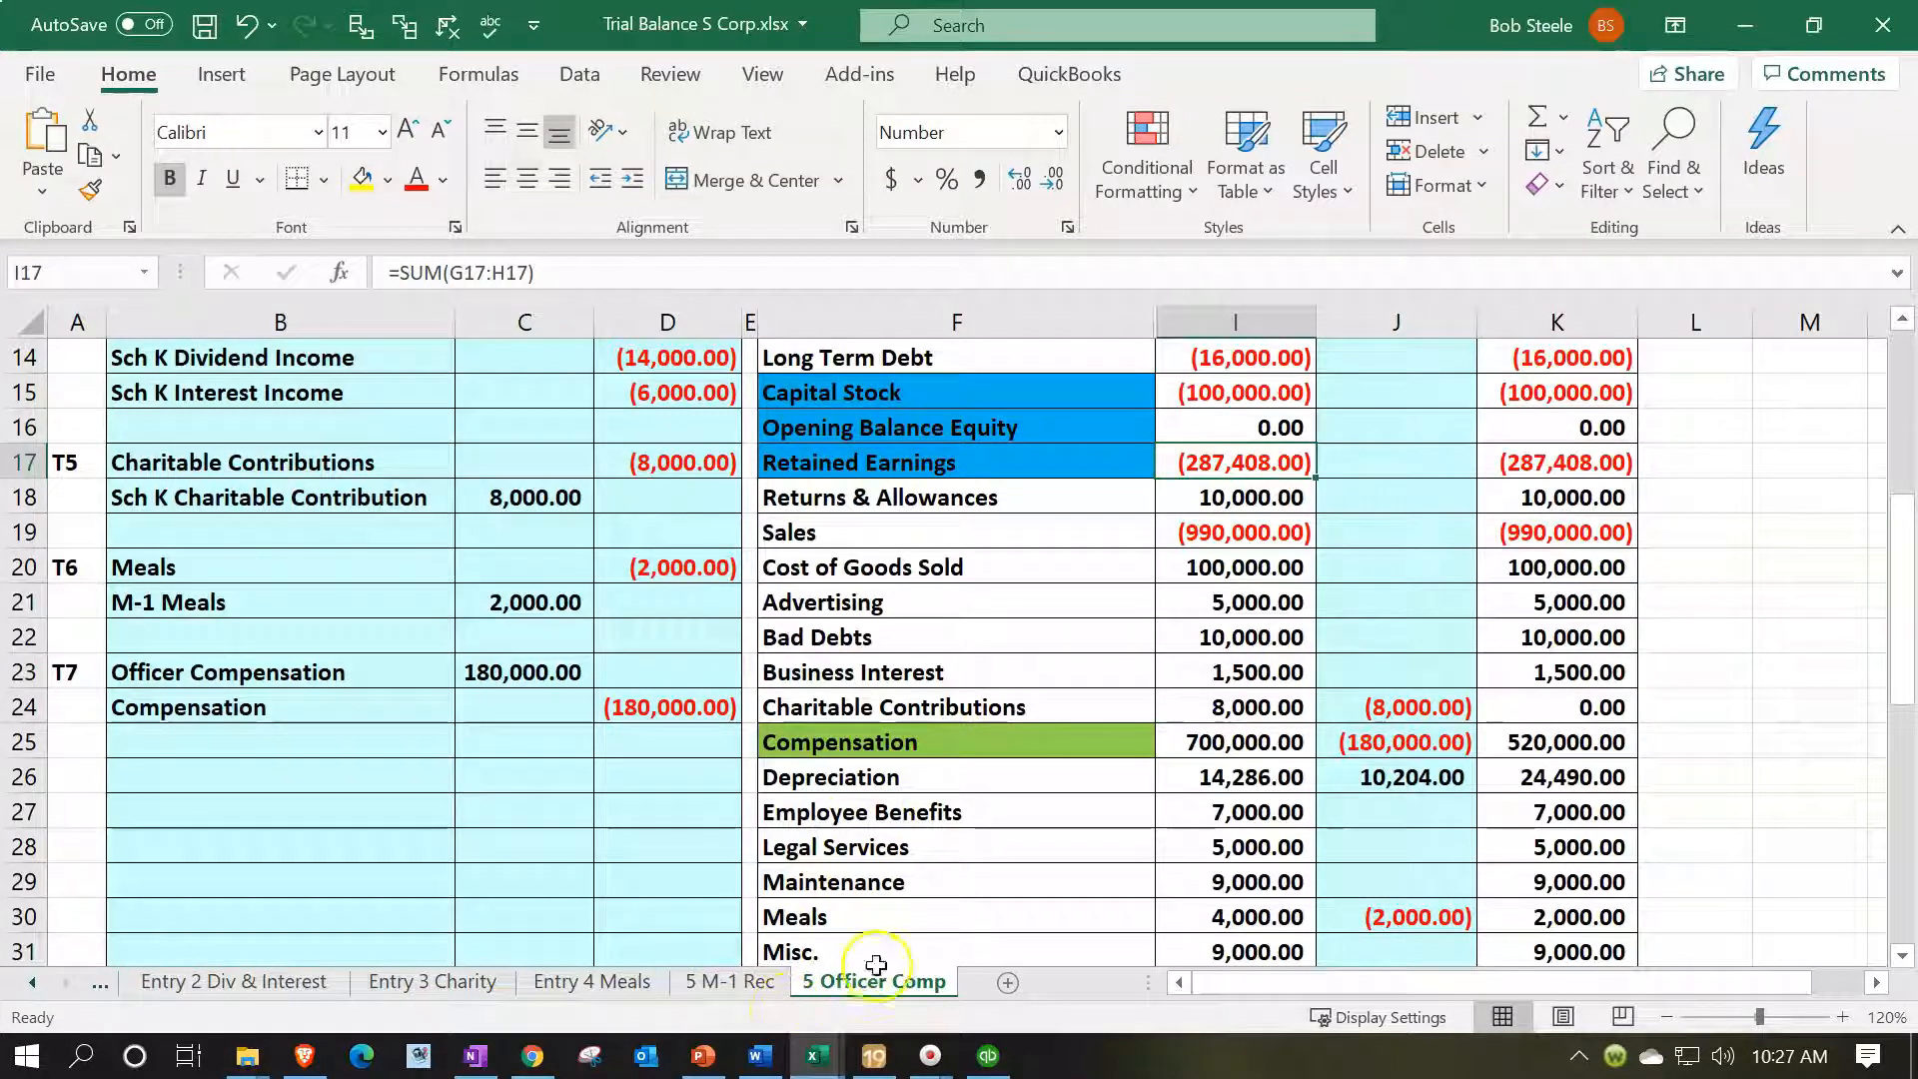
left_click(873, 1055)
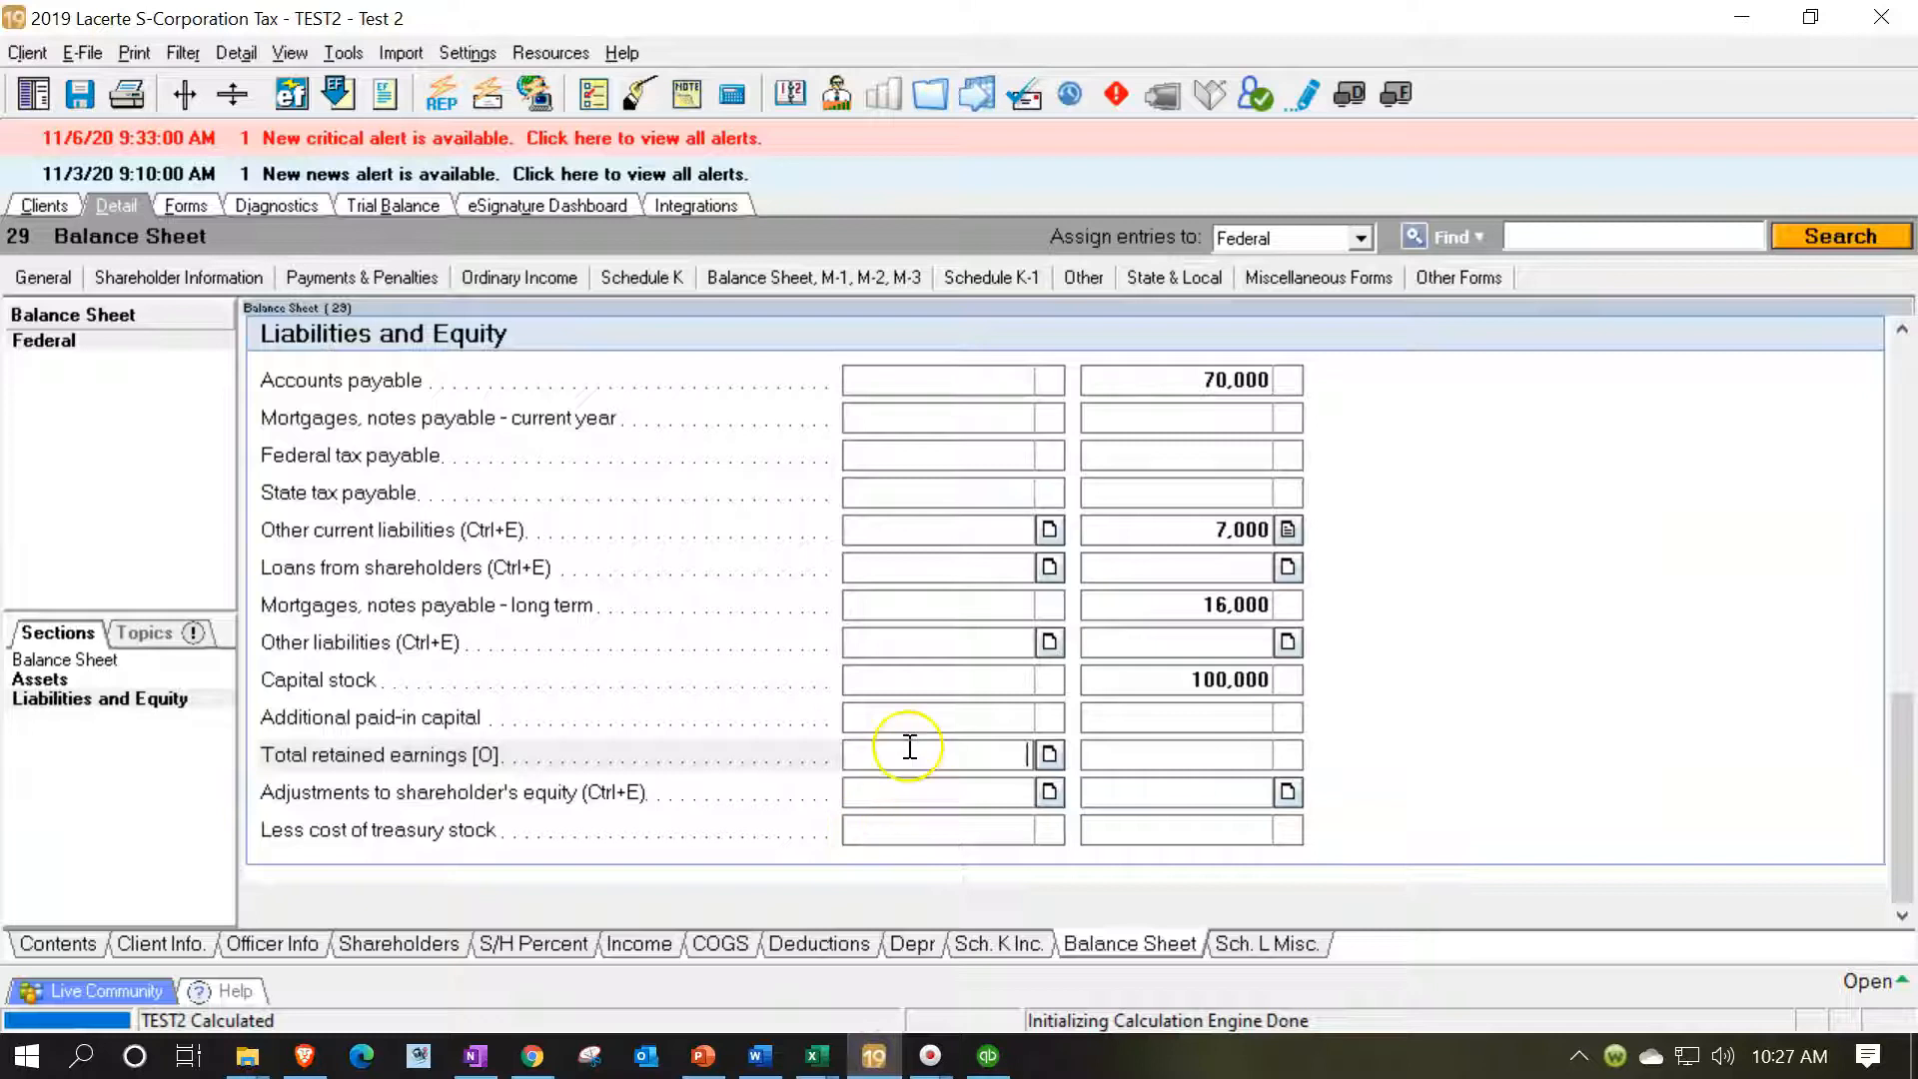
Enter 287,408 as beginning total retained earnings, then switch to Excel
type("2740")
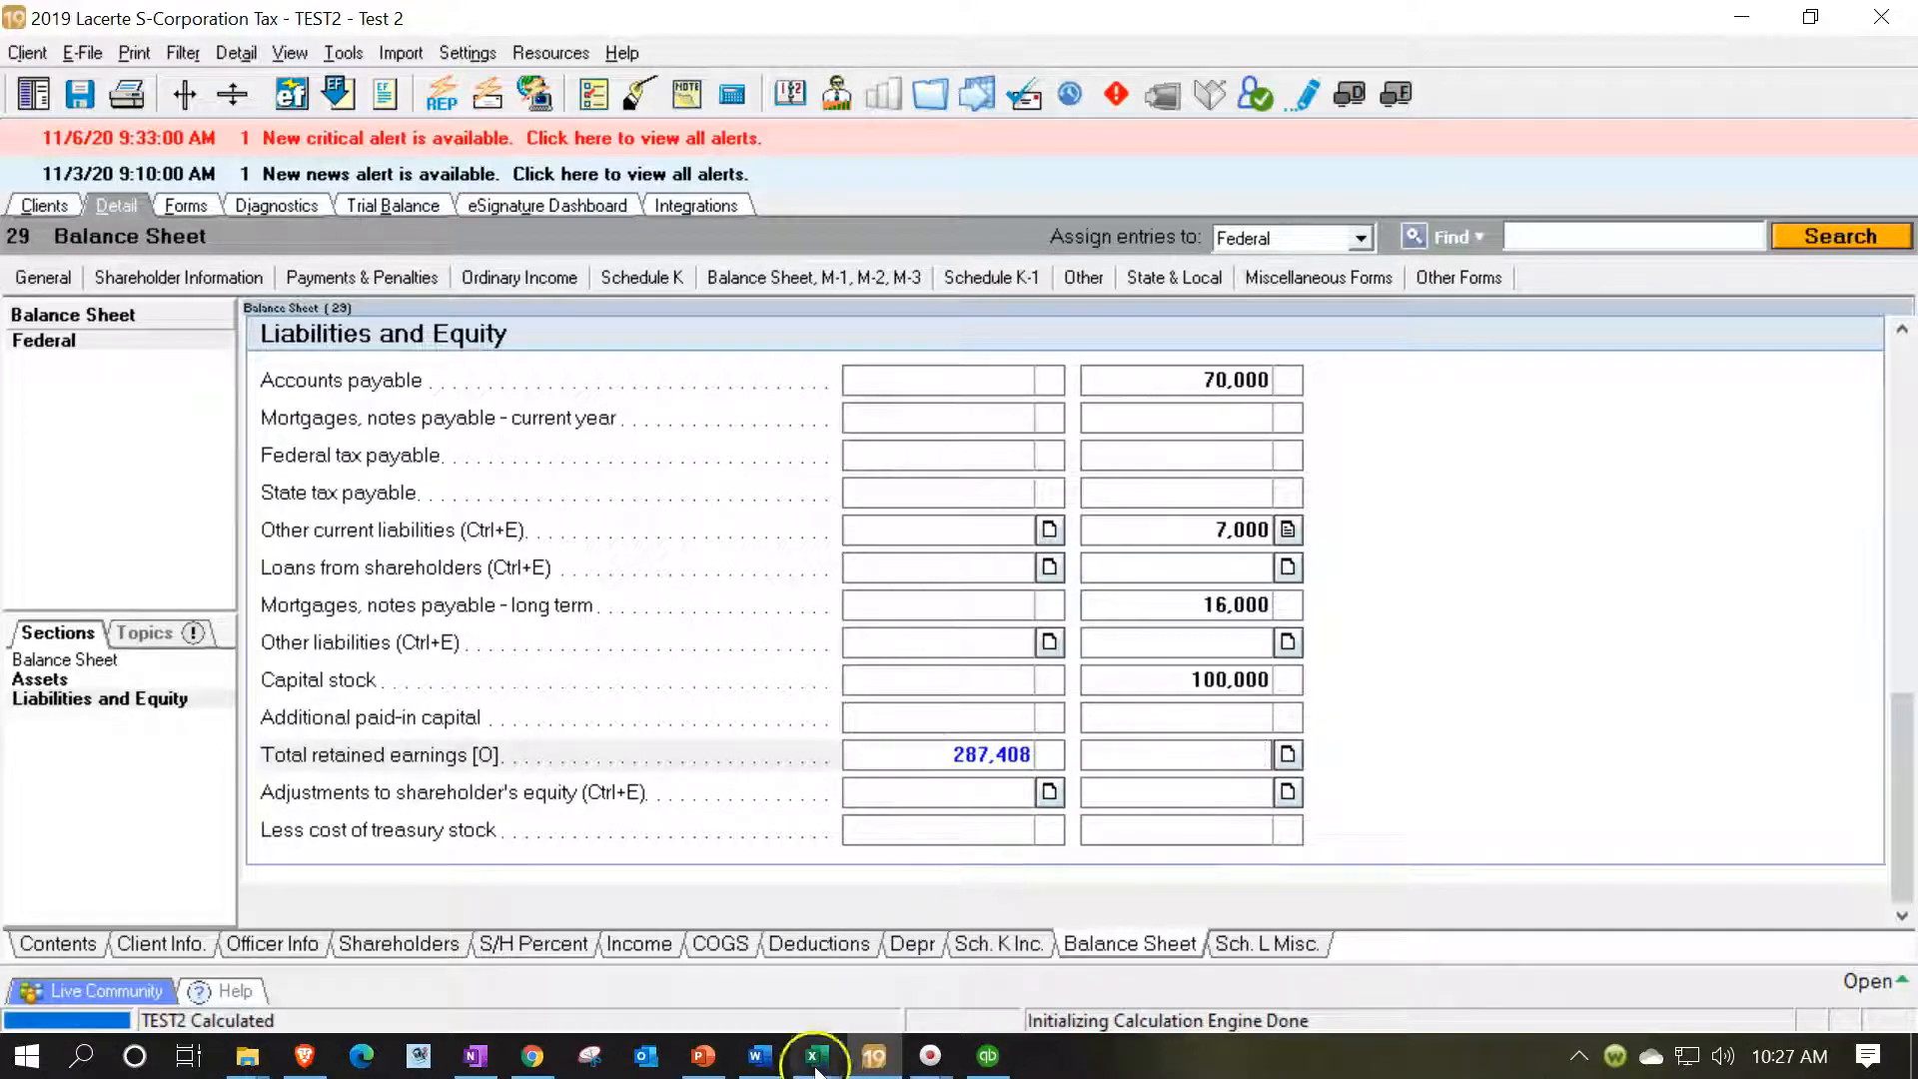
left_click(815, 1055)
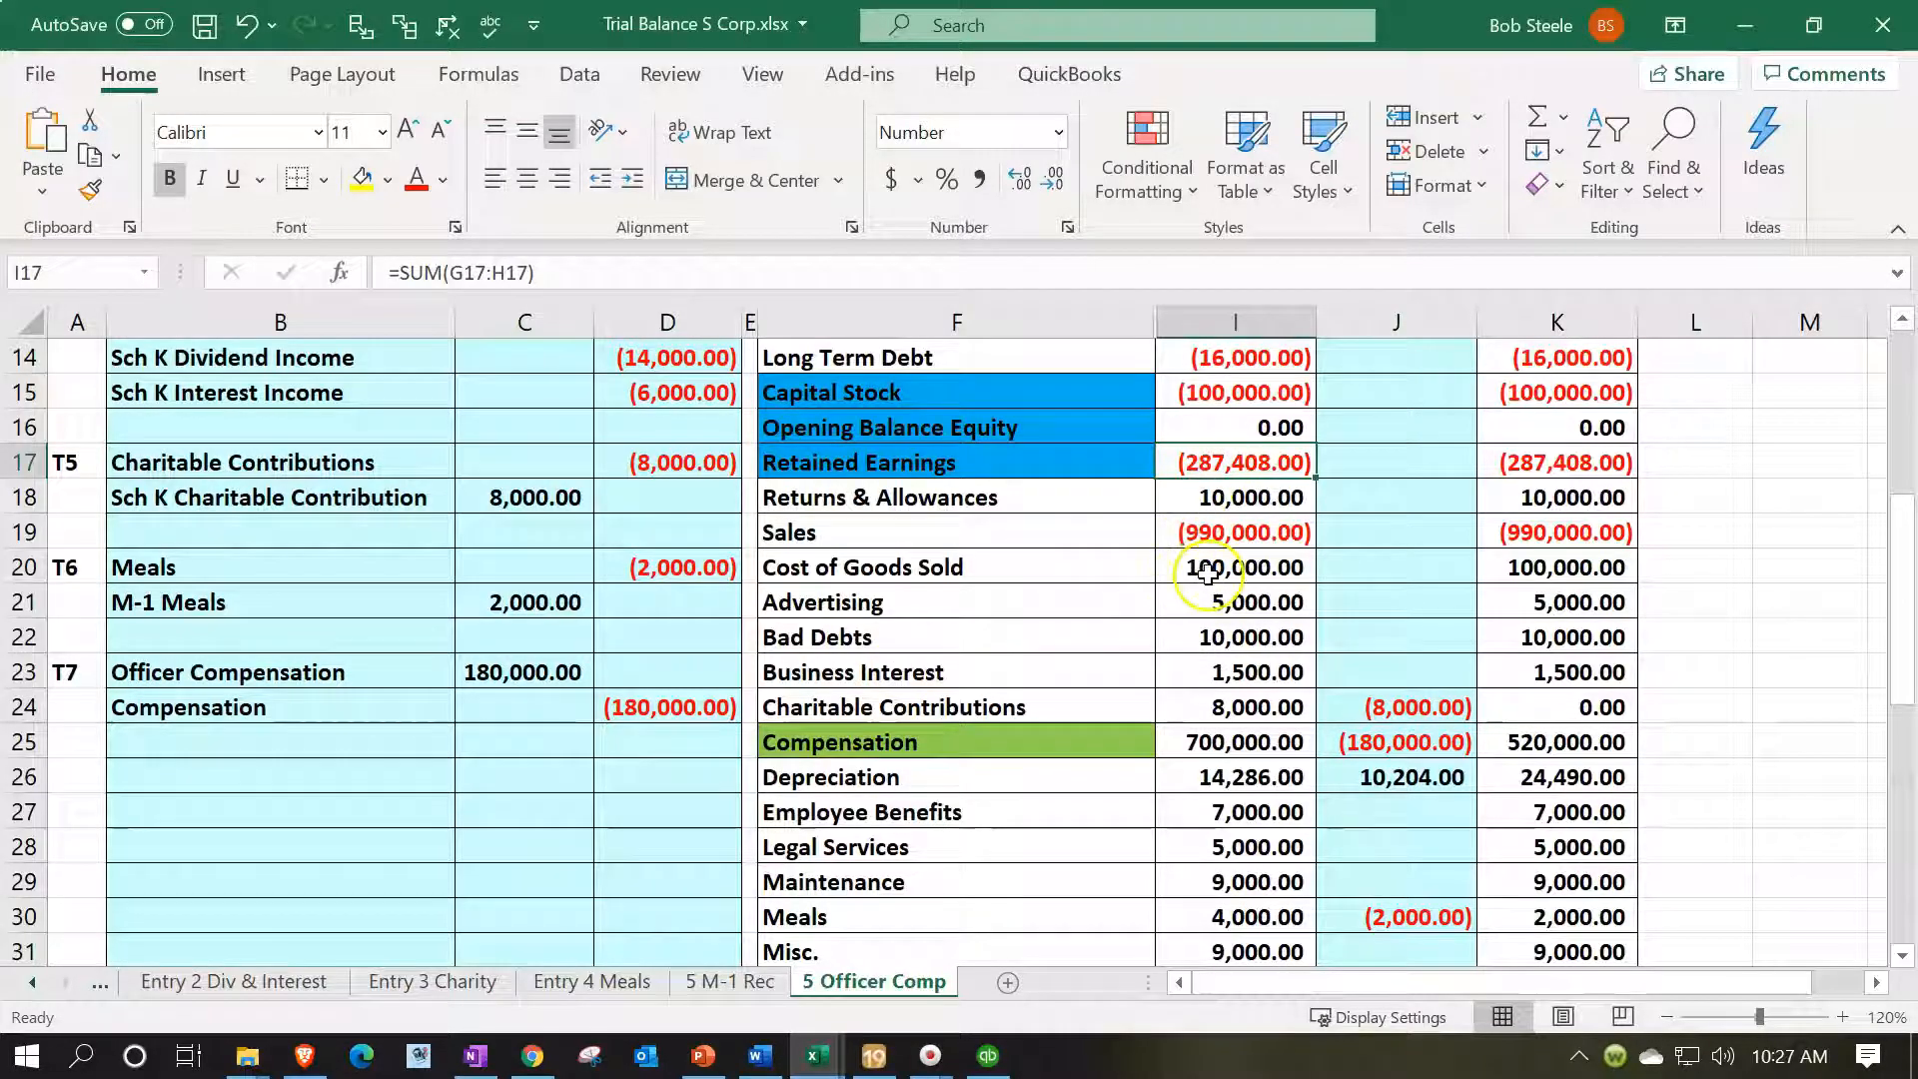
Scroll through the 5 Officer Comp trial balance sheet, then switch to Lacerte
scroll("down", 3)
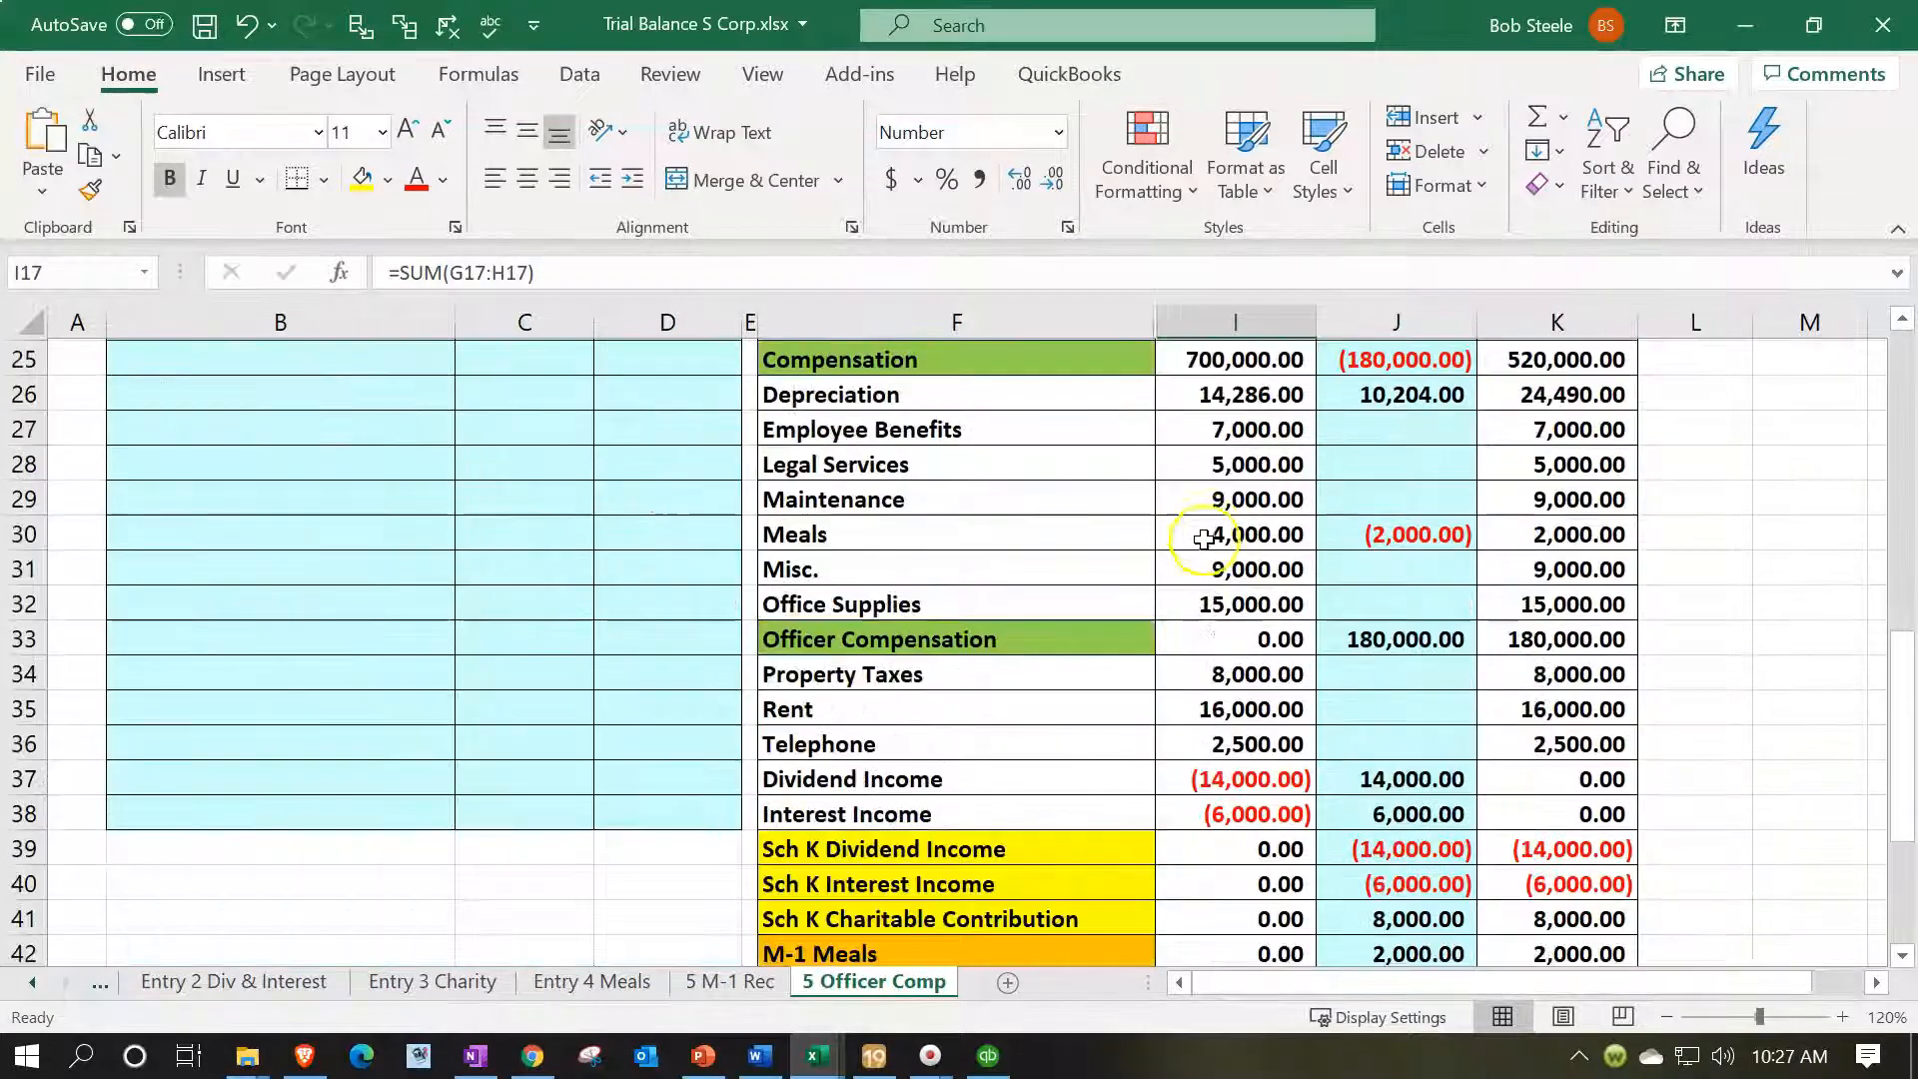
scroll("down", 3)
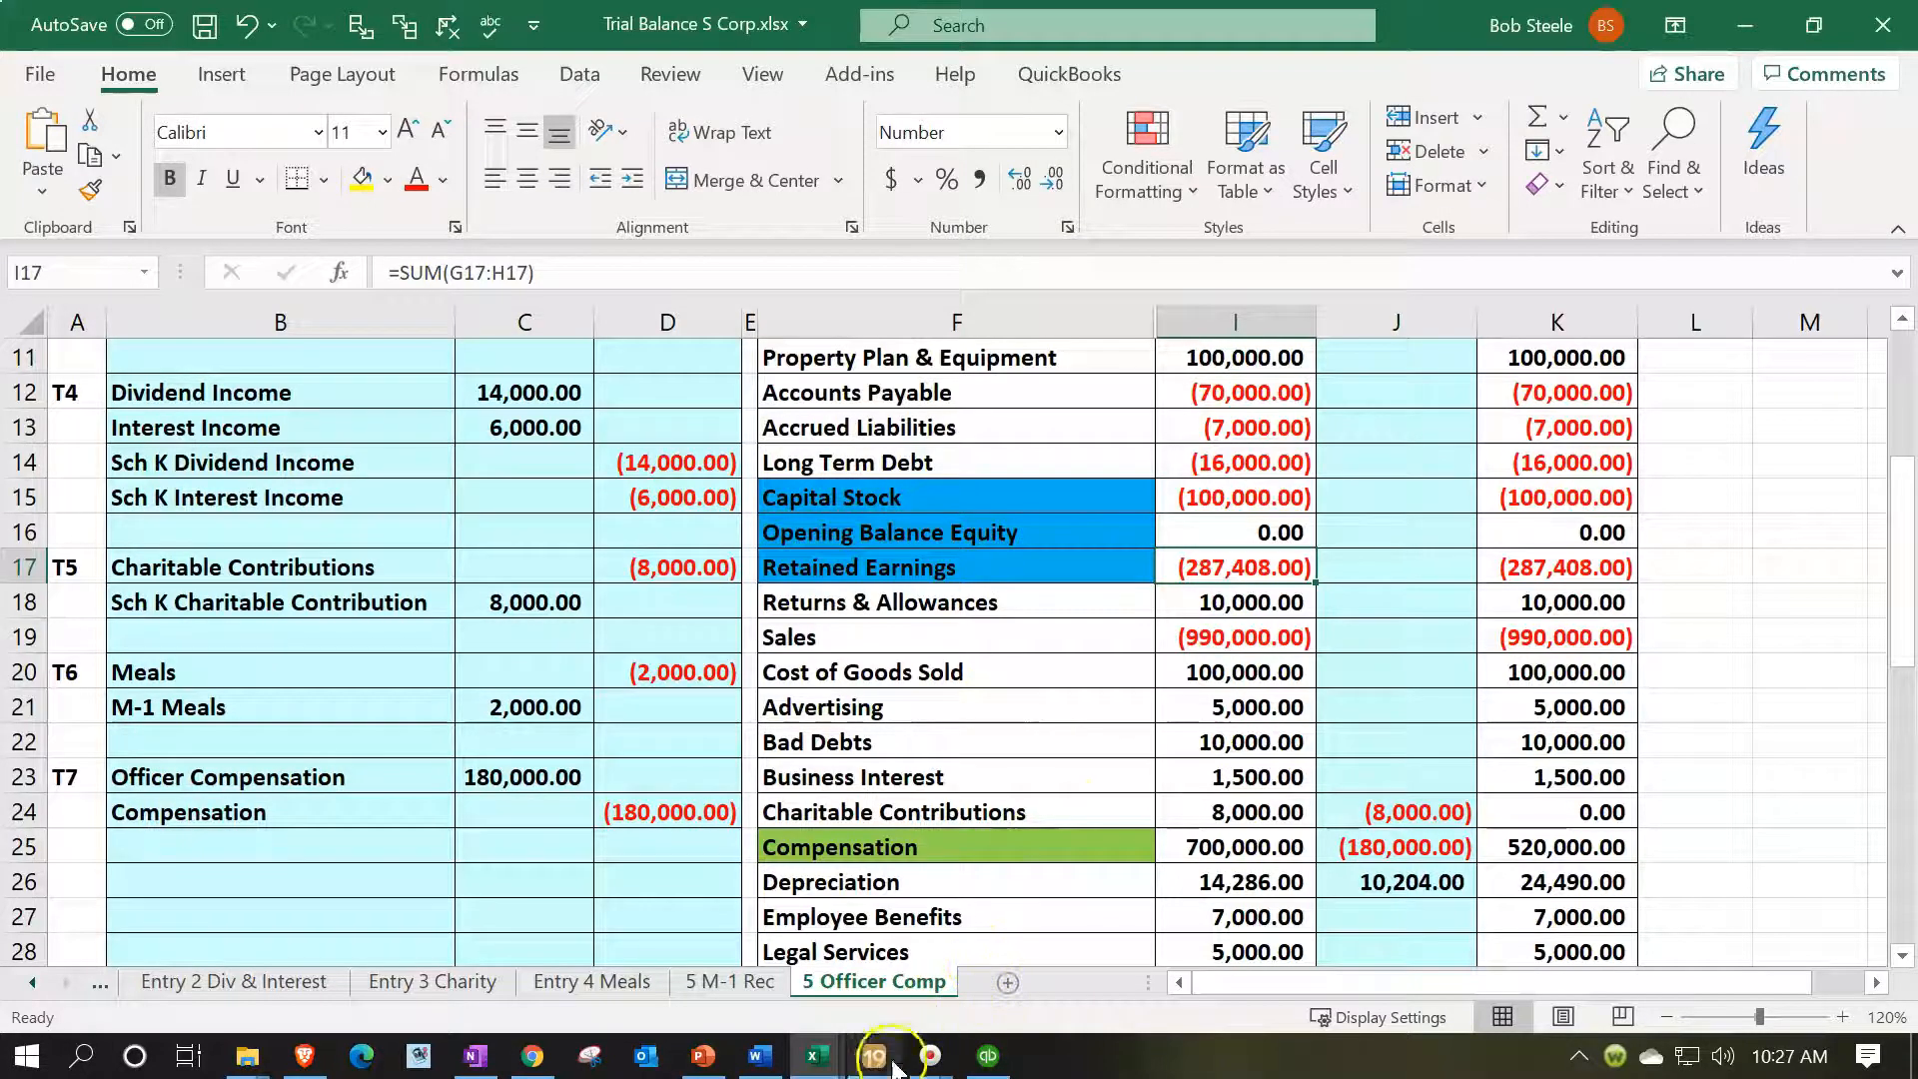
left_click(874, 1055)
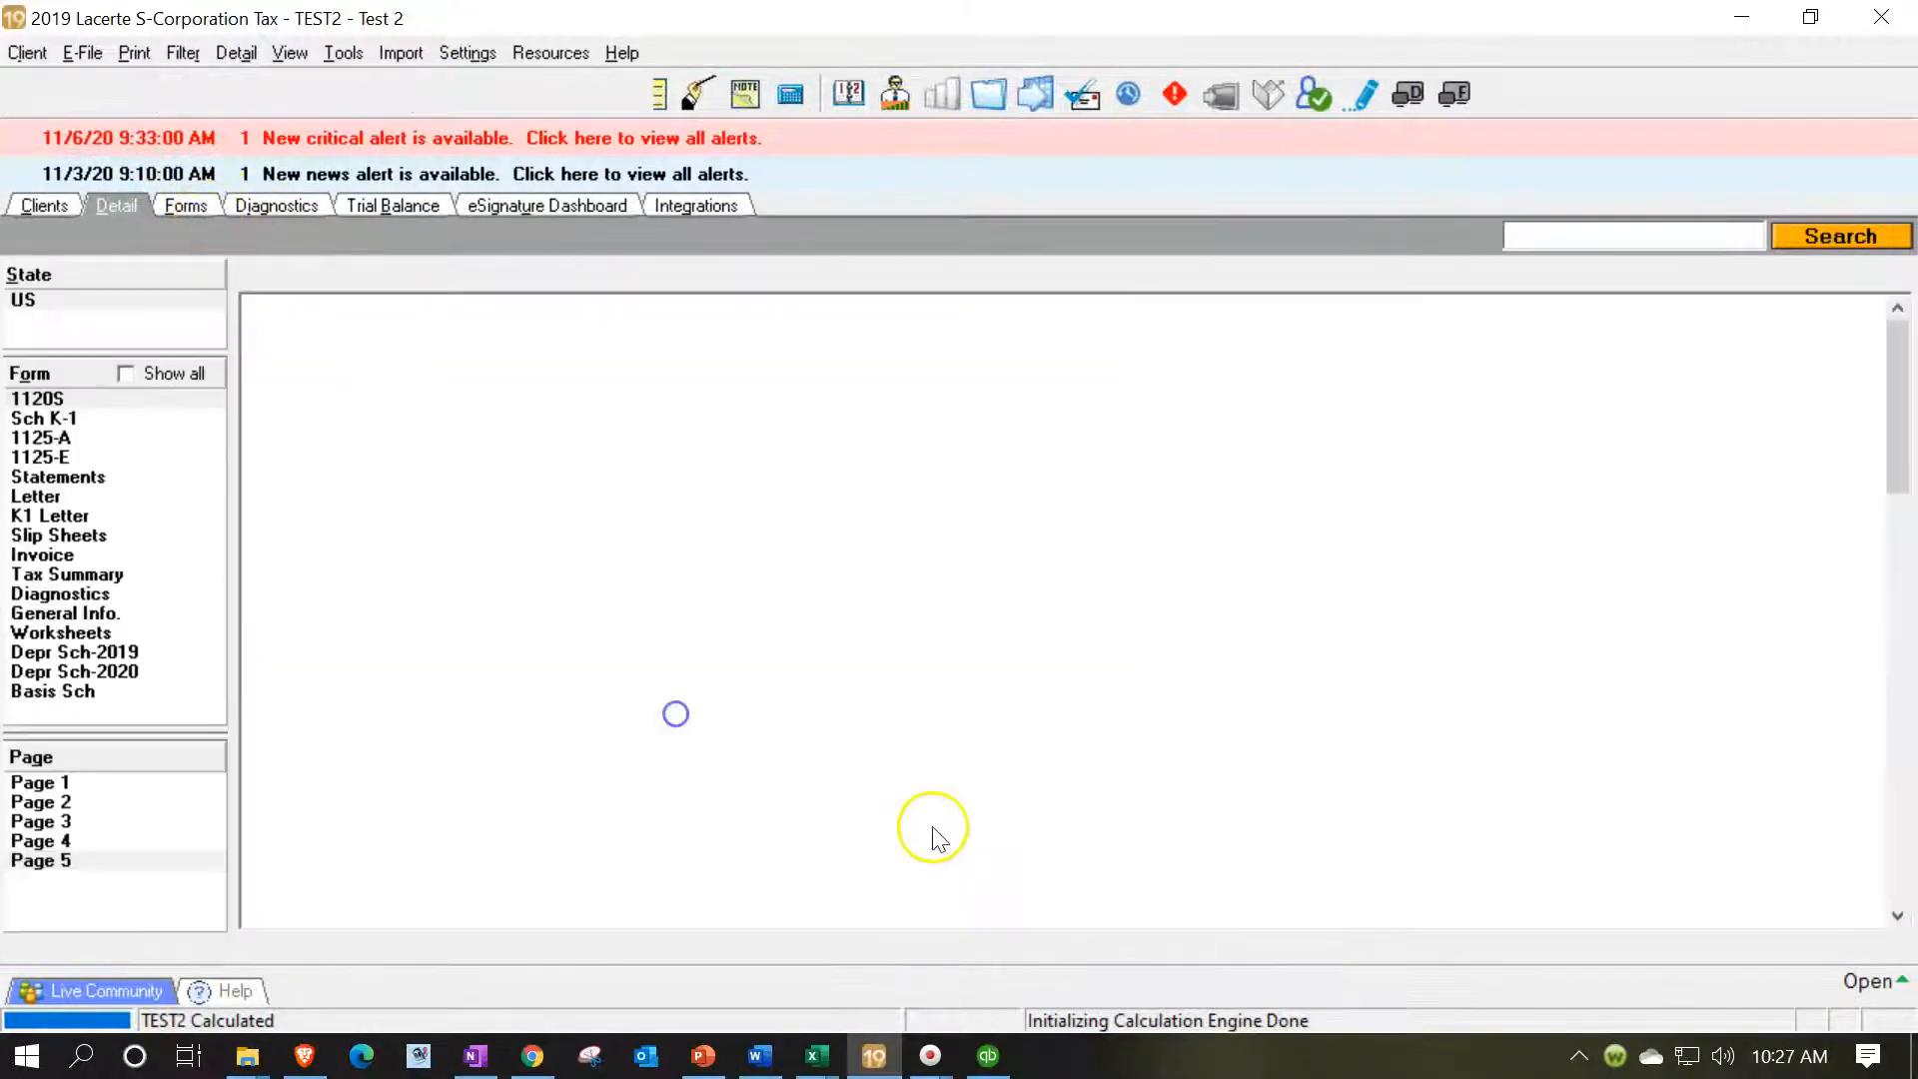
Check 1120S page 4 Schedule L: retained earnings 287,408 to 373,122, totals 566,122
left_click(40, 860)
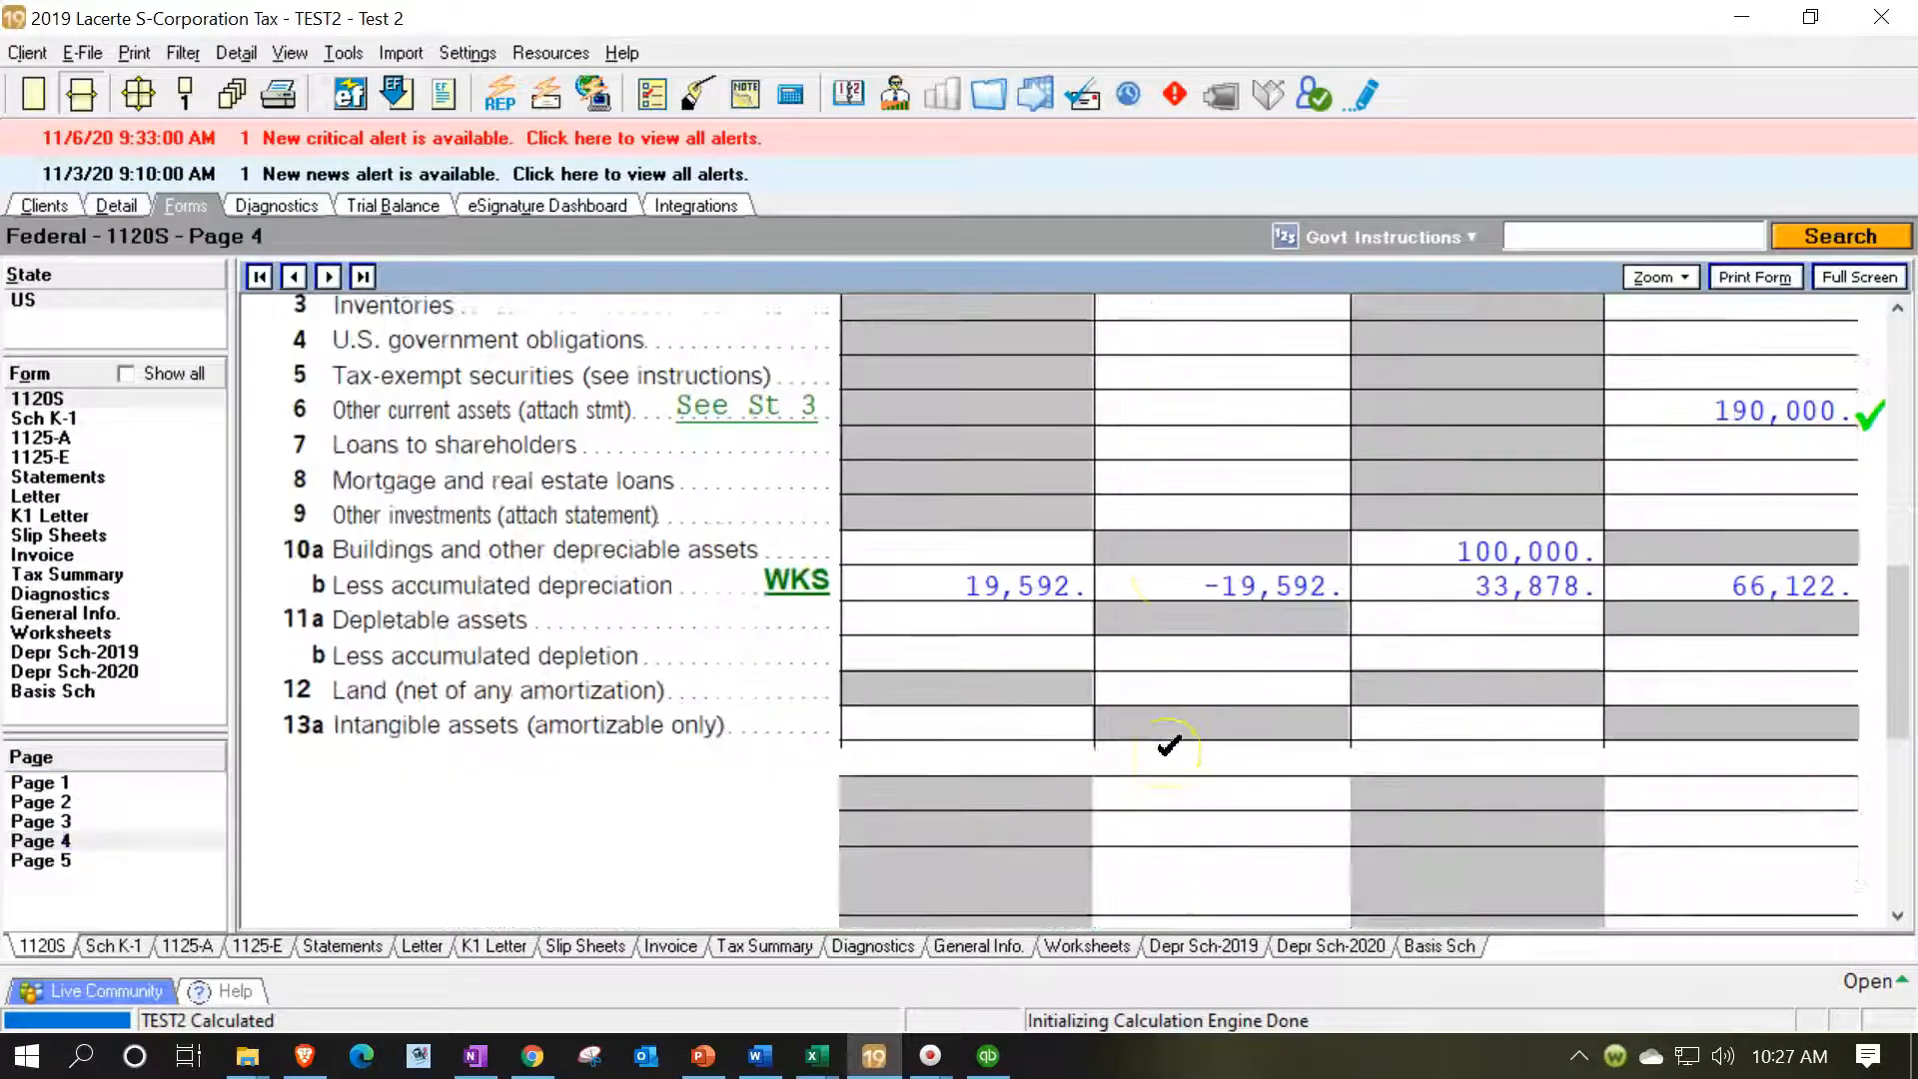
scroll("down", 3)
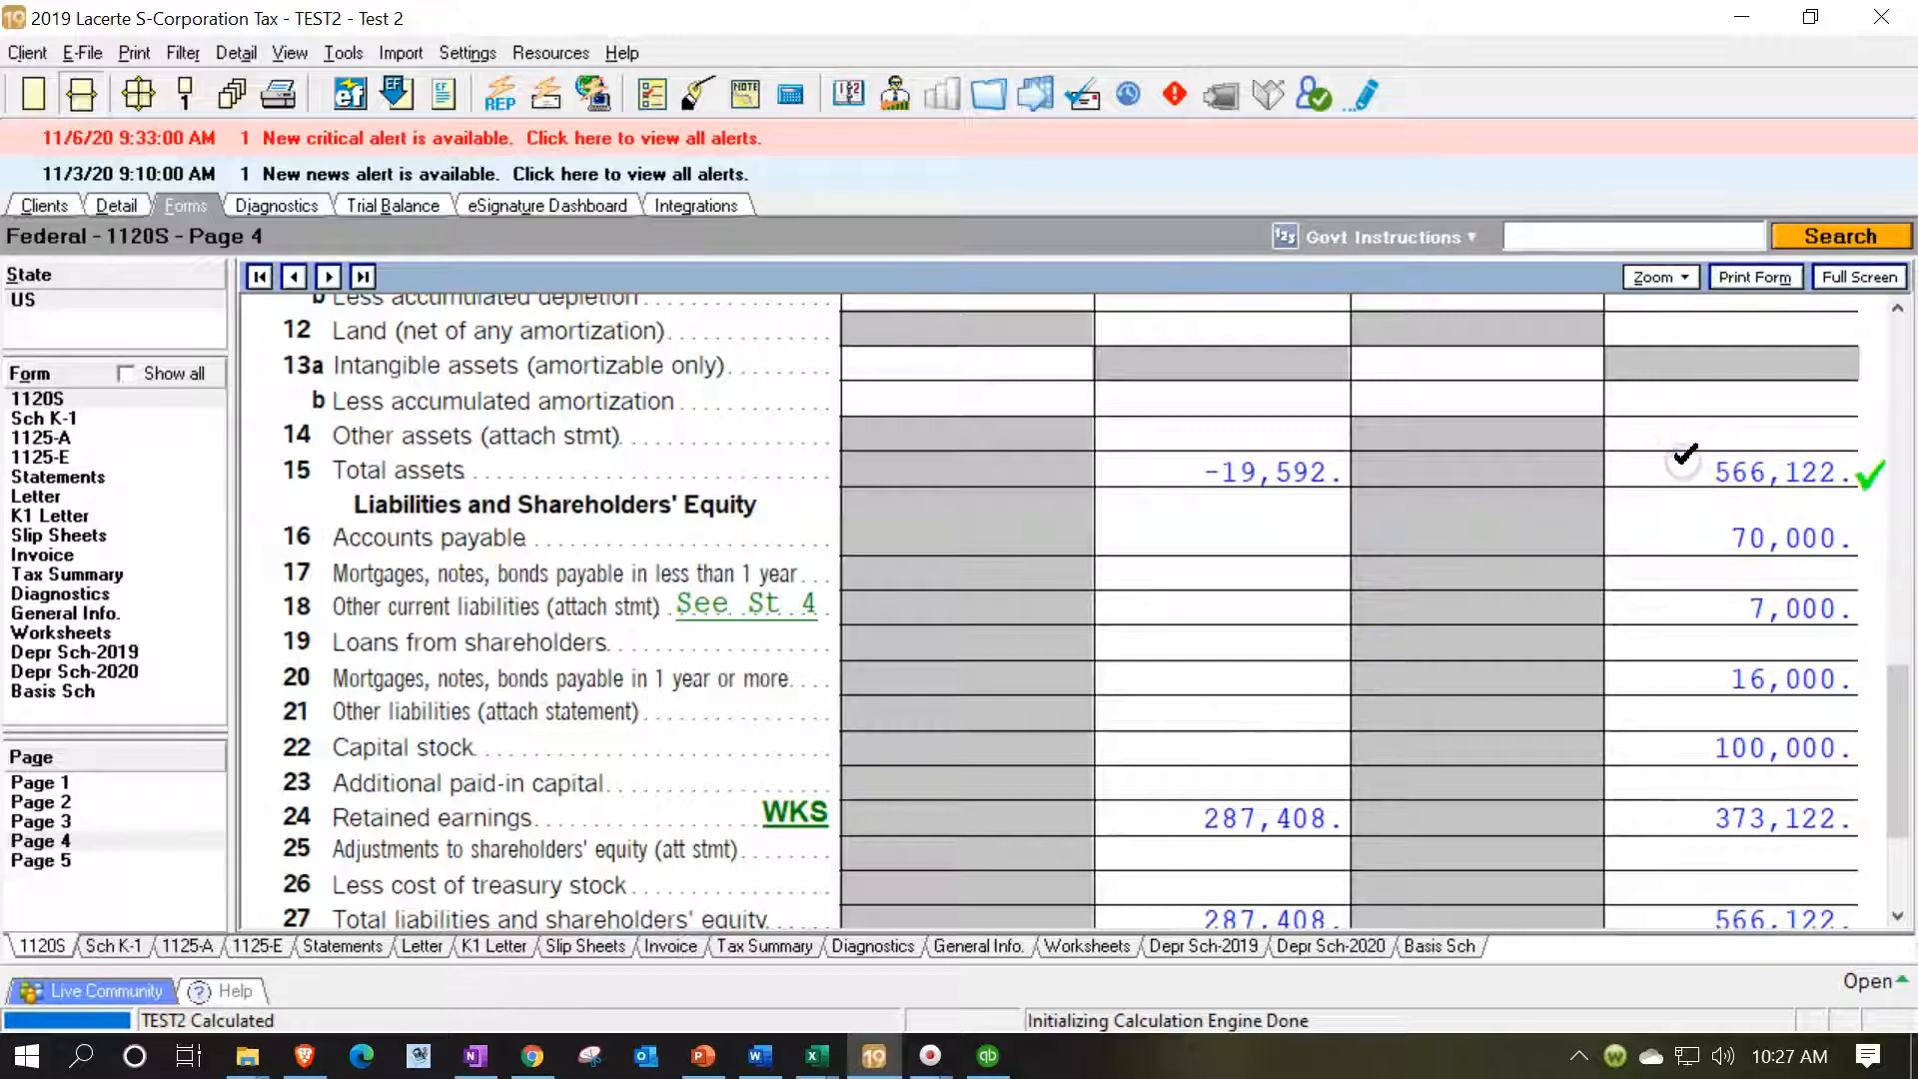
scroll("down", 3)
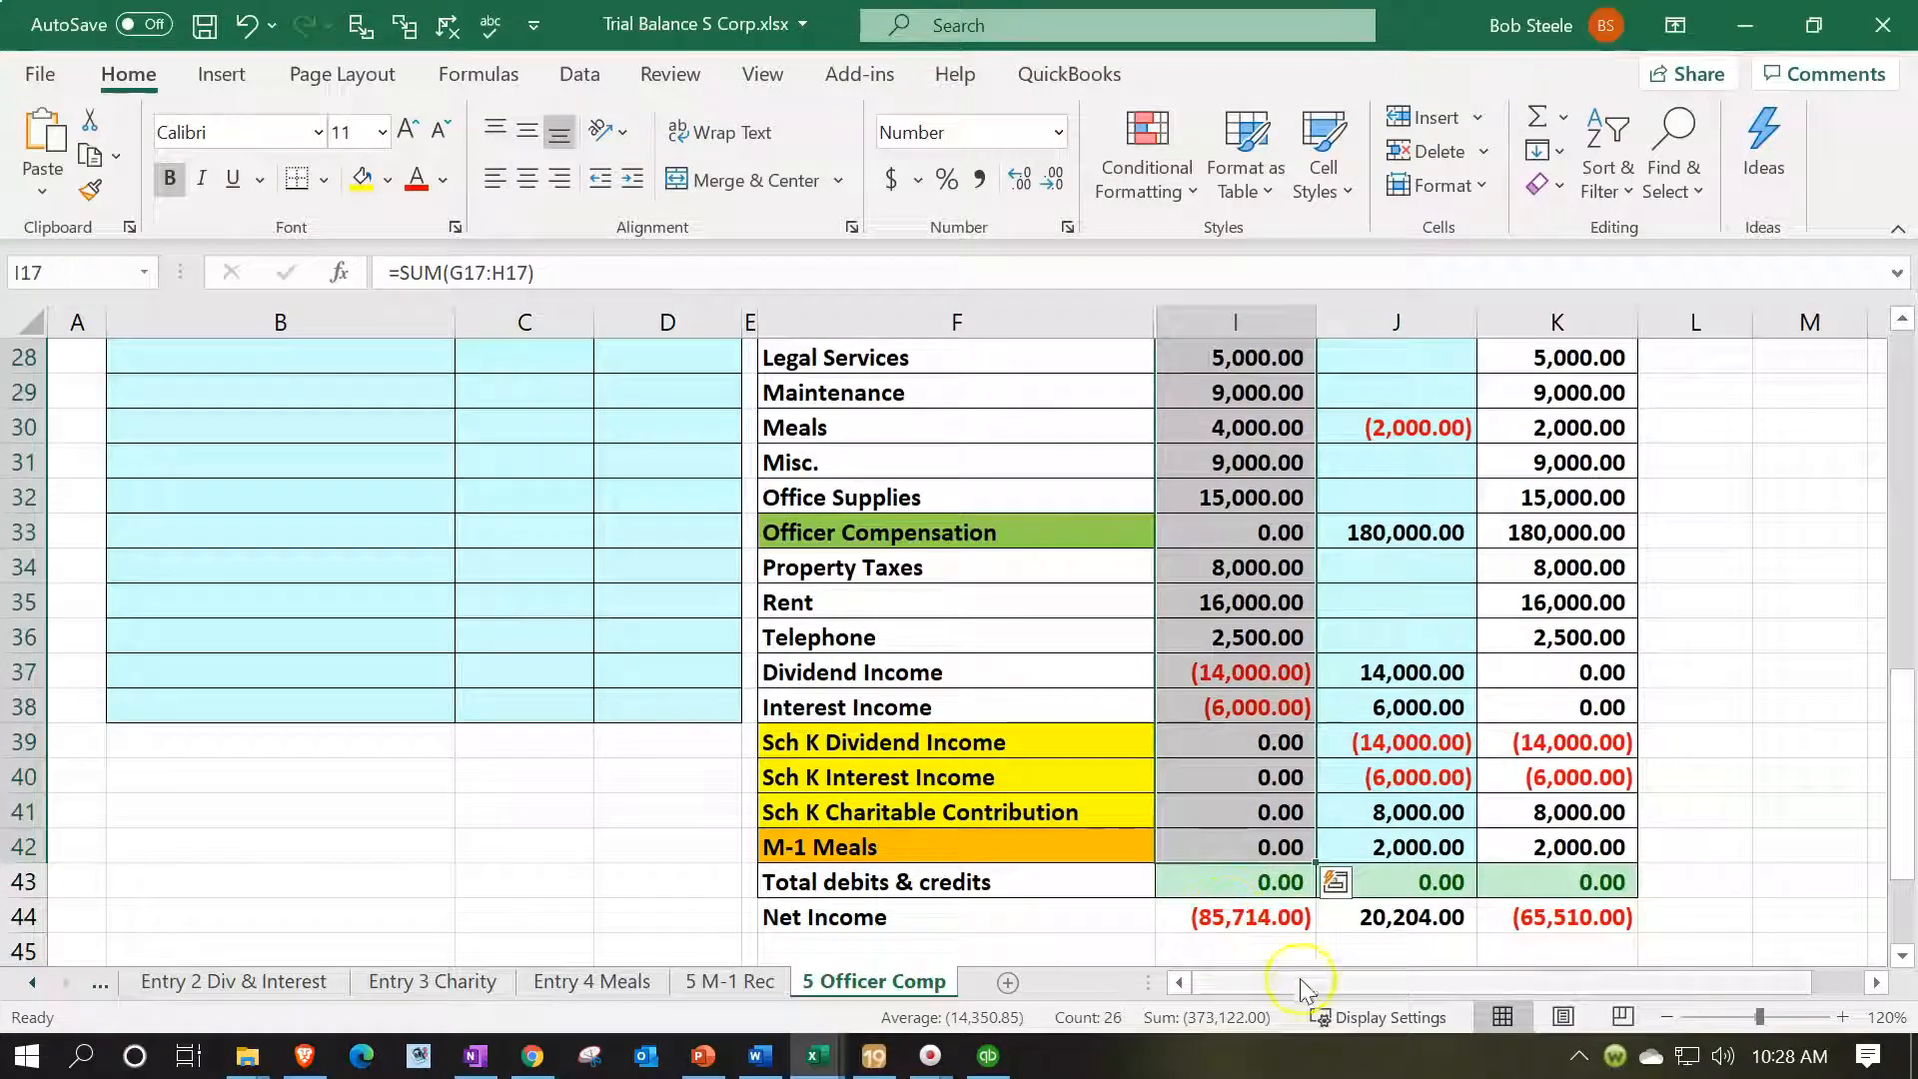
mouse_move(1272, 991)
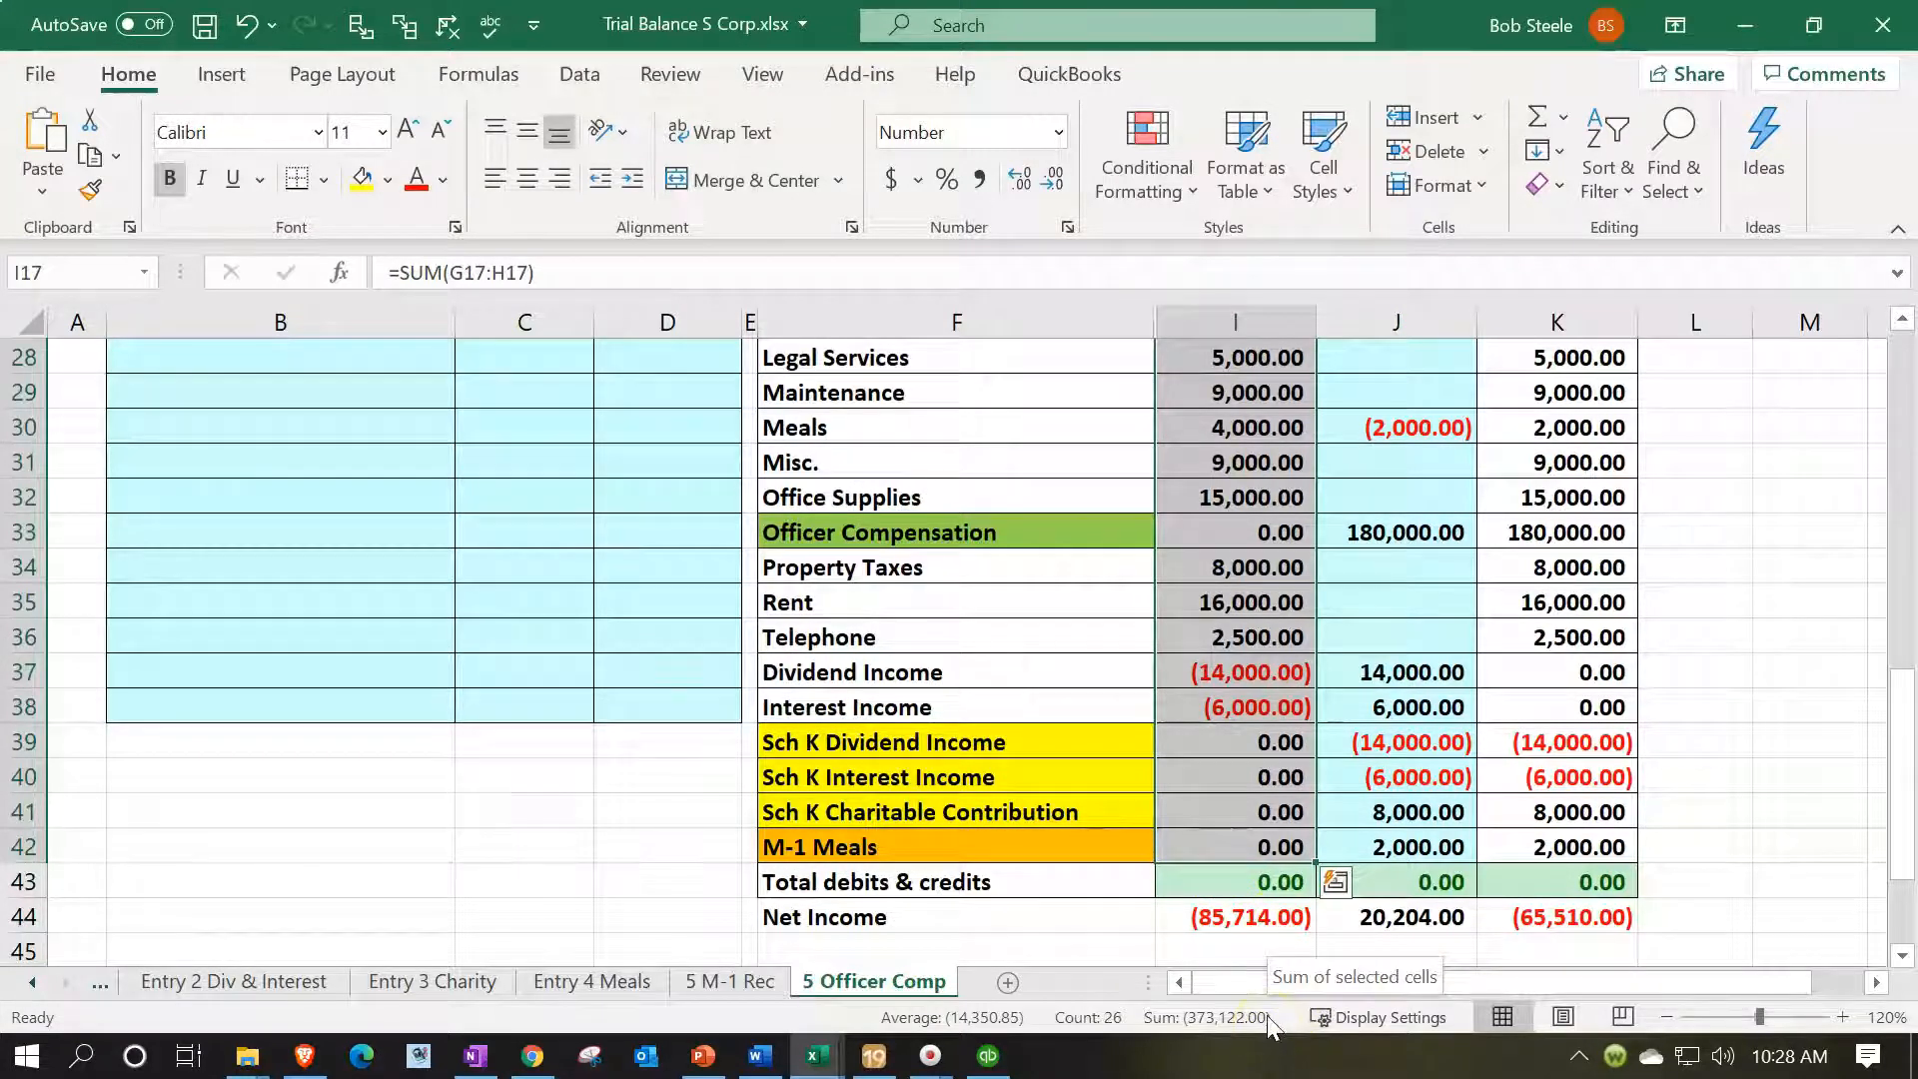
Scroll the trial balance to check retained earnings 287,408 plus net income 85,714 equals 373,122
scroll("down", 3)
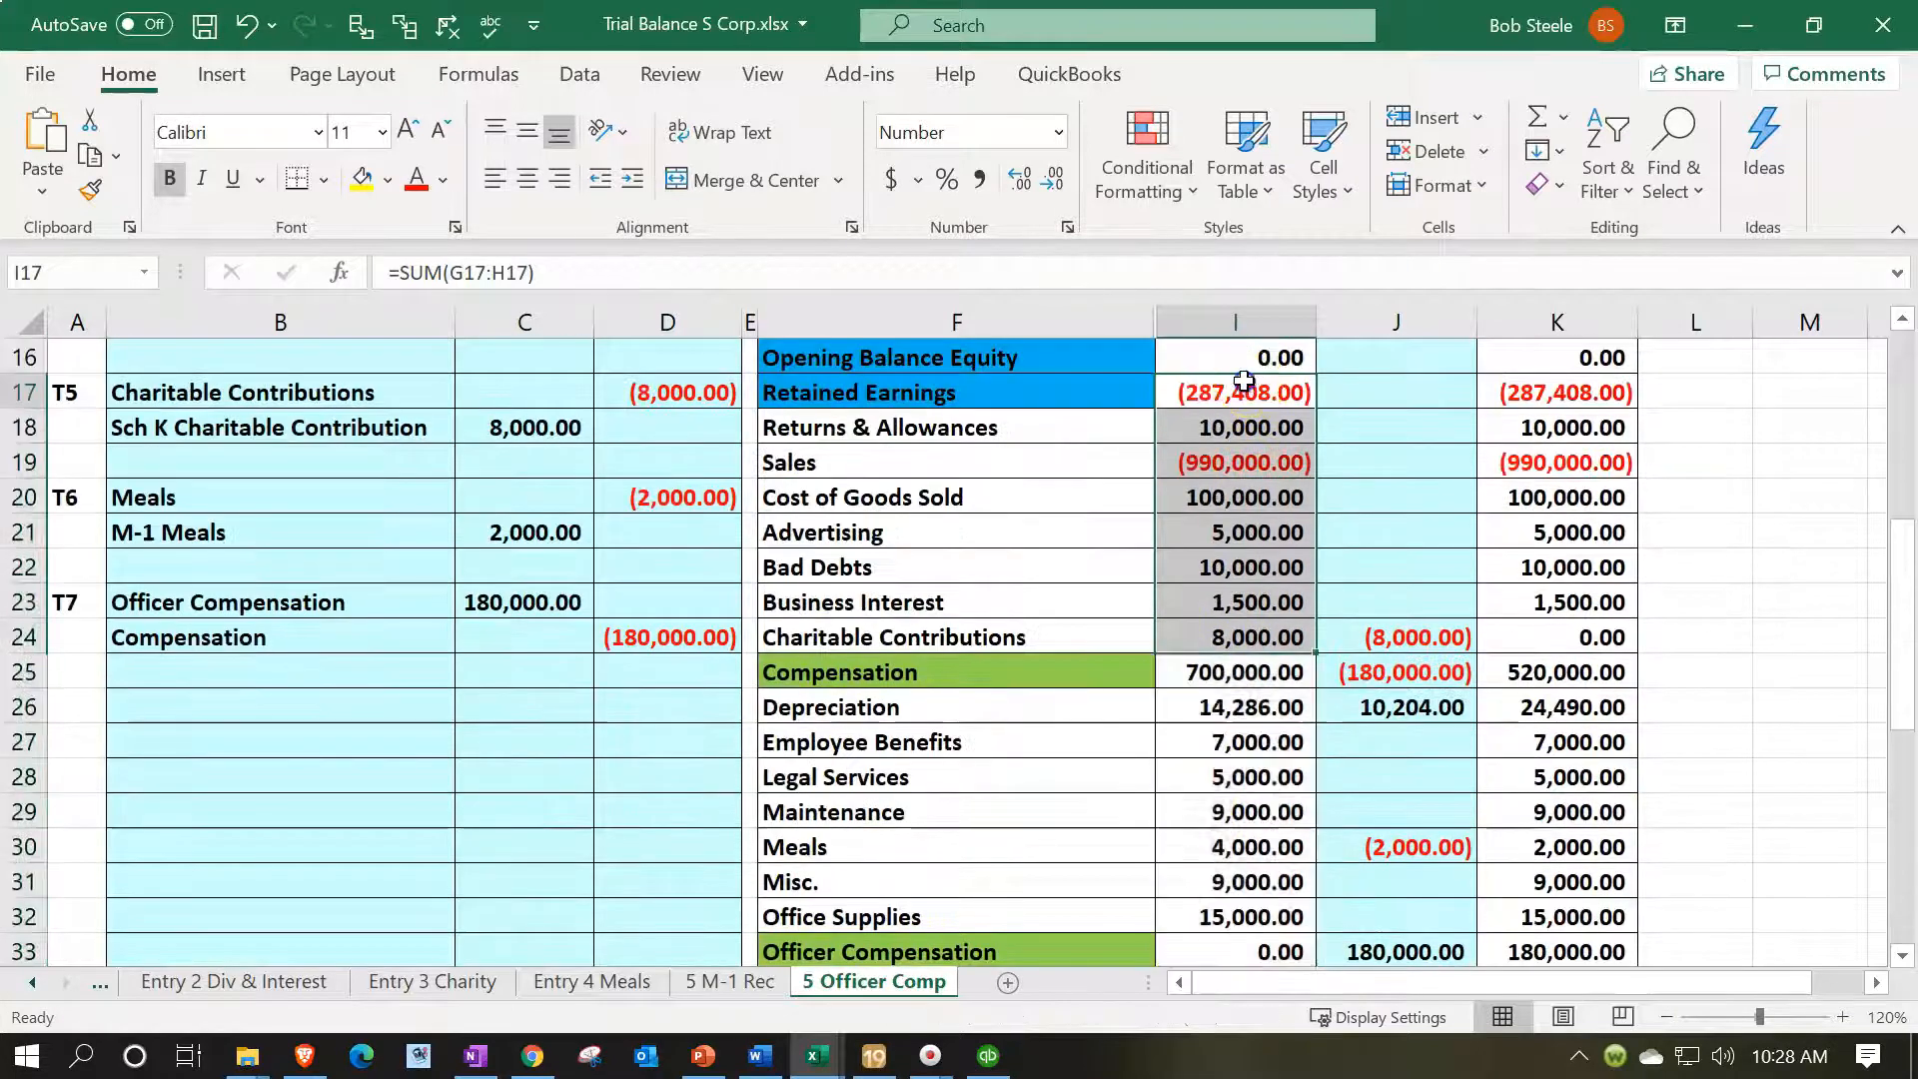
scroll("down", 3)
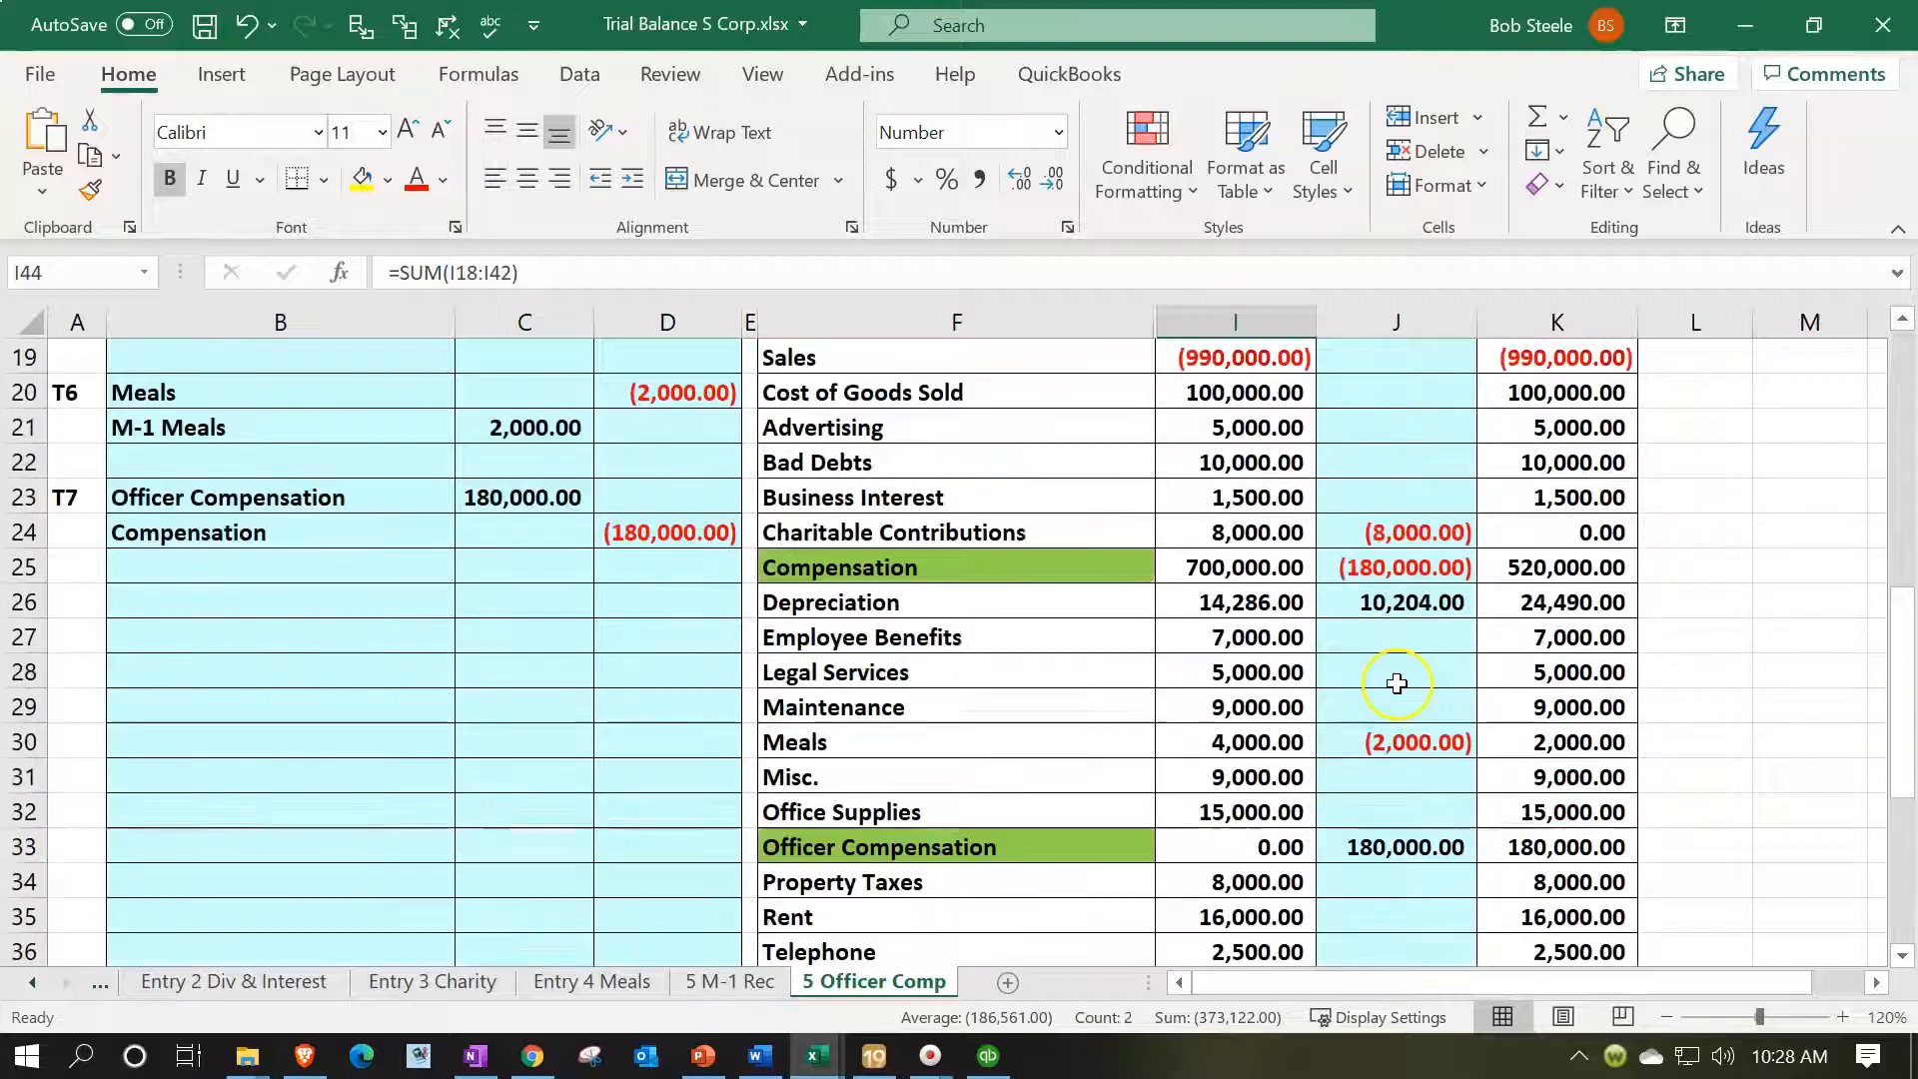
scroll("up", 3)
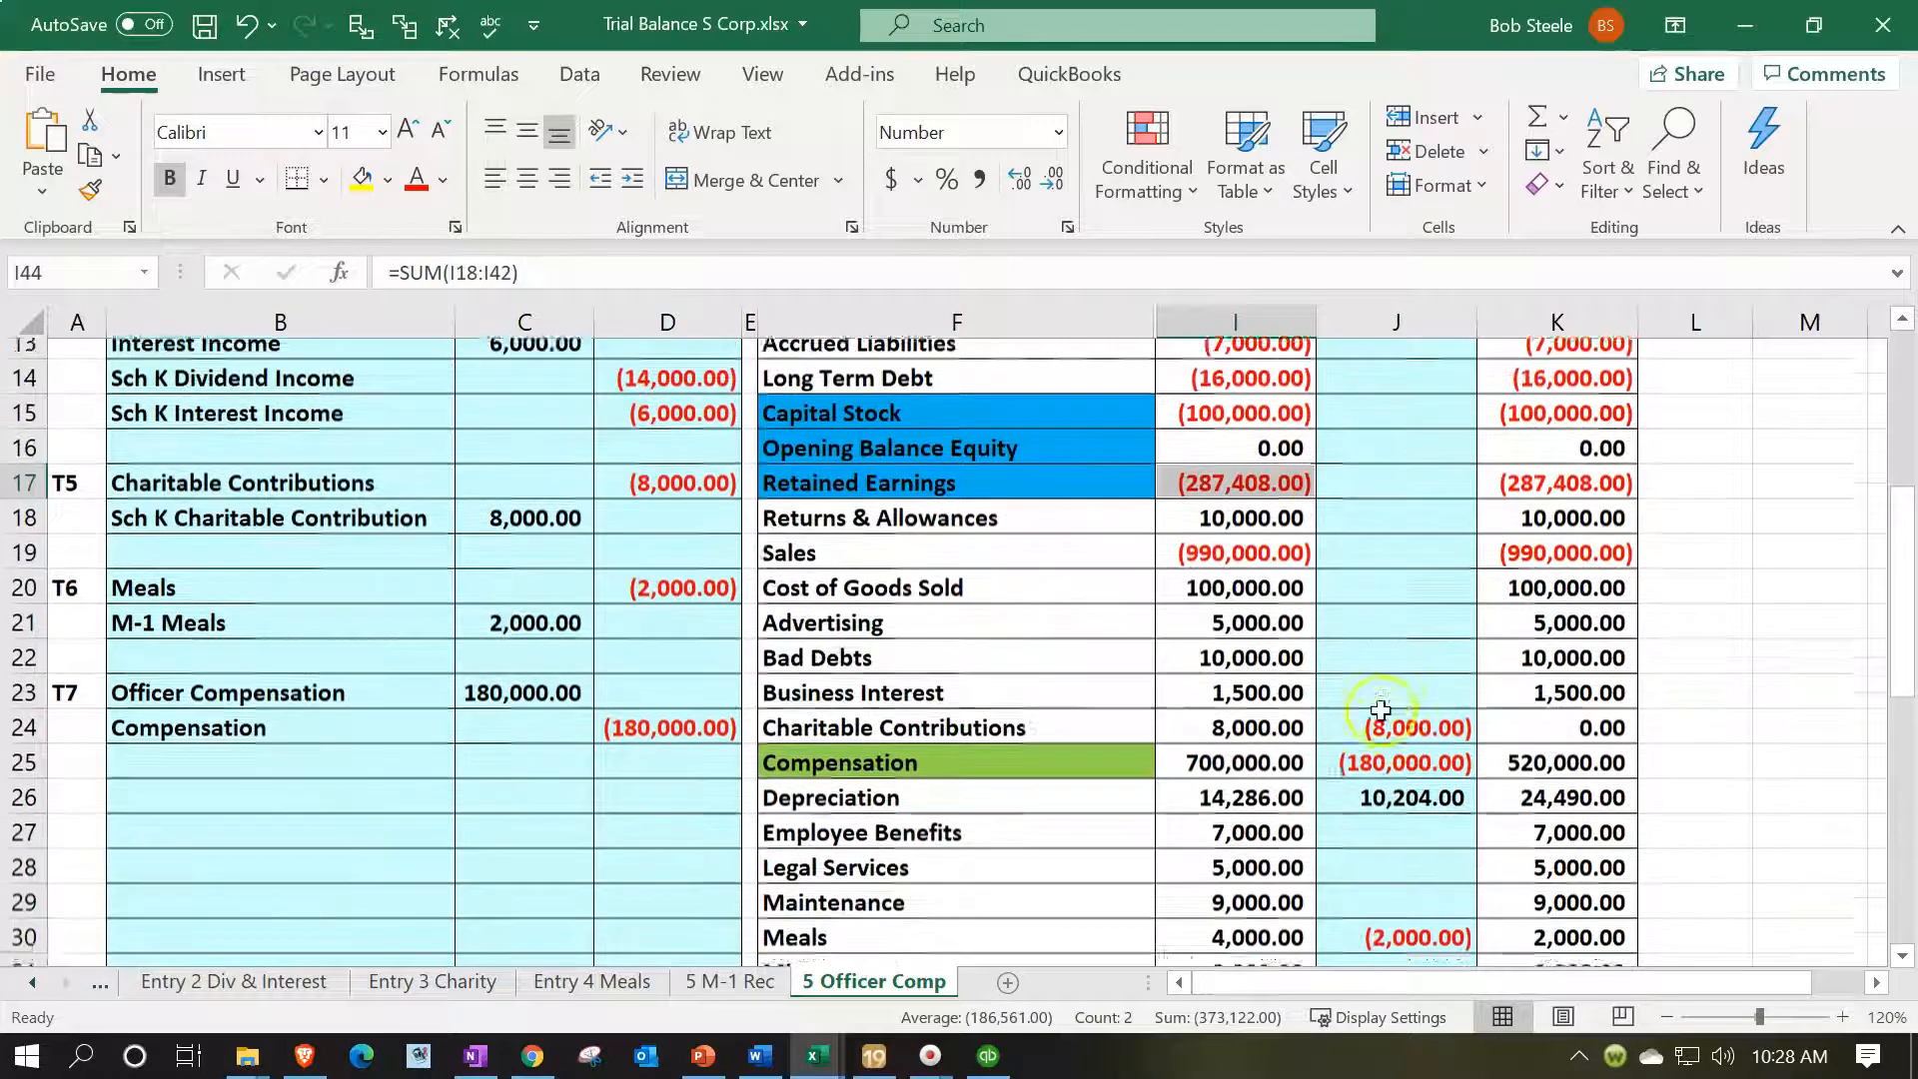
scroll("down", 3)
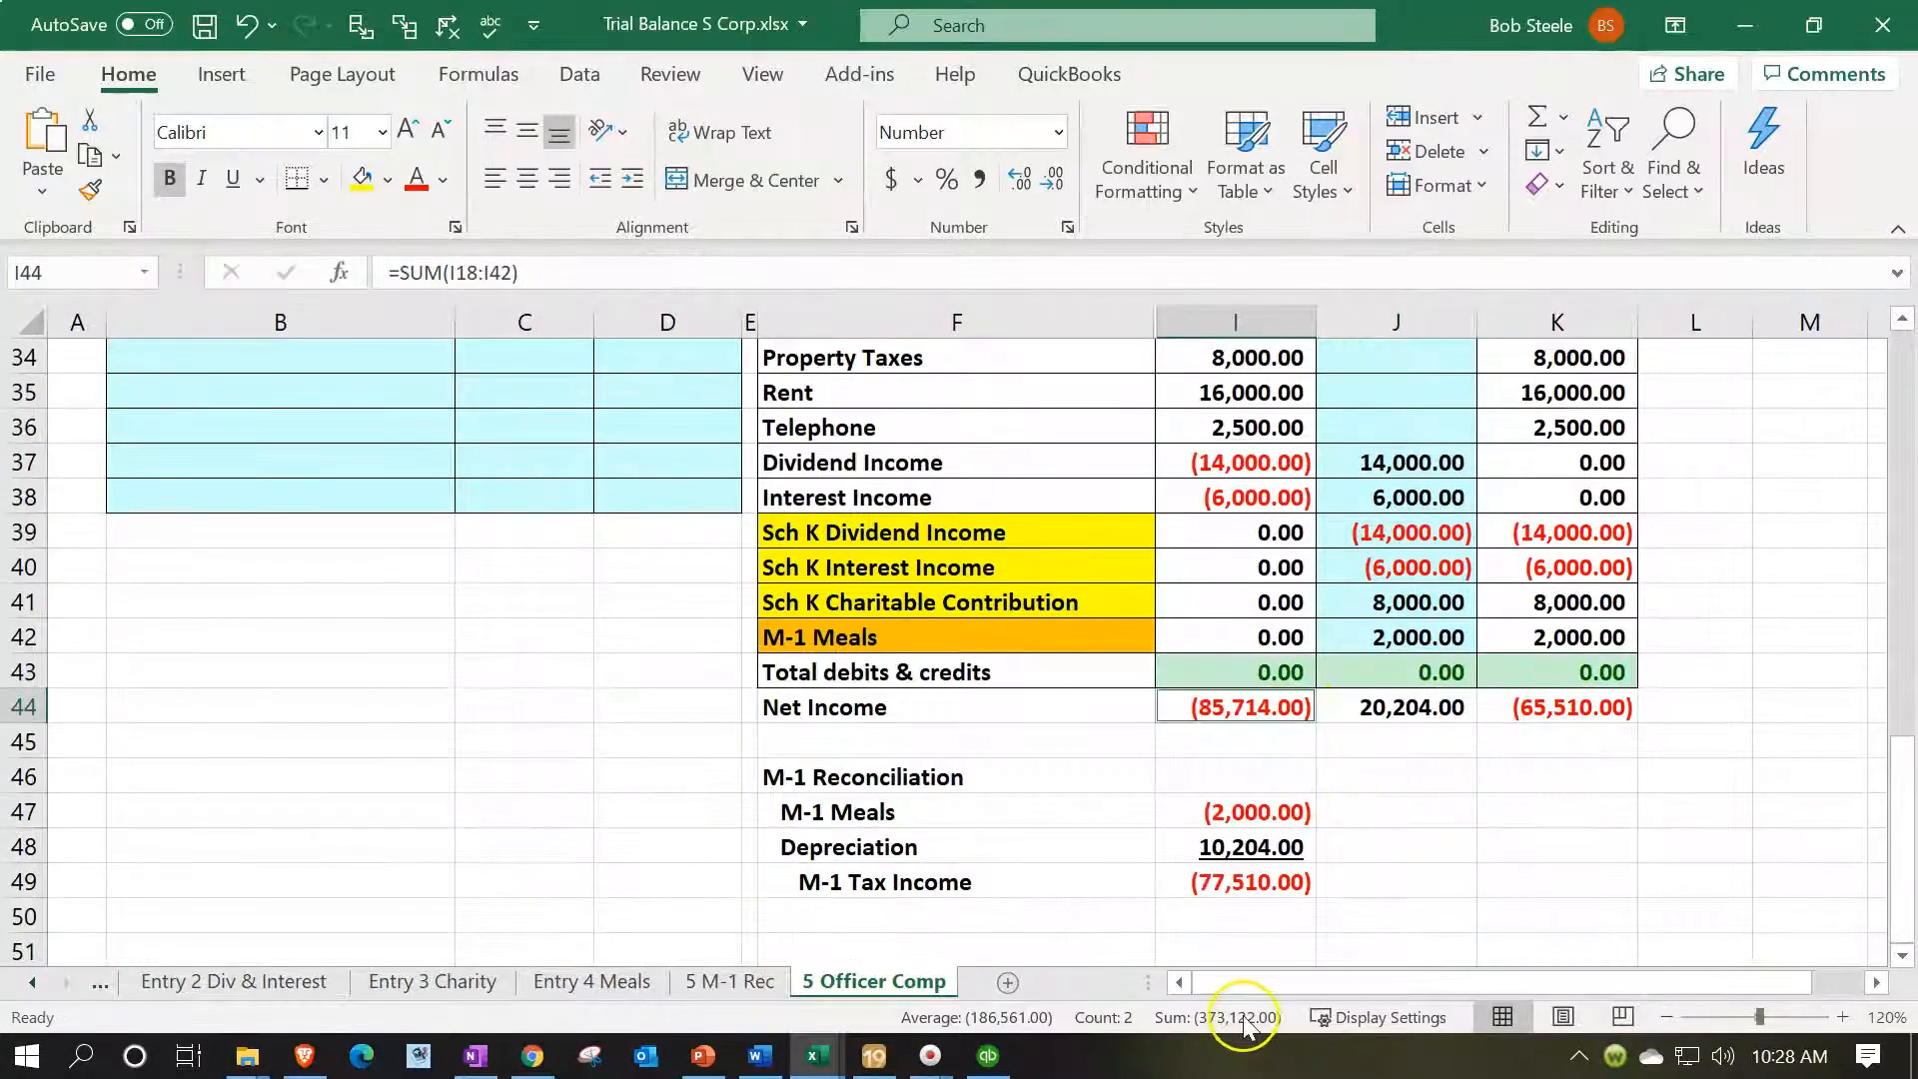
mouse_move(805, 1028)
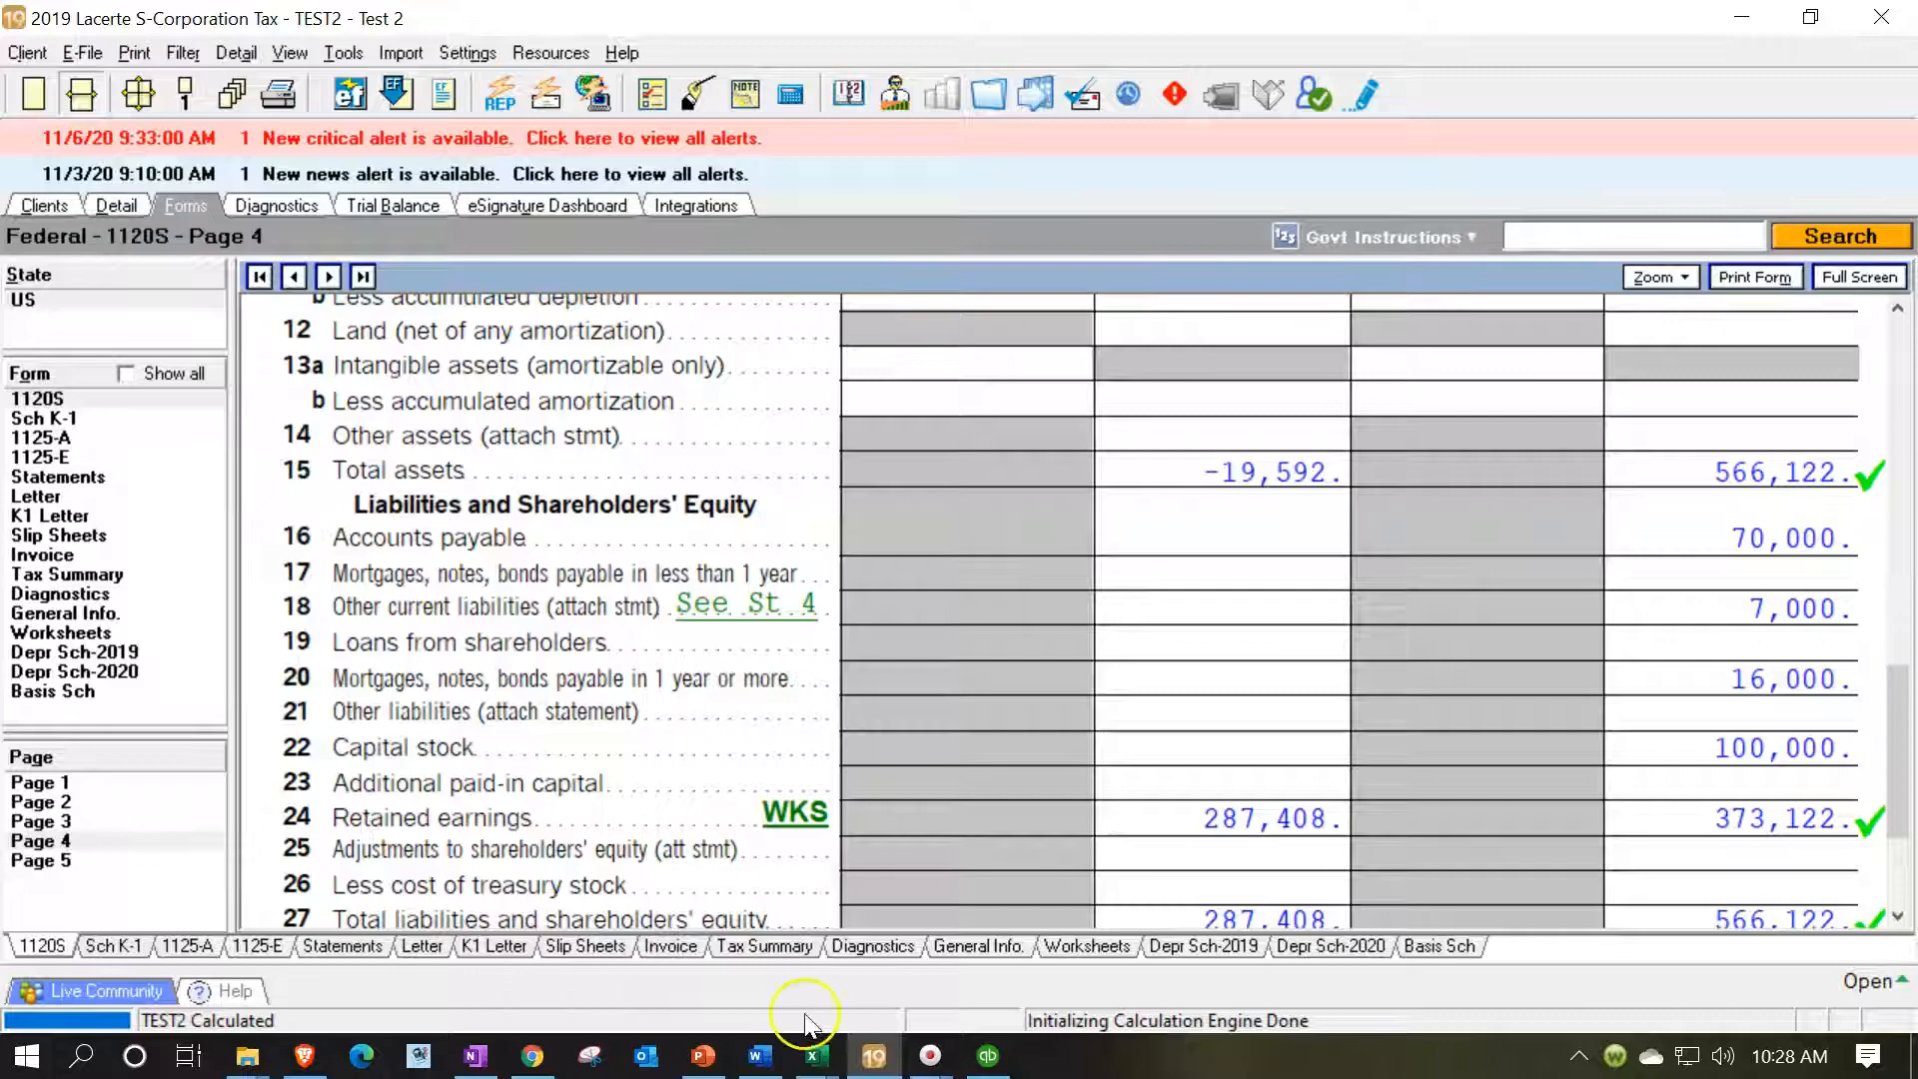
Bring the Excel trial balance to the front and click a blank worksheet cell
left_click(813, 1055)
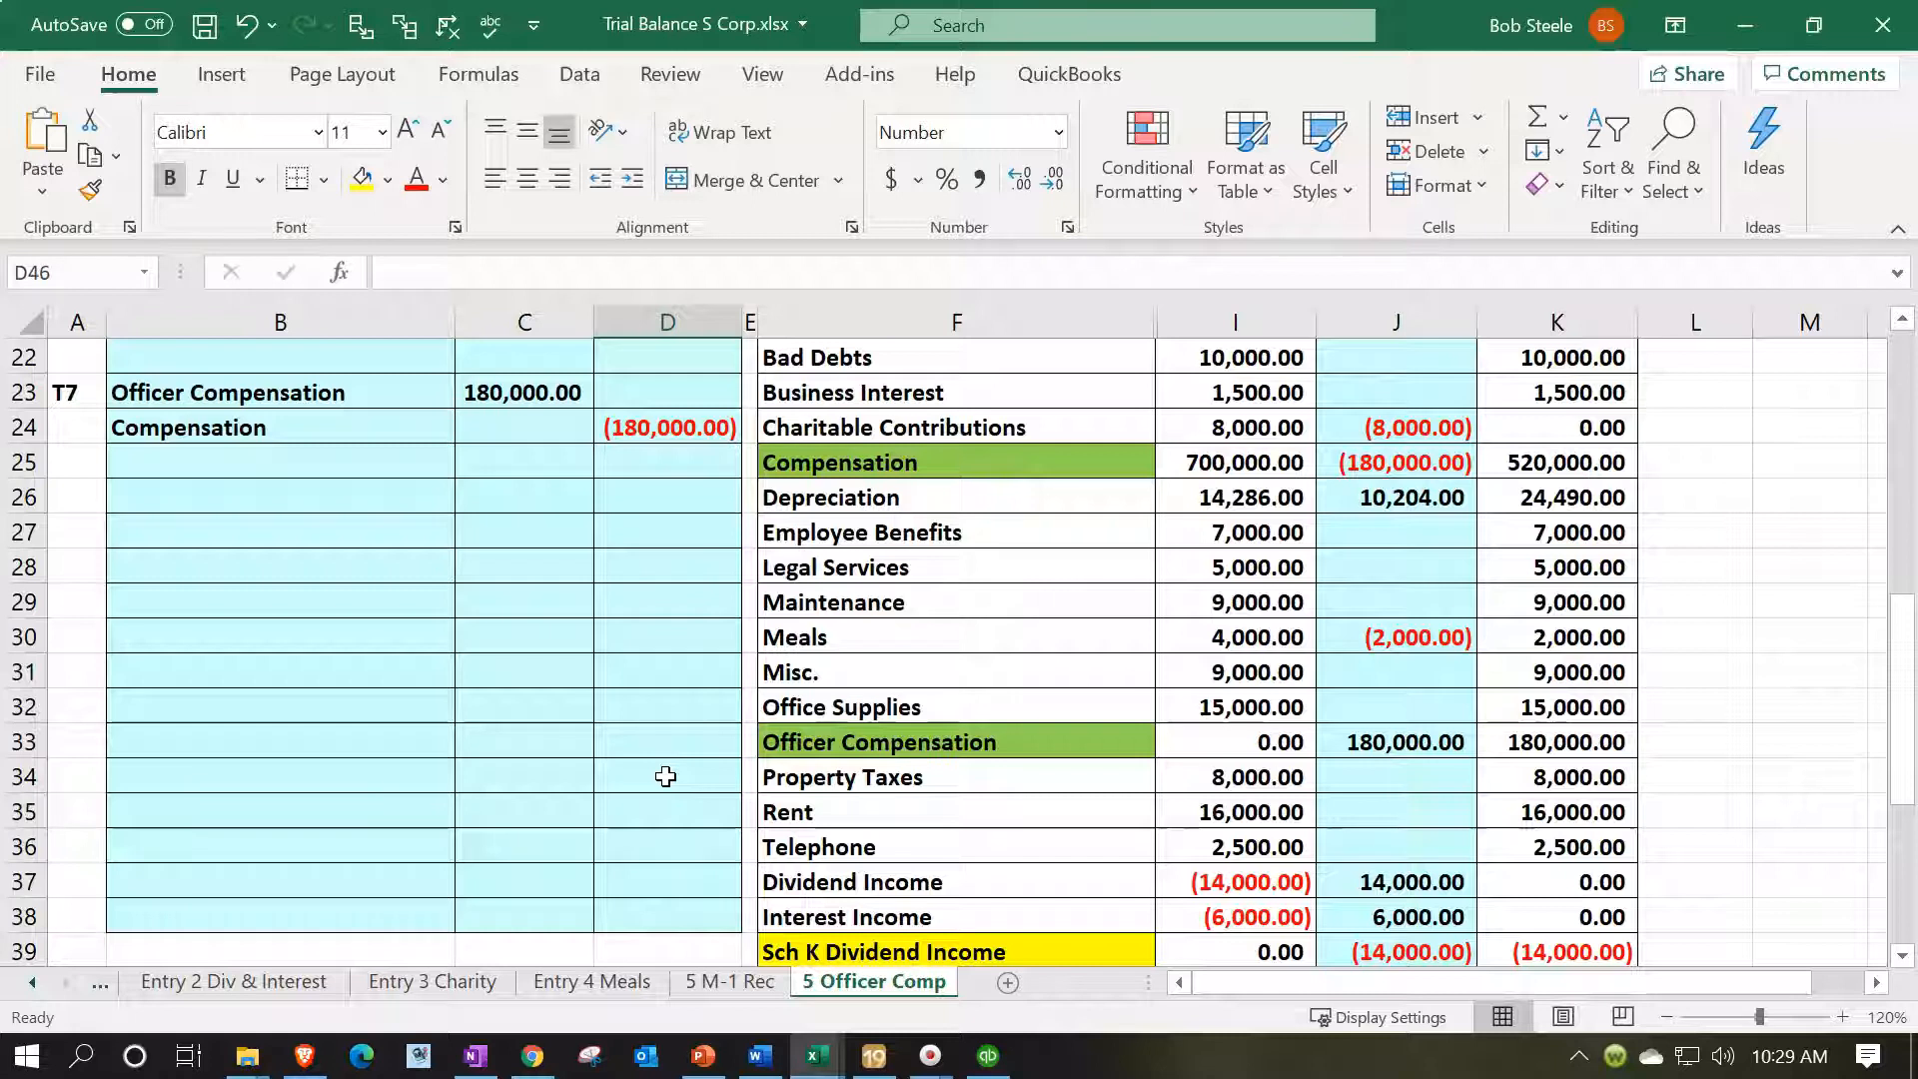
left_click(523, 671)
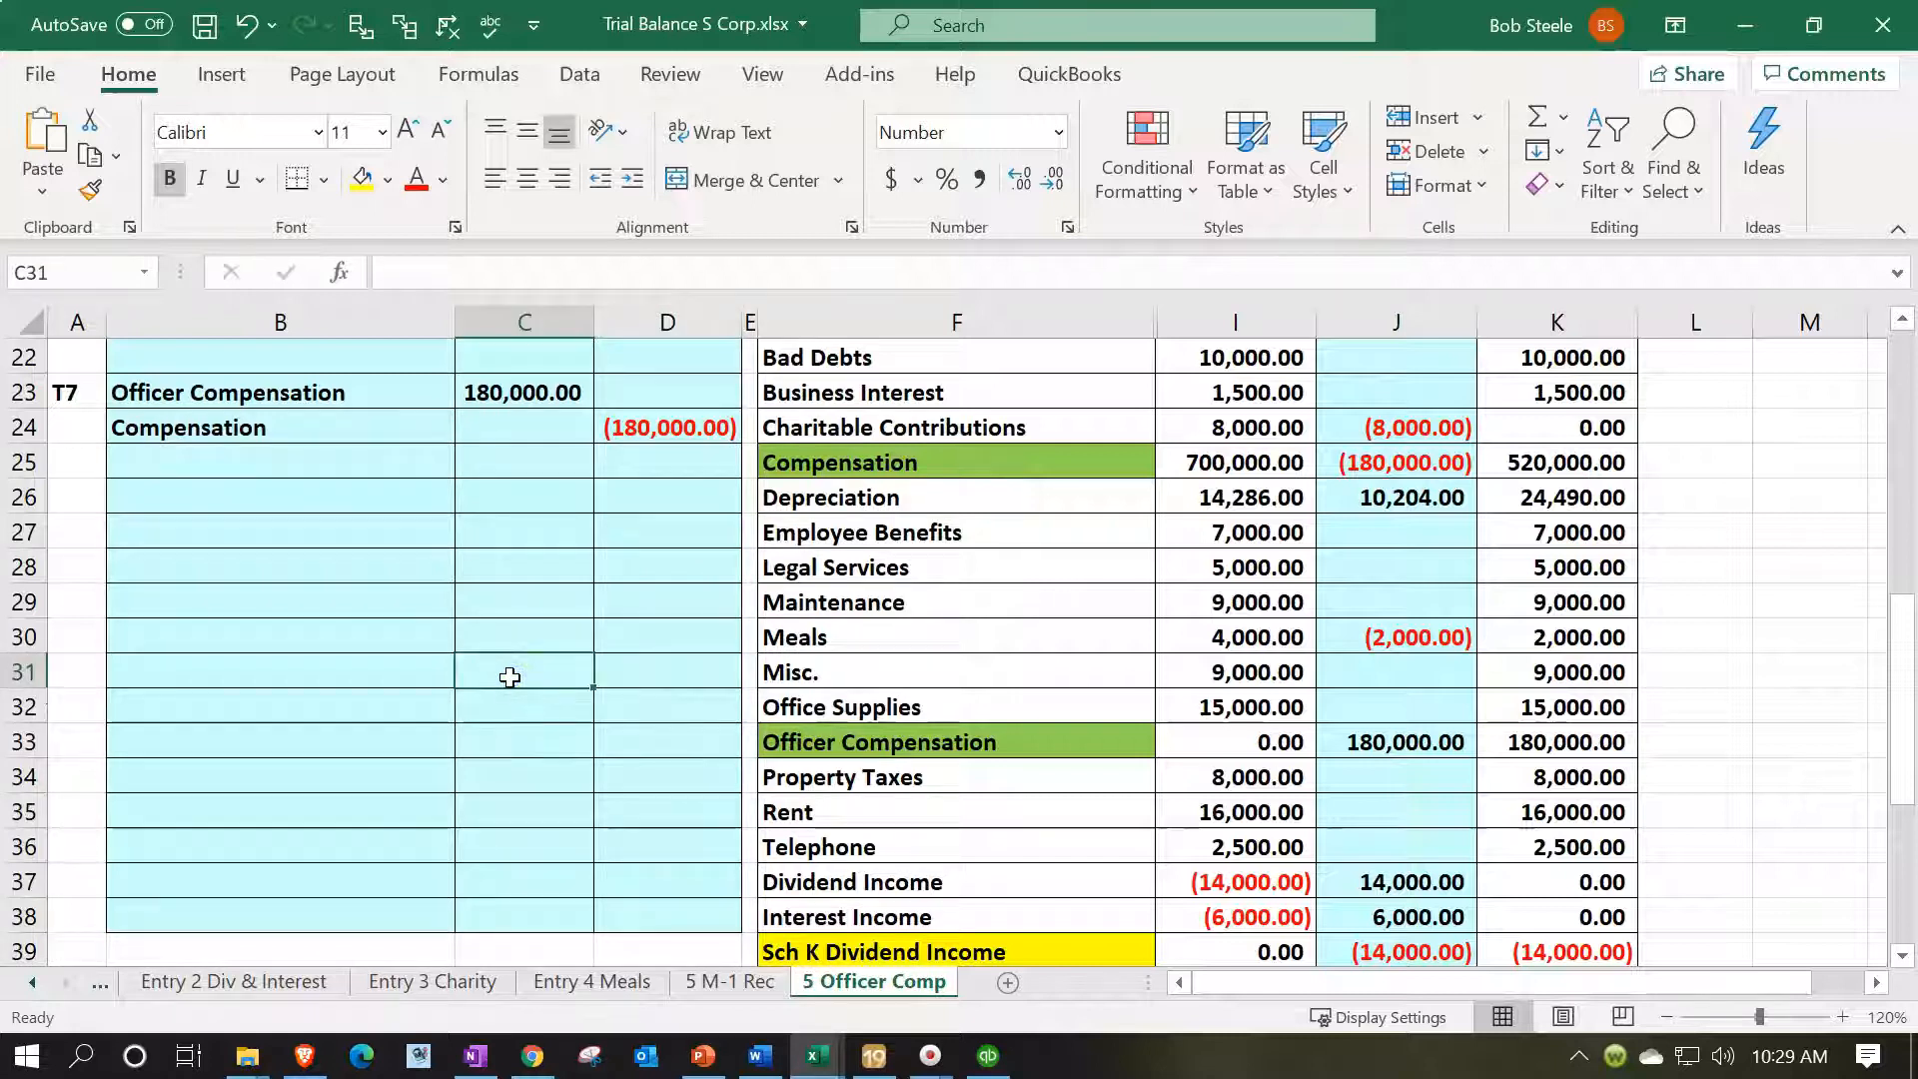